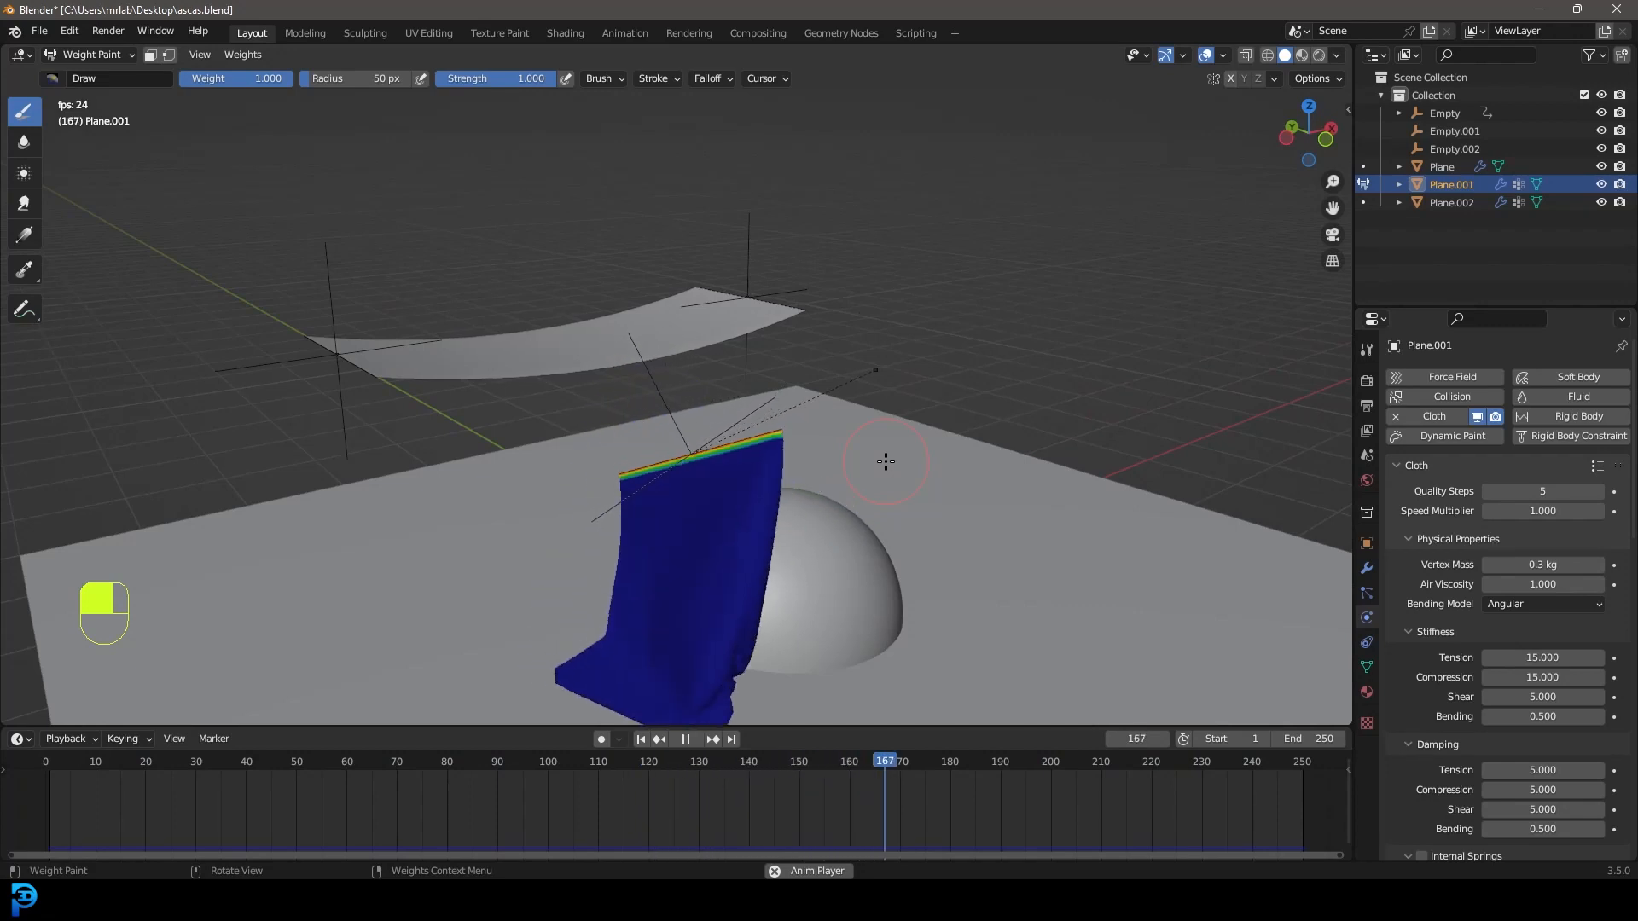
Select the cloth and the Empty.001 controller in the viewport.
click(686, 715)
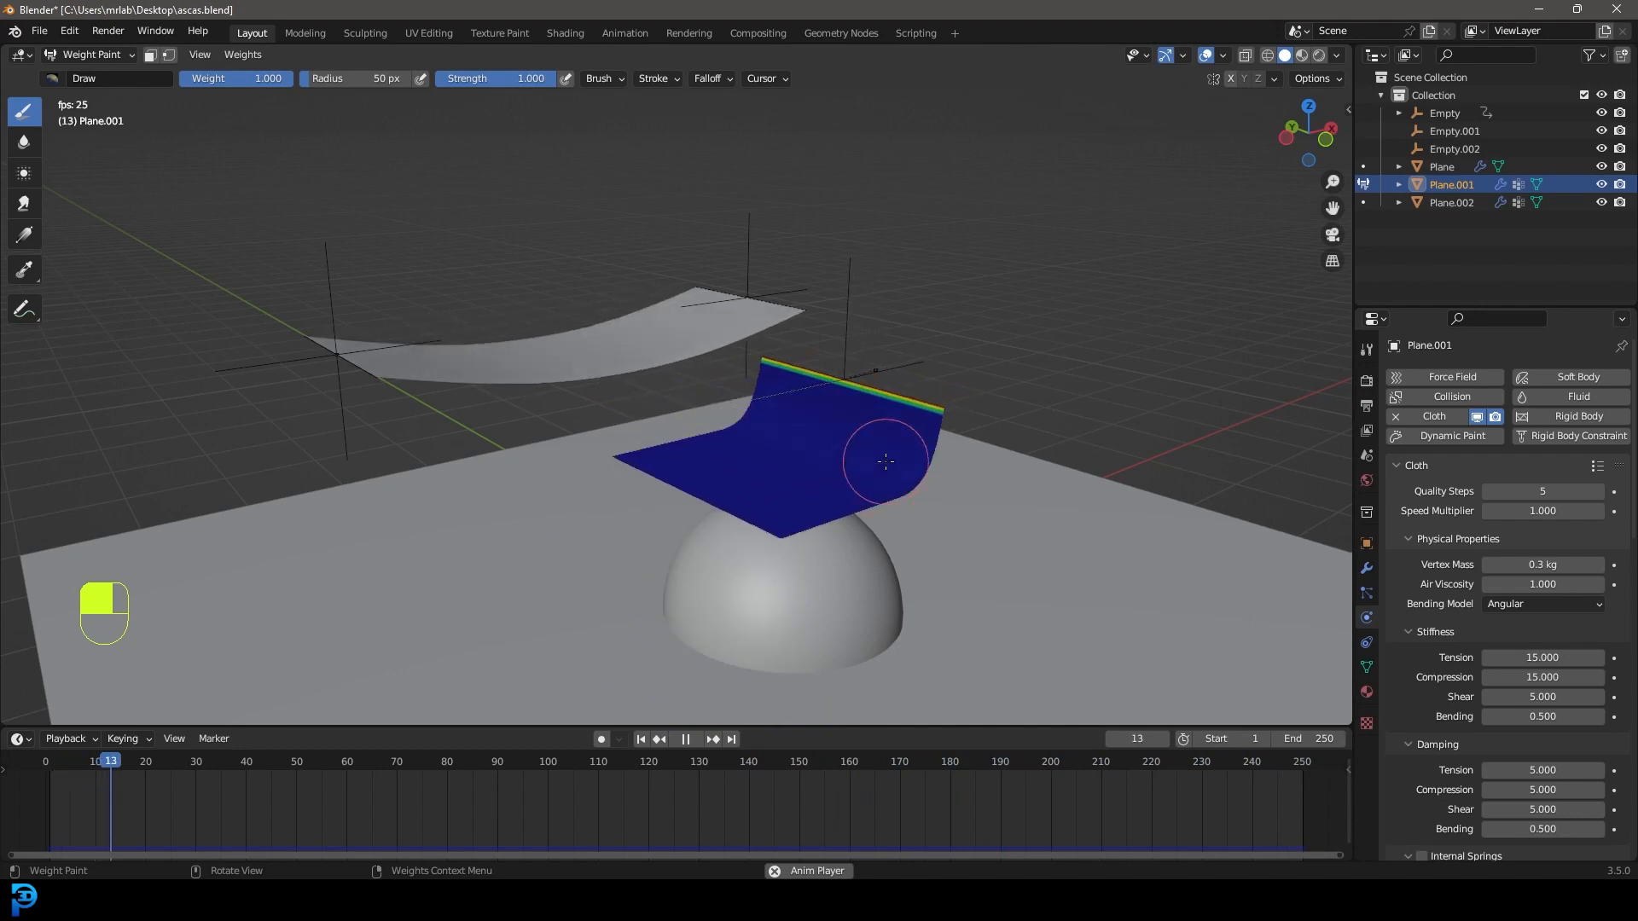
click(713, 739)
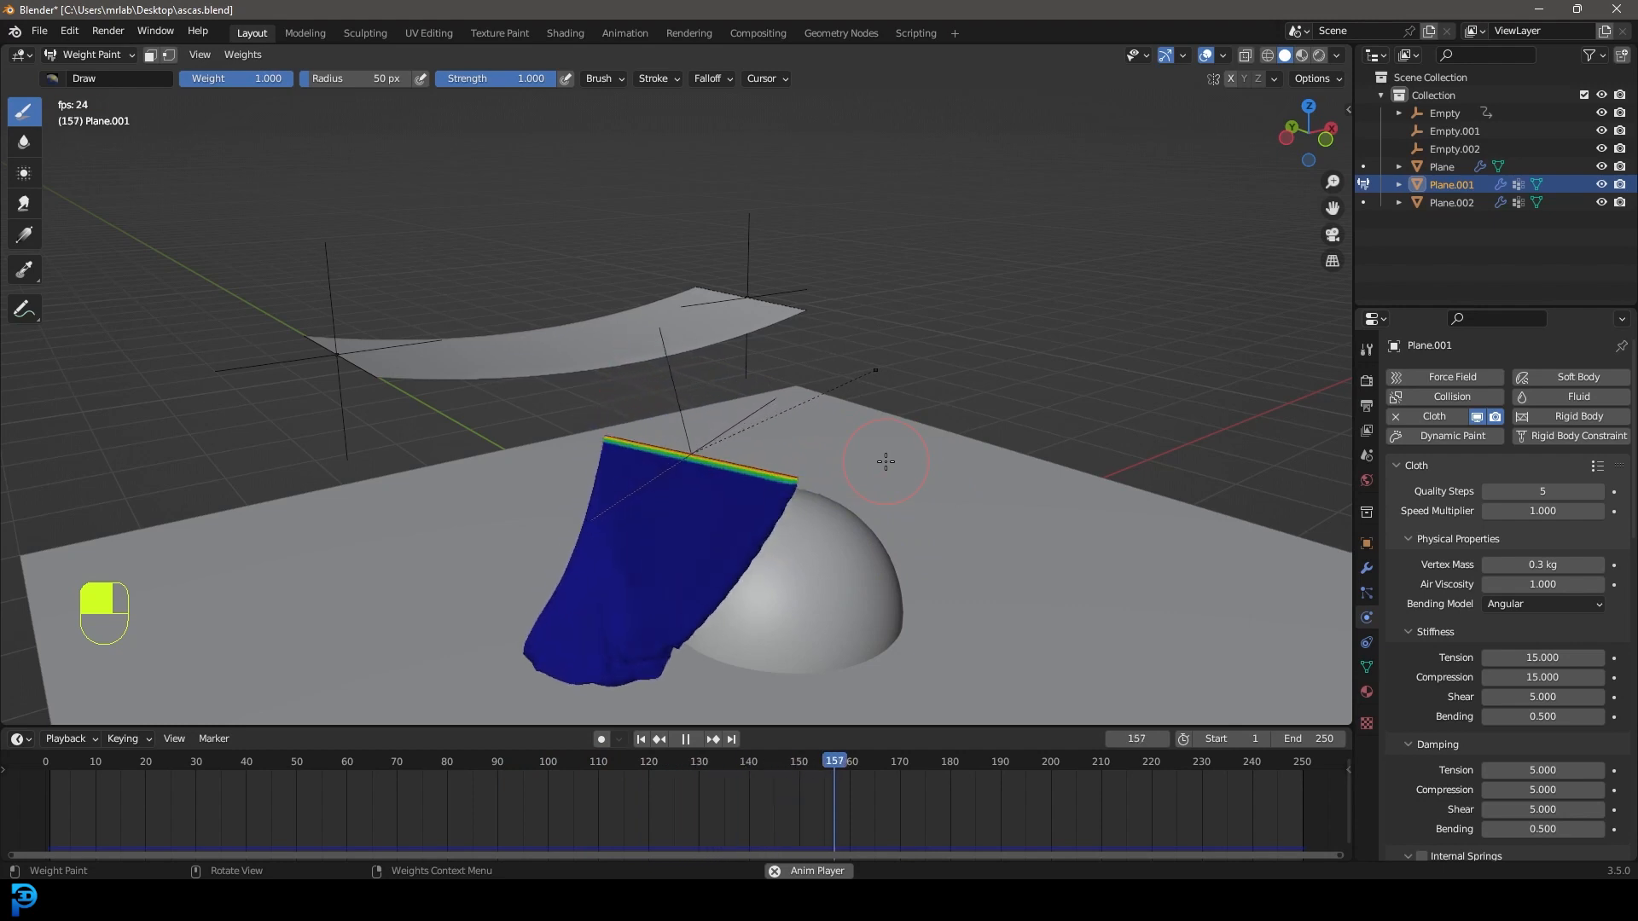
click(685, 738)
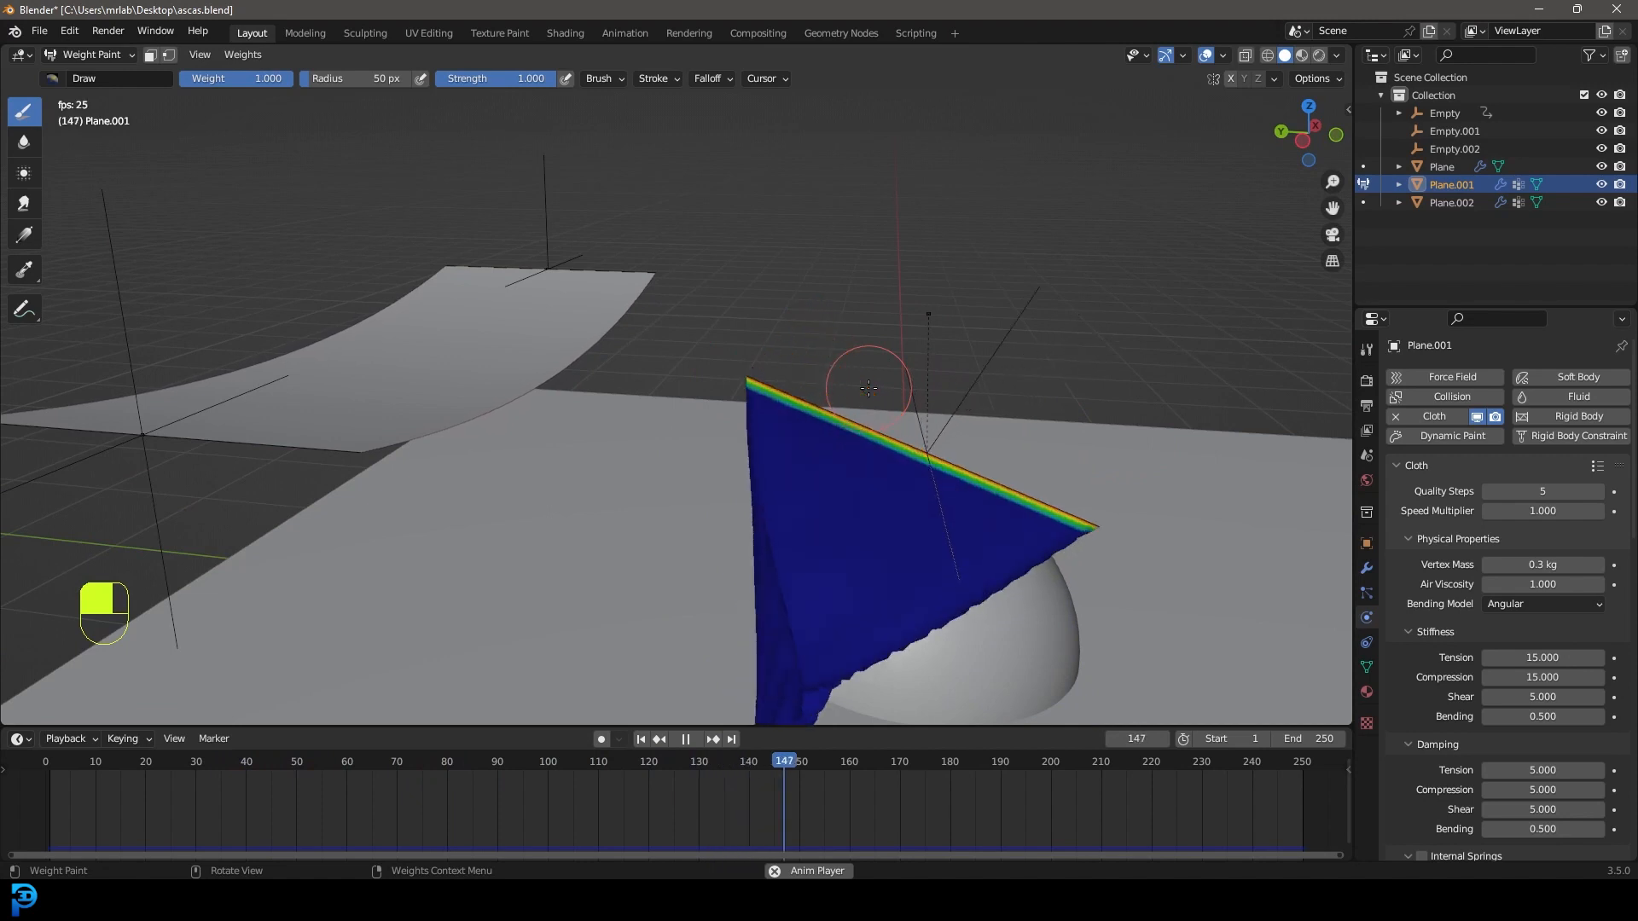
click(685, 739)
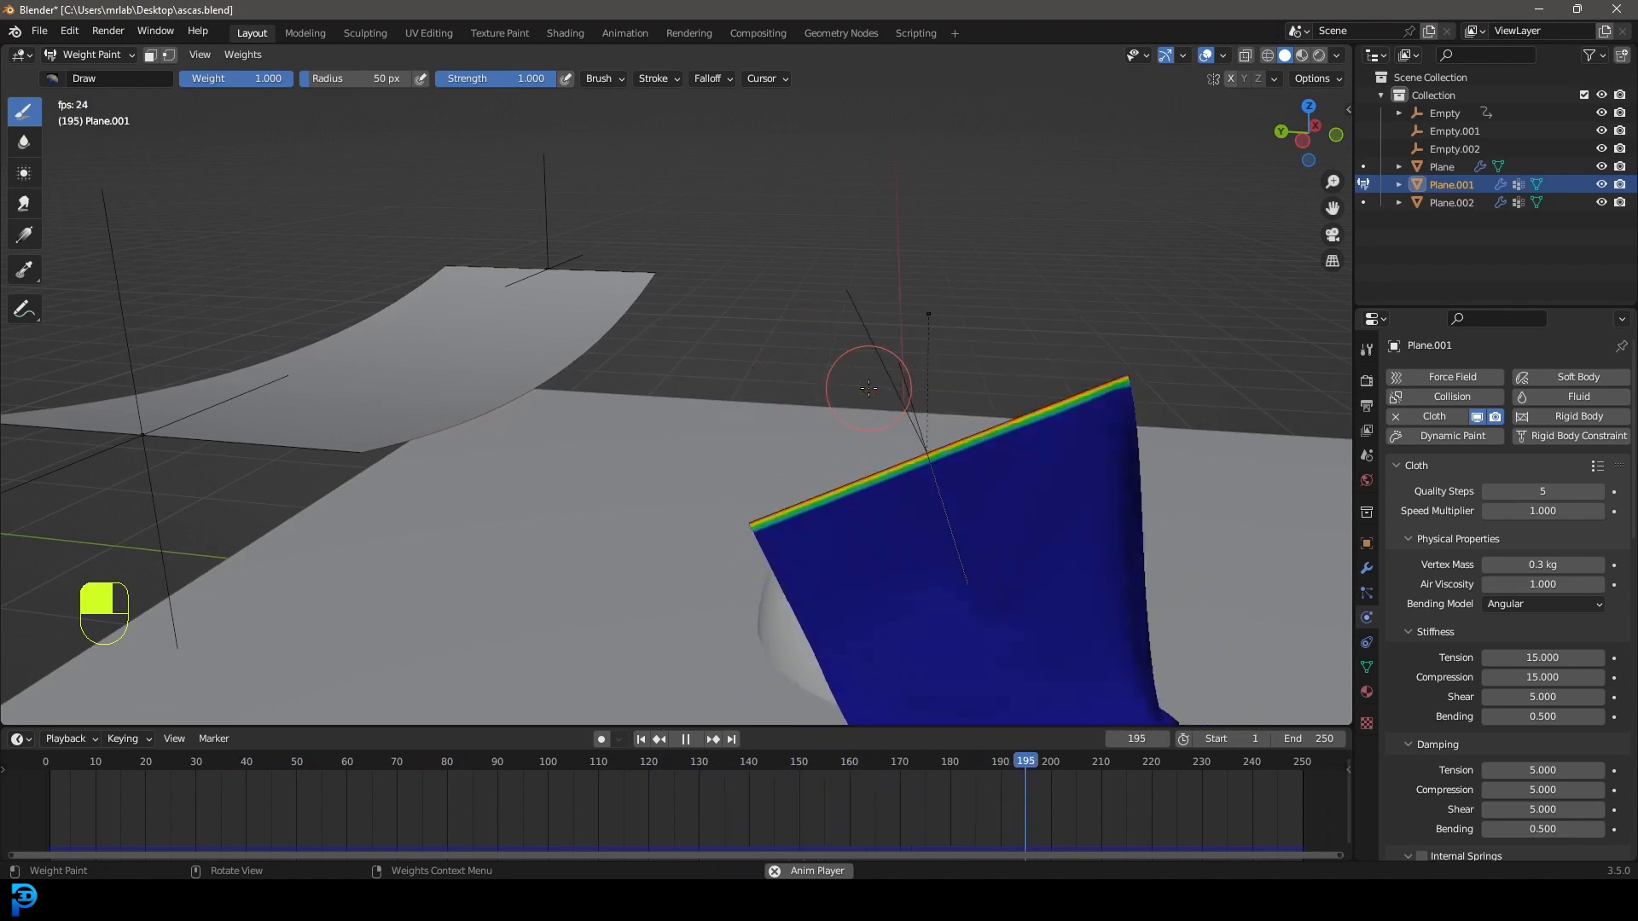
click(686, 743)
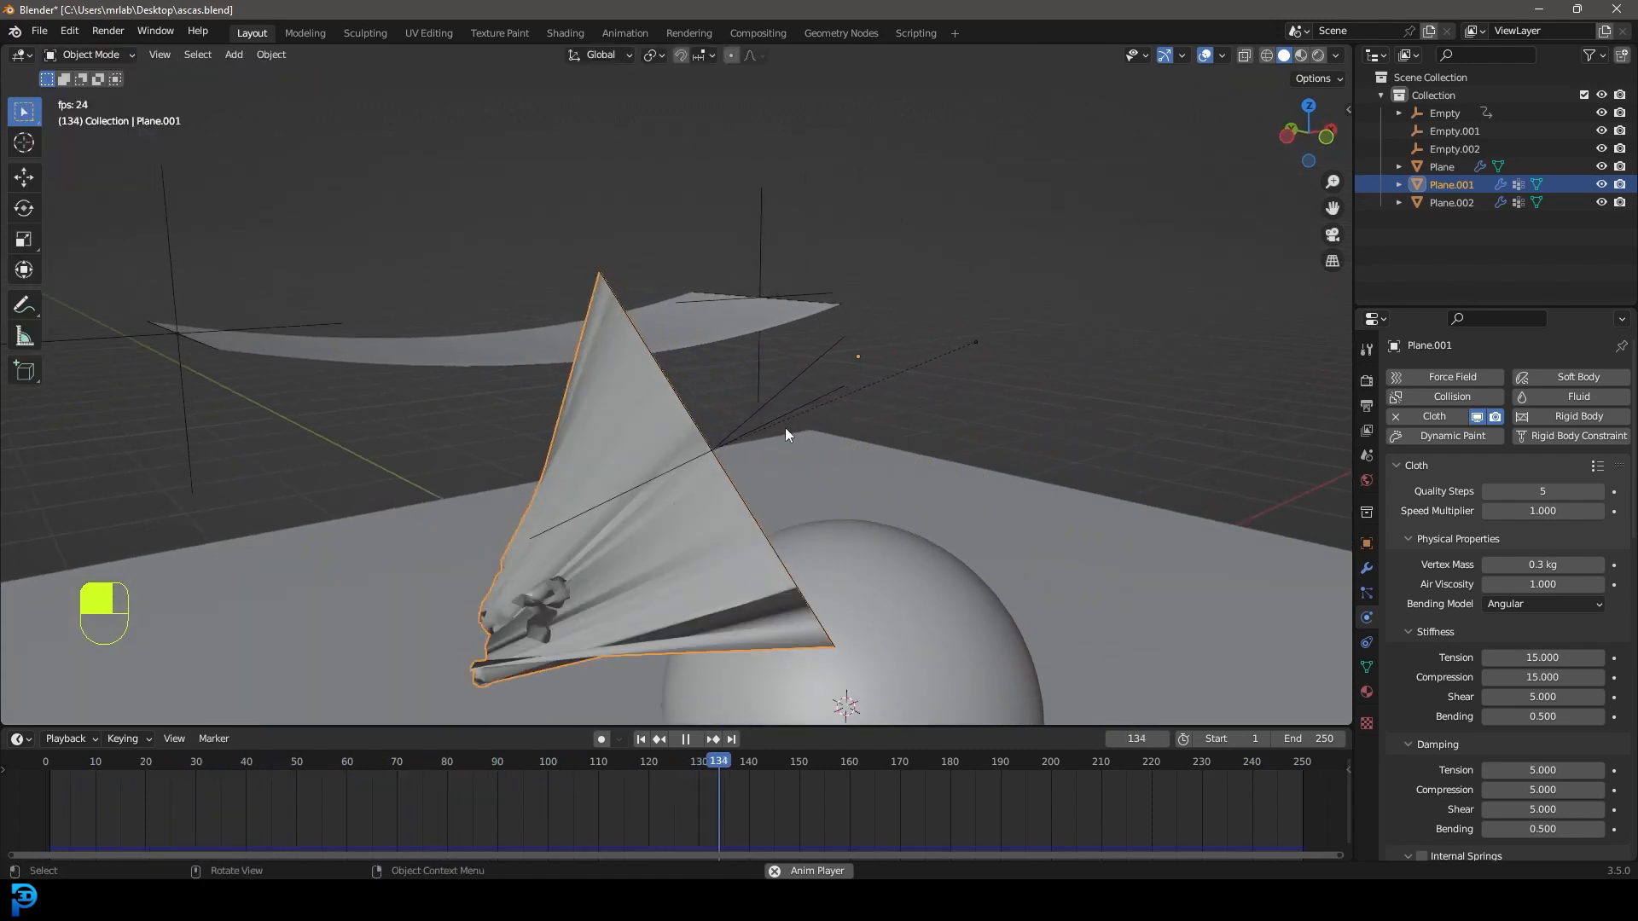
Rewind to frame 1, replay the cloth drape, and drag the empty to pull the pinned cloth along.
key(shift+Left)
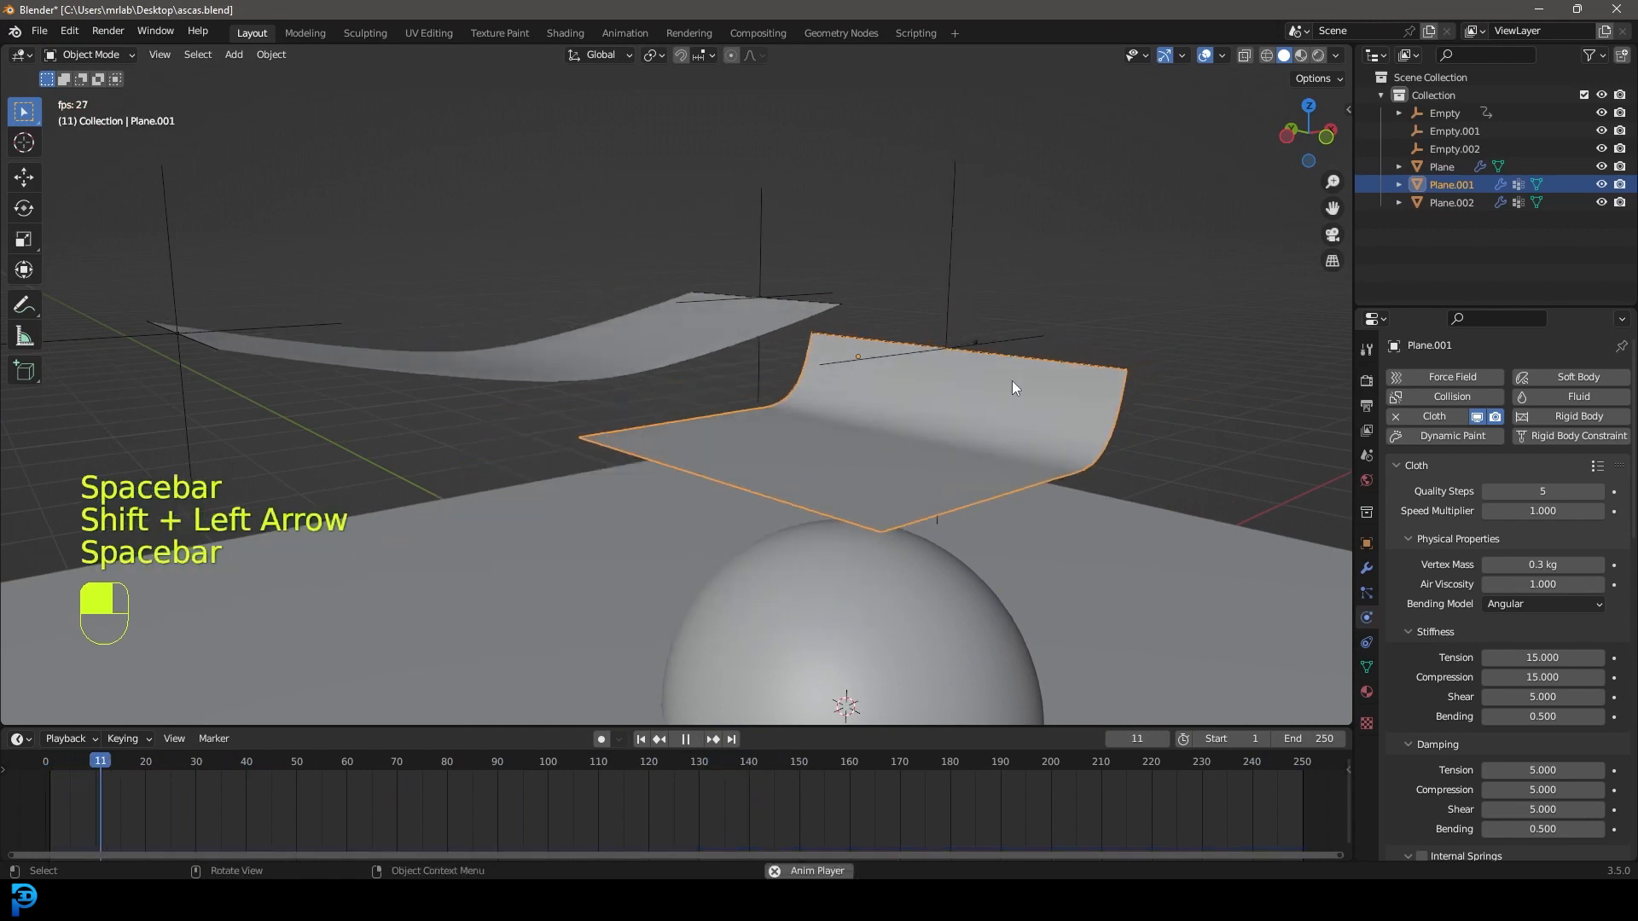
key(space)
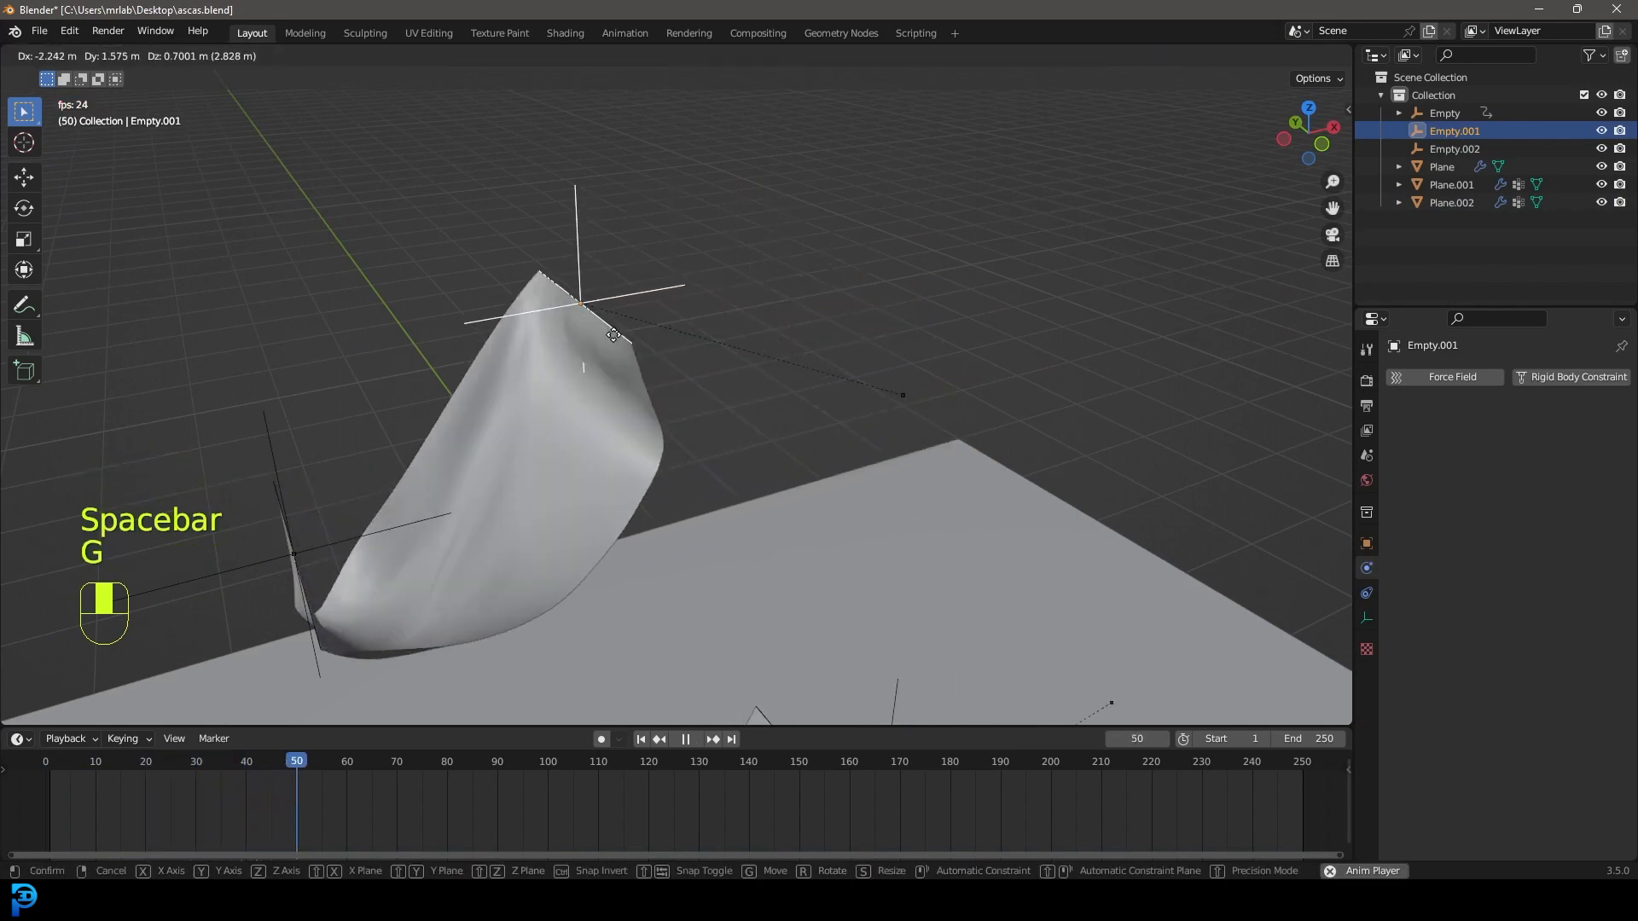
key(space)
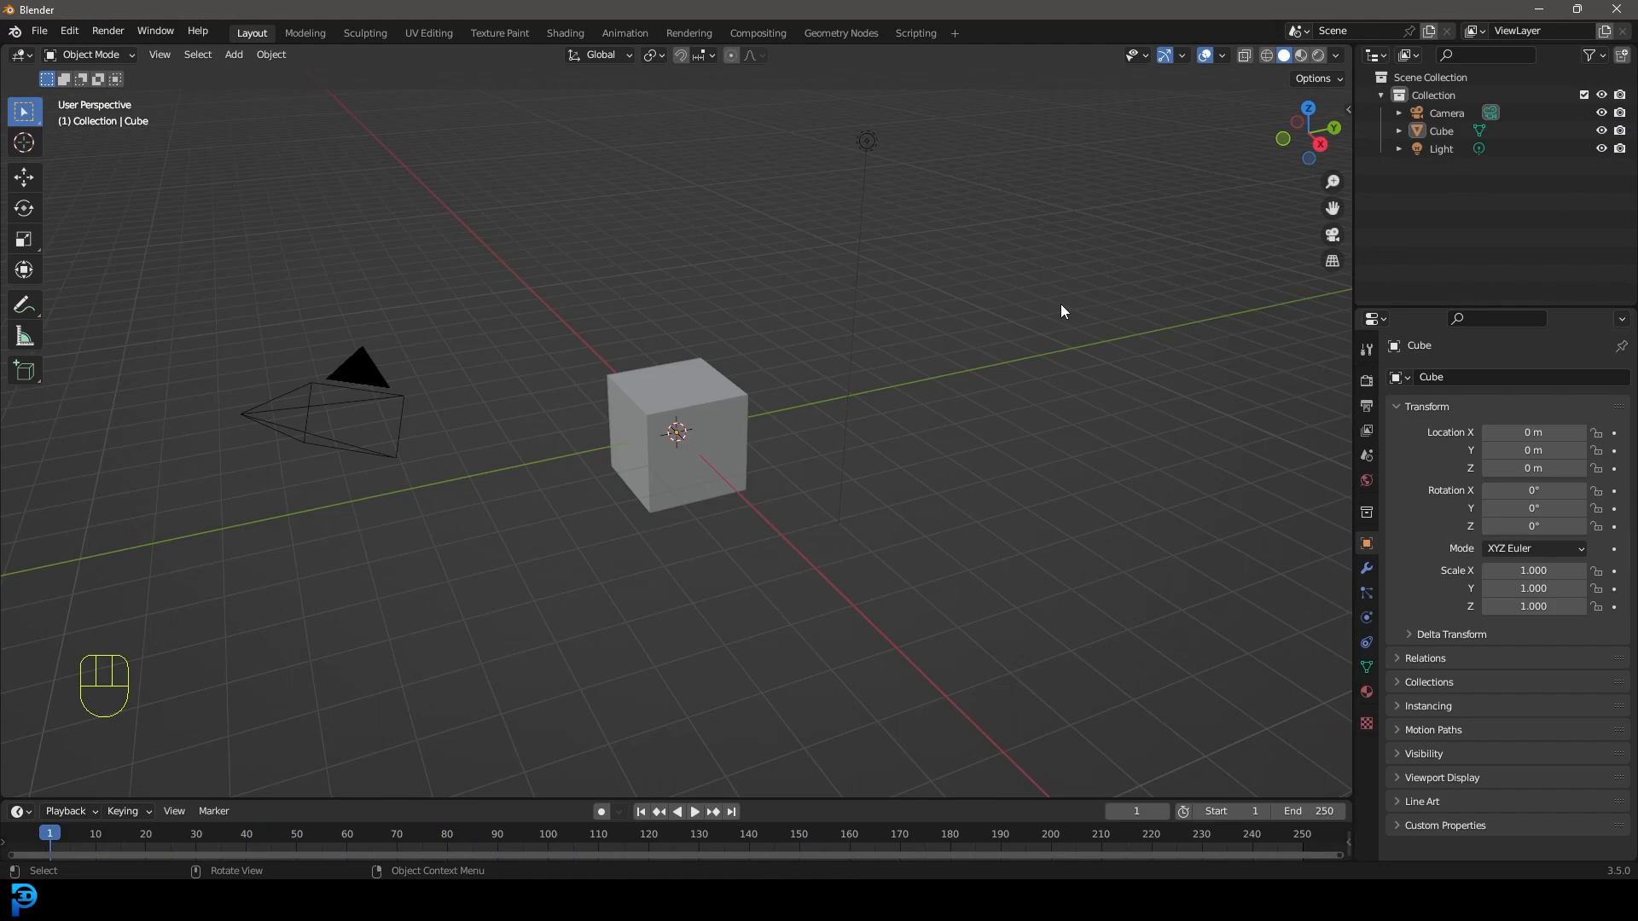
mouse_move(198, 119)
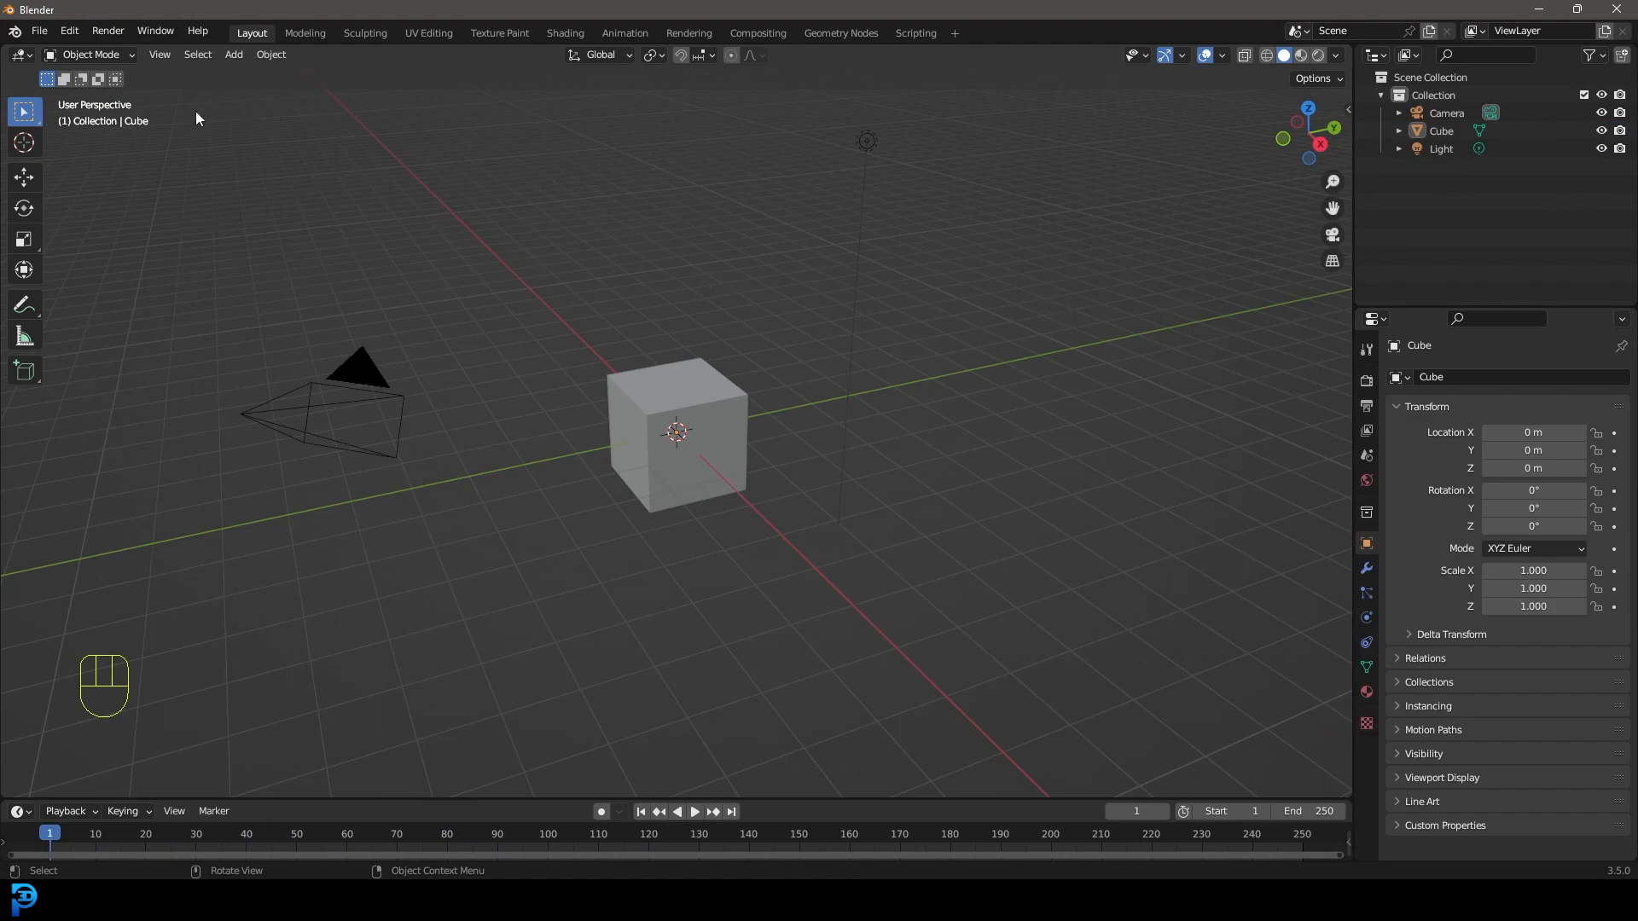
Delete the default objects, add a ground plane scaled 5x and apply its scale.
key(a)
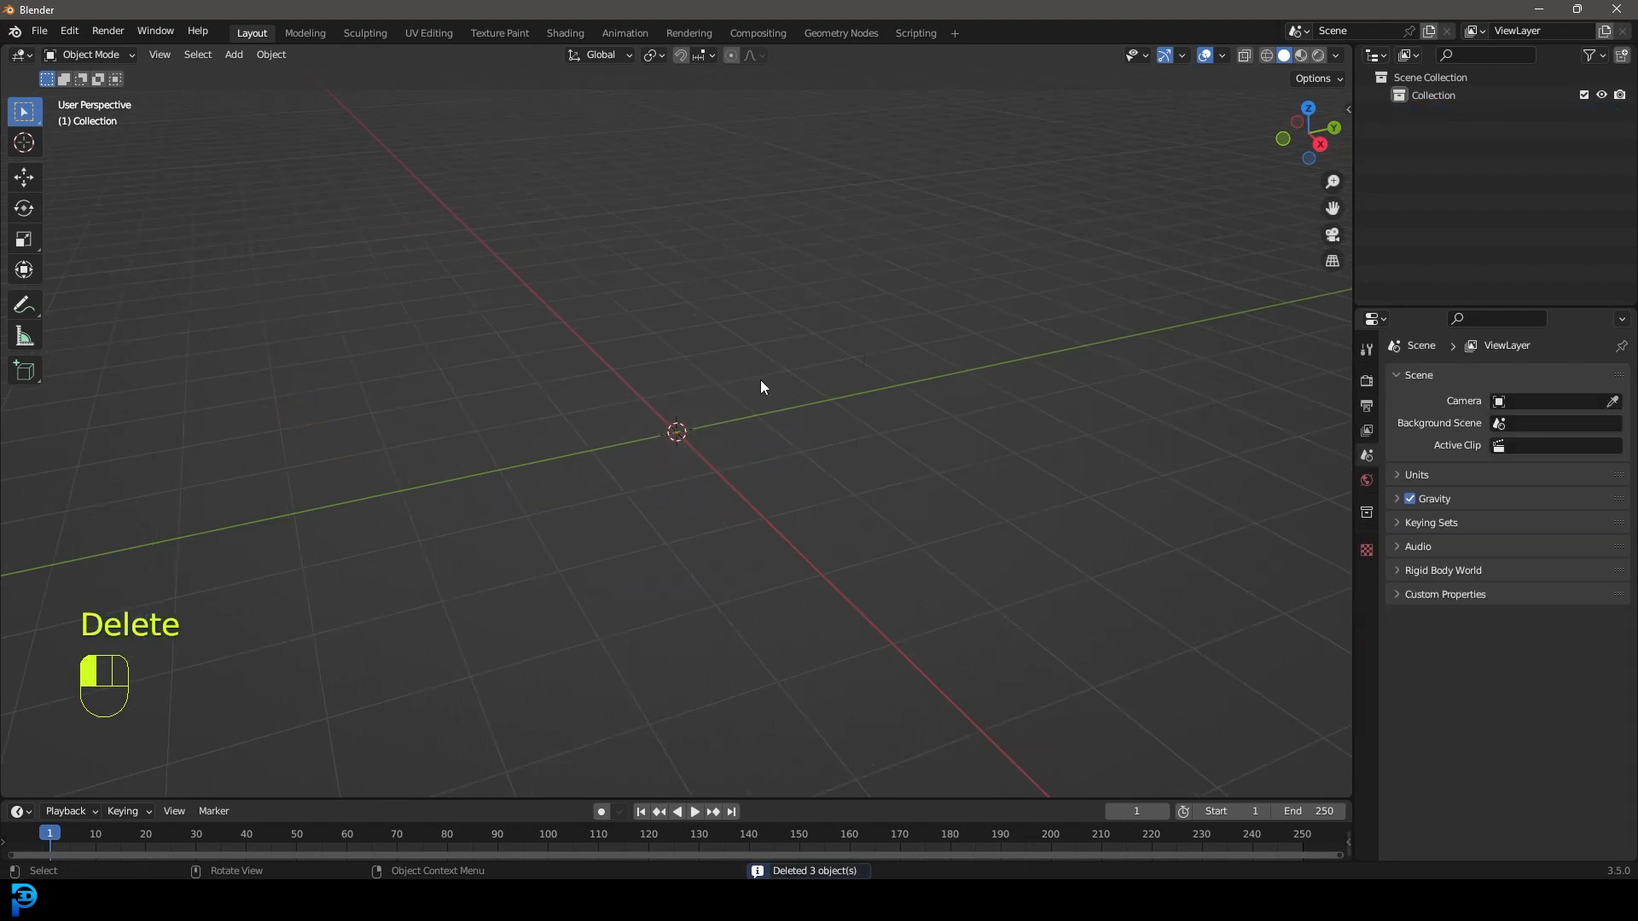
key(shift+a)
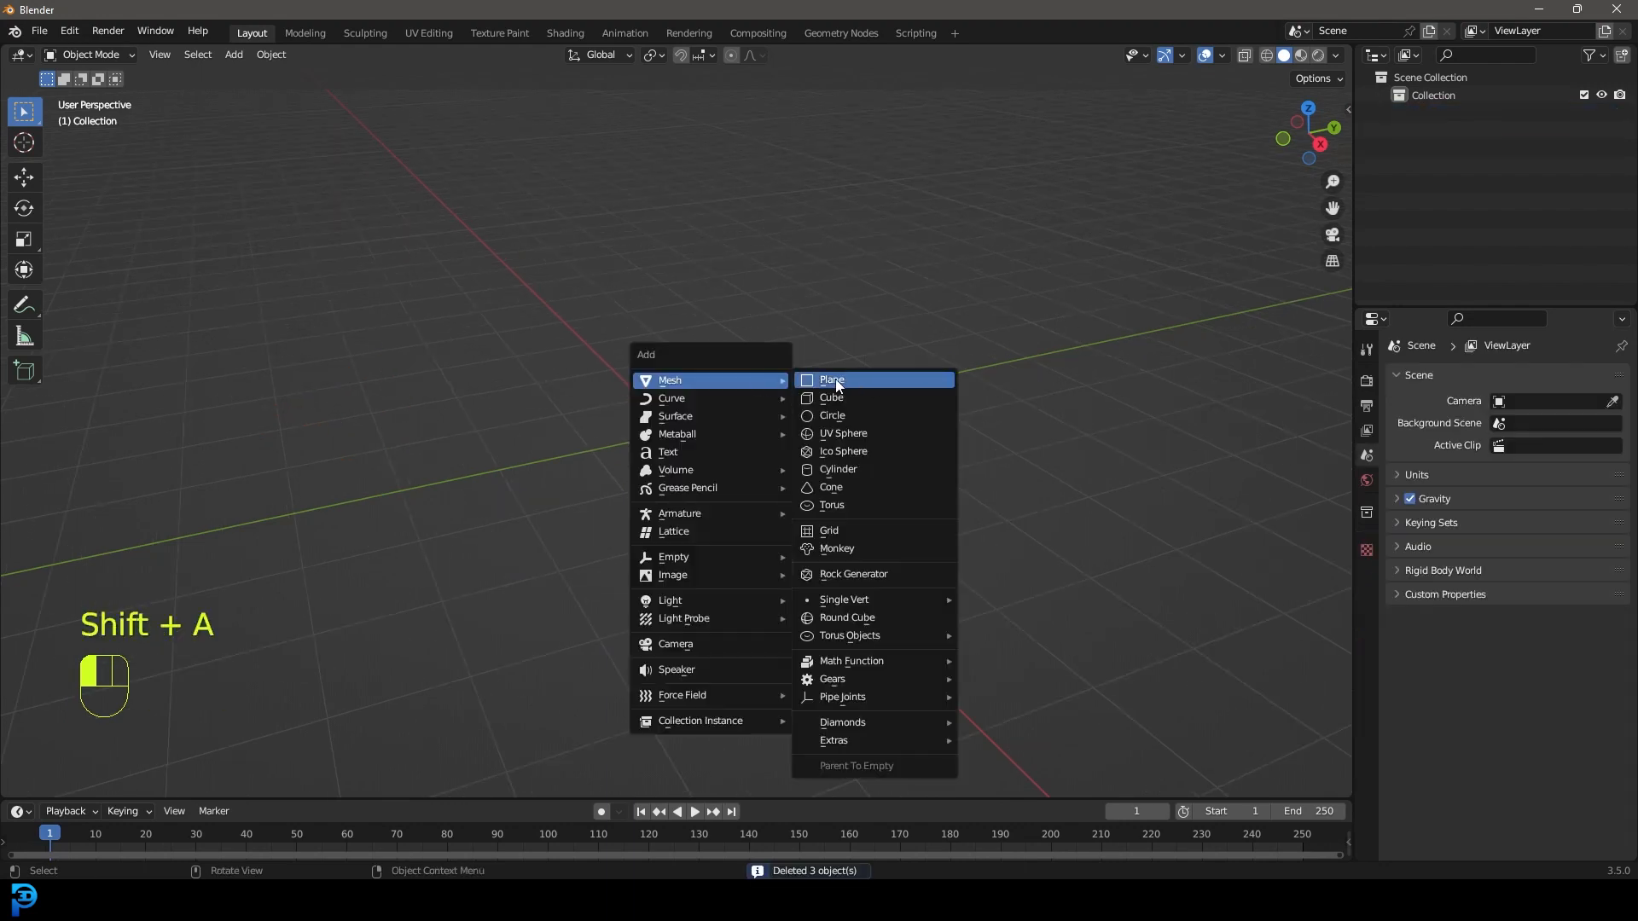
click(831, 379)
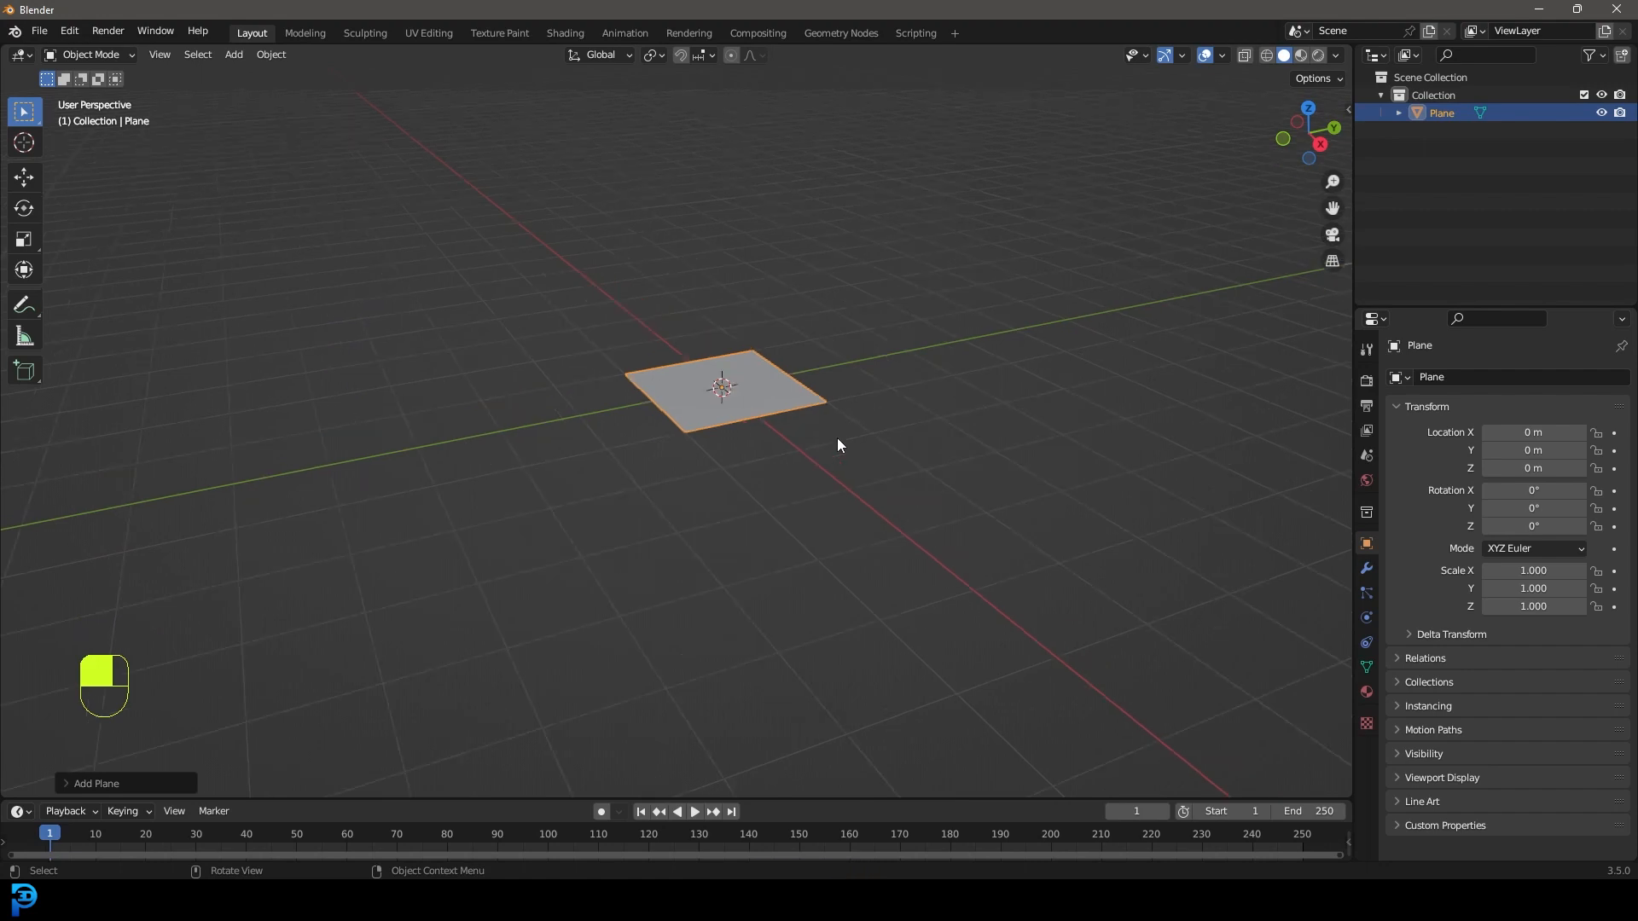
key(s)
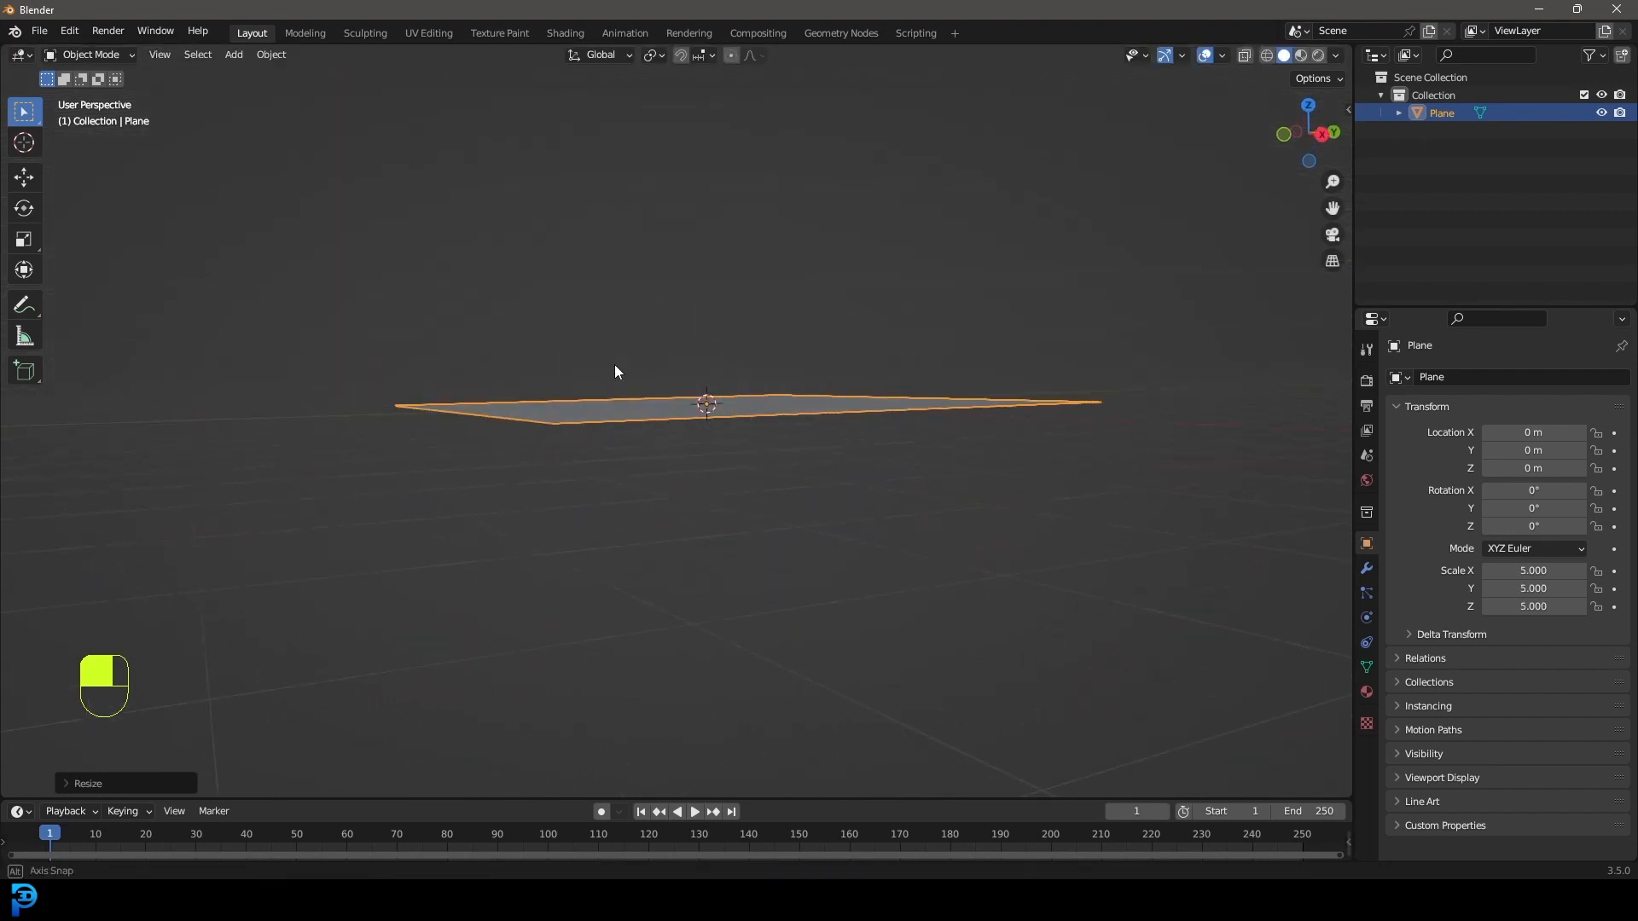
key(ctrl+a)
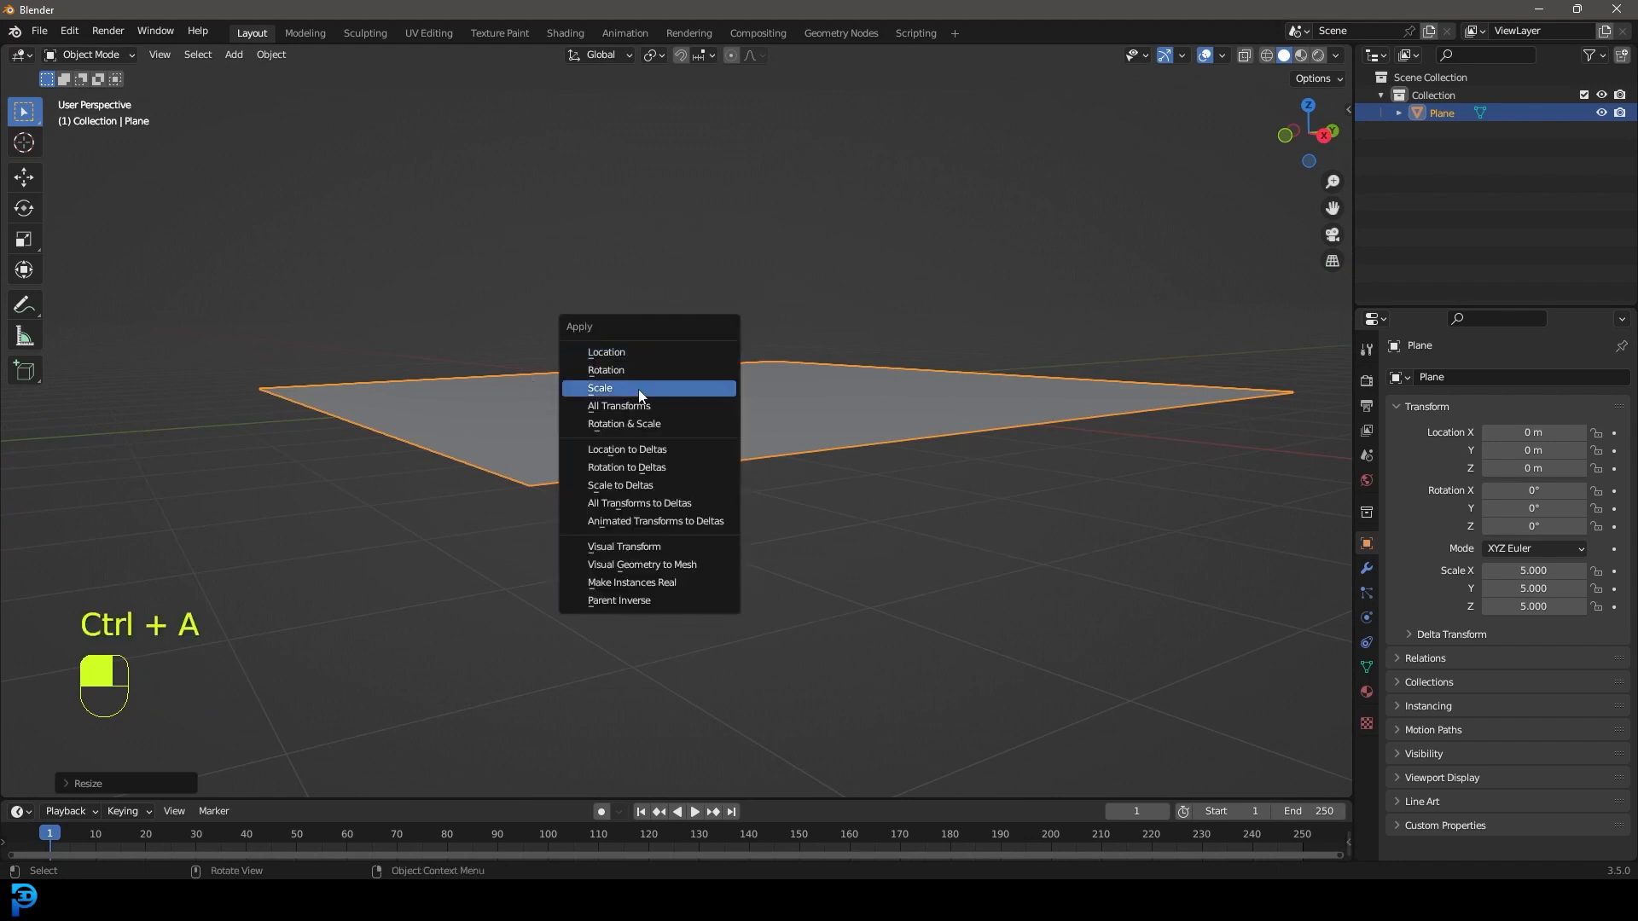
click(599, 387)
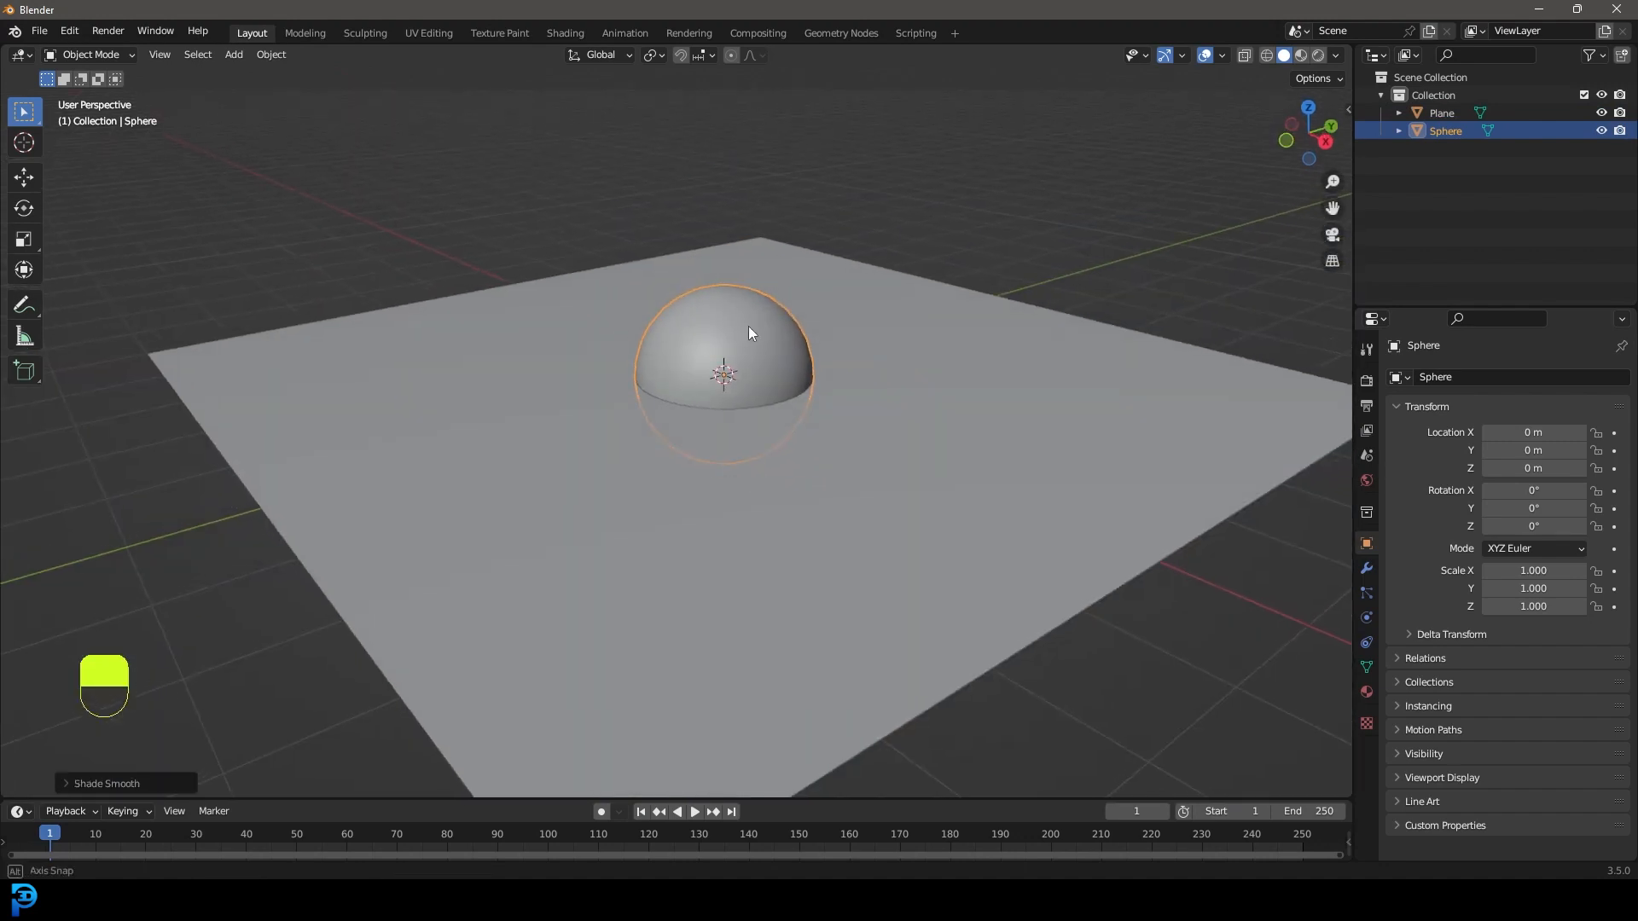
Add a second smaller plane and raise it above the hemisphere.
key(shift+a)
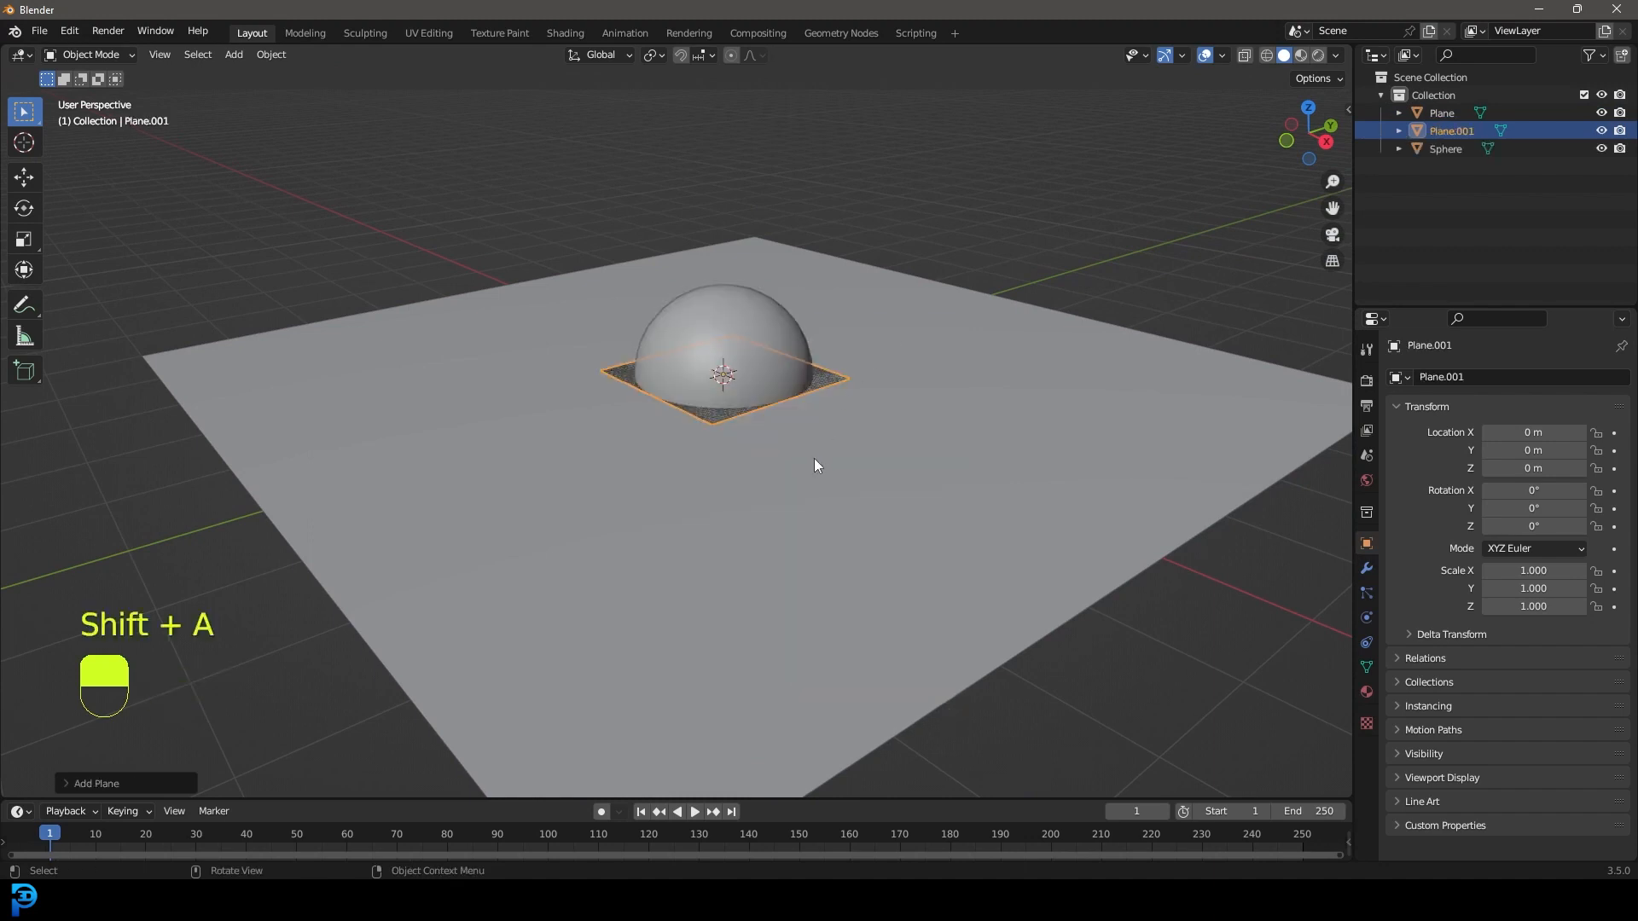
key(g)
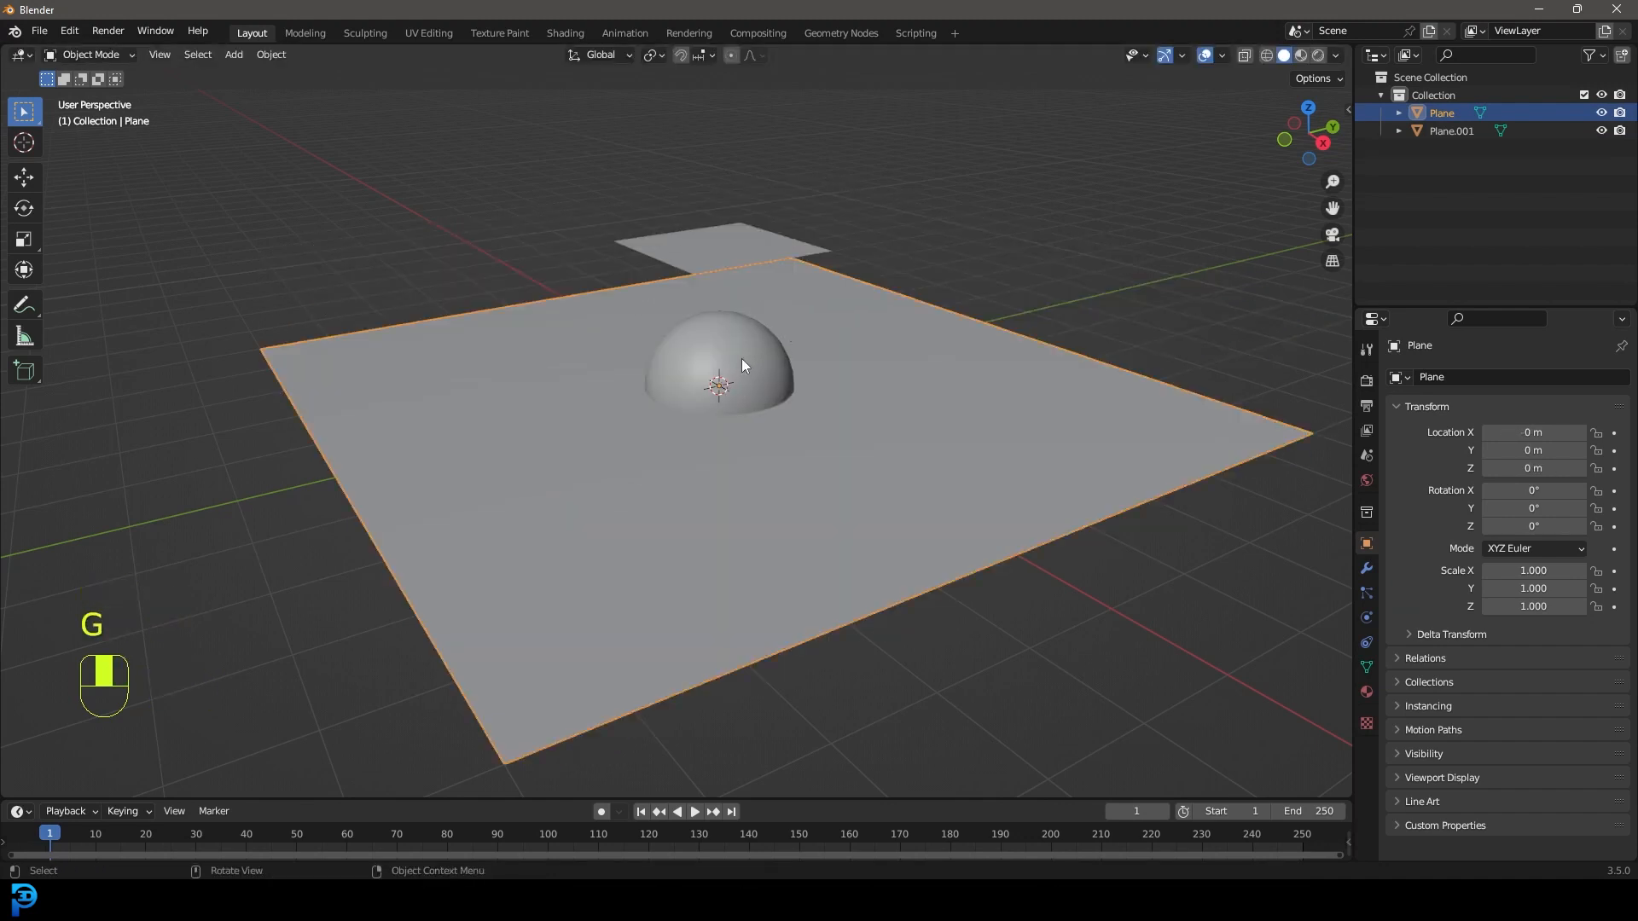
Give the ground plane Collision physics, then select the small floating plane.
click(1365, 618)
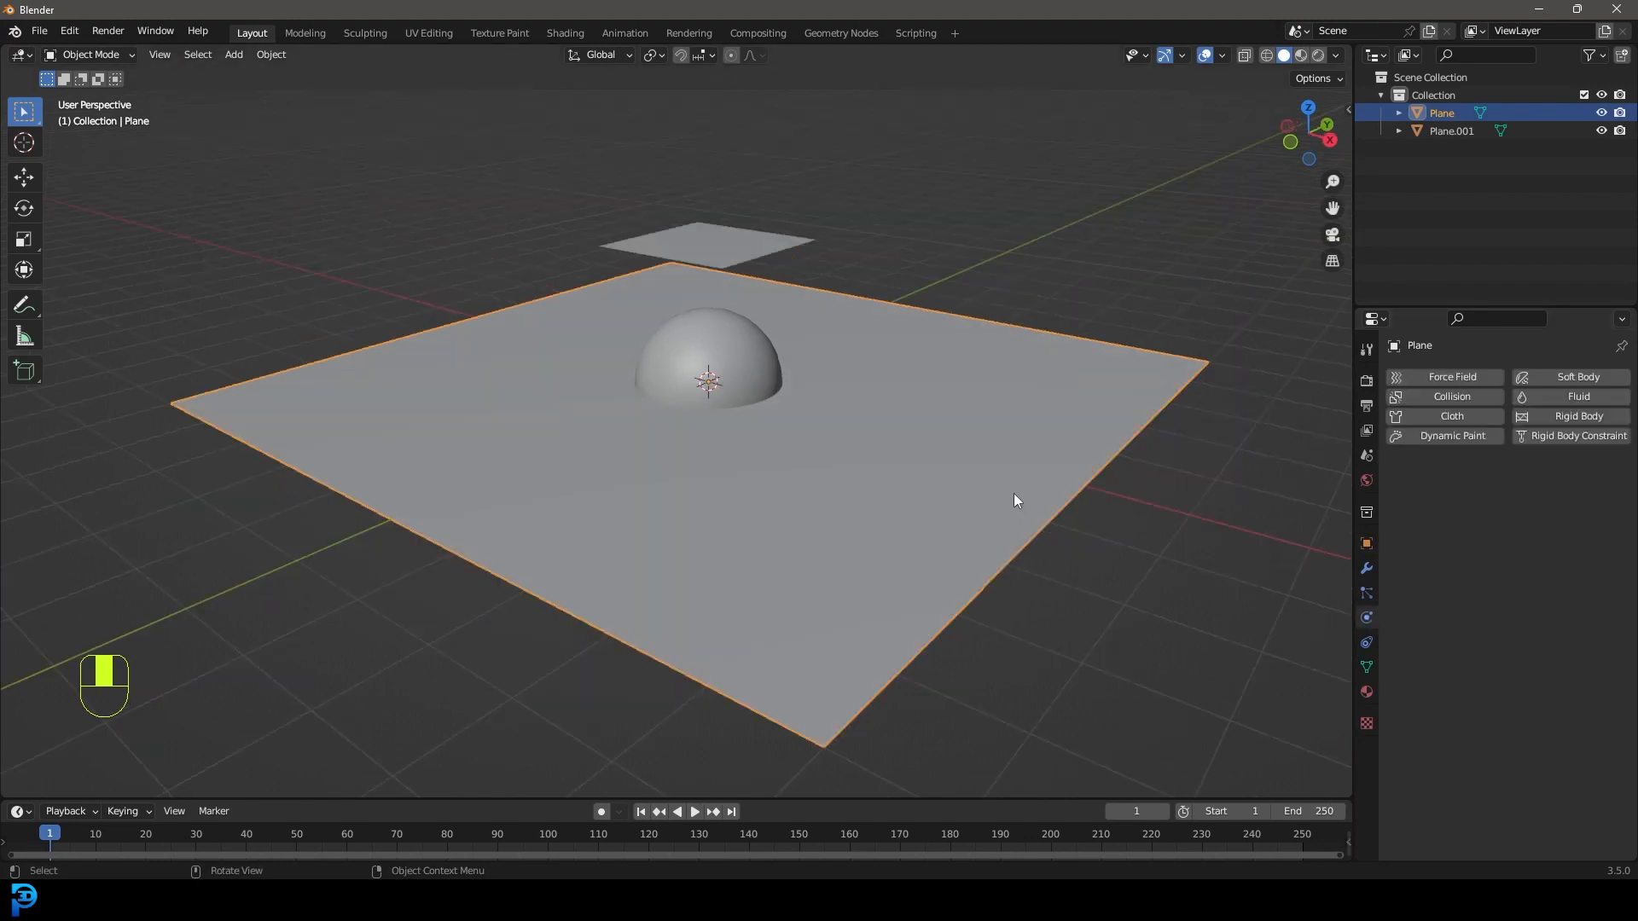
click(1450, 398)
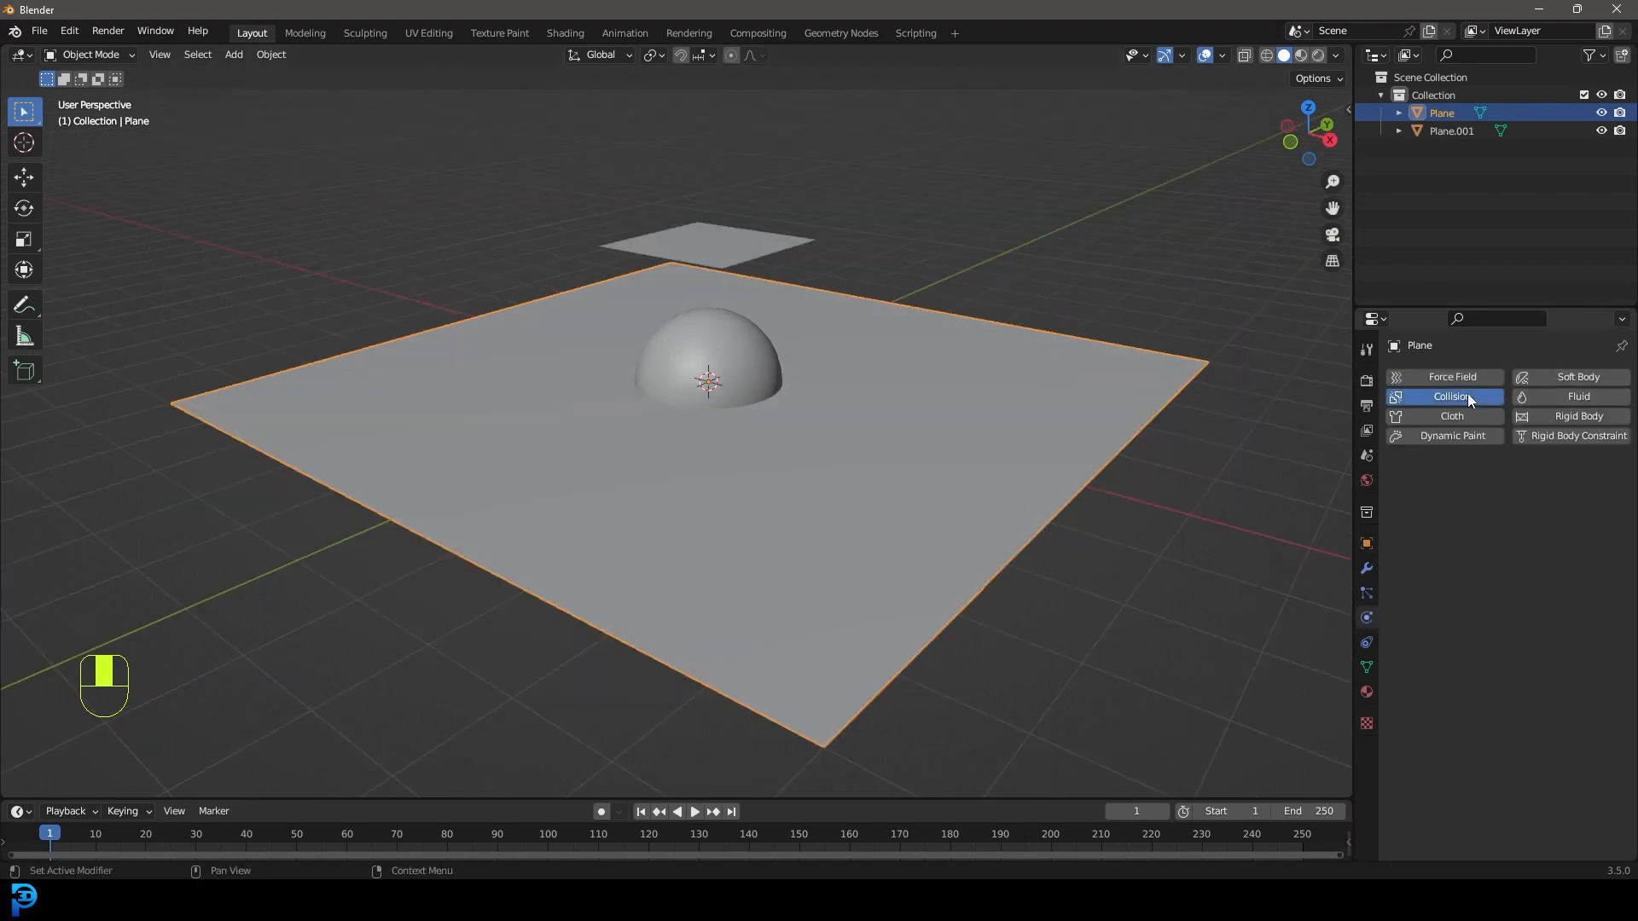
click(1450, 396)
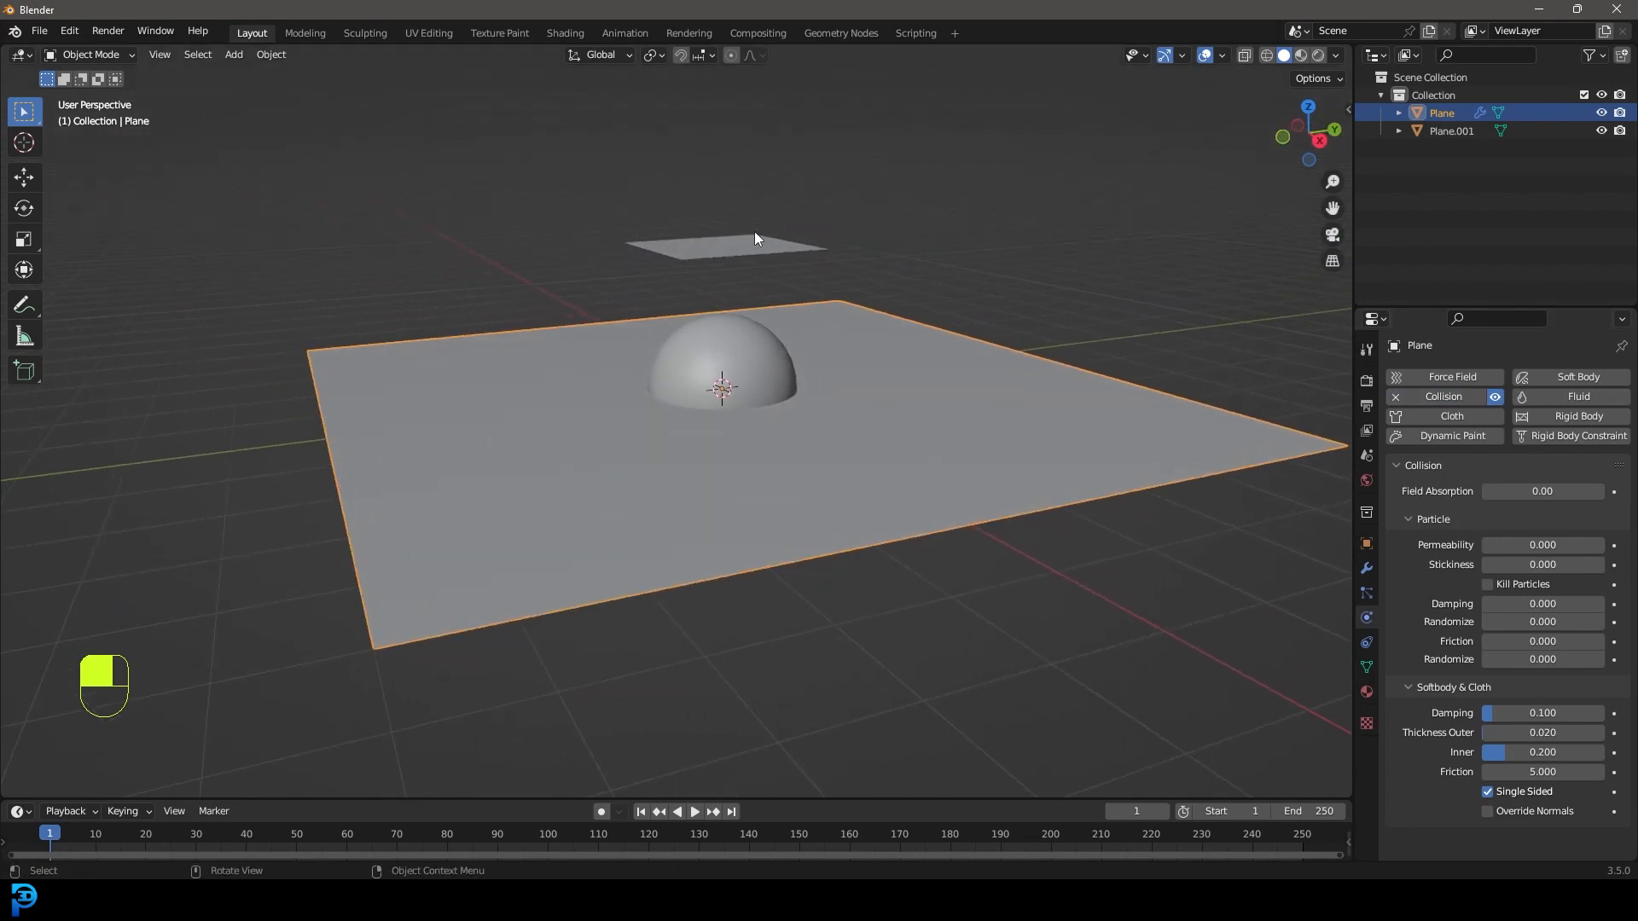
drag(756, 235, 625, 344)
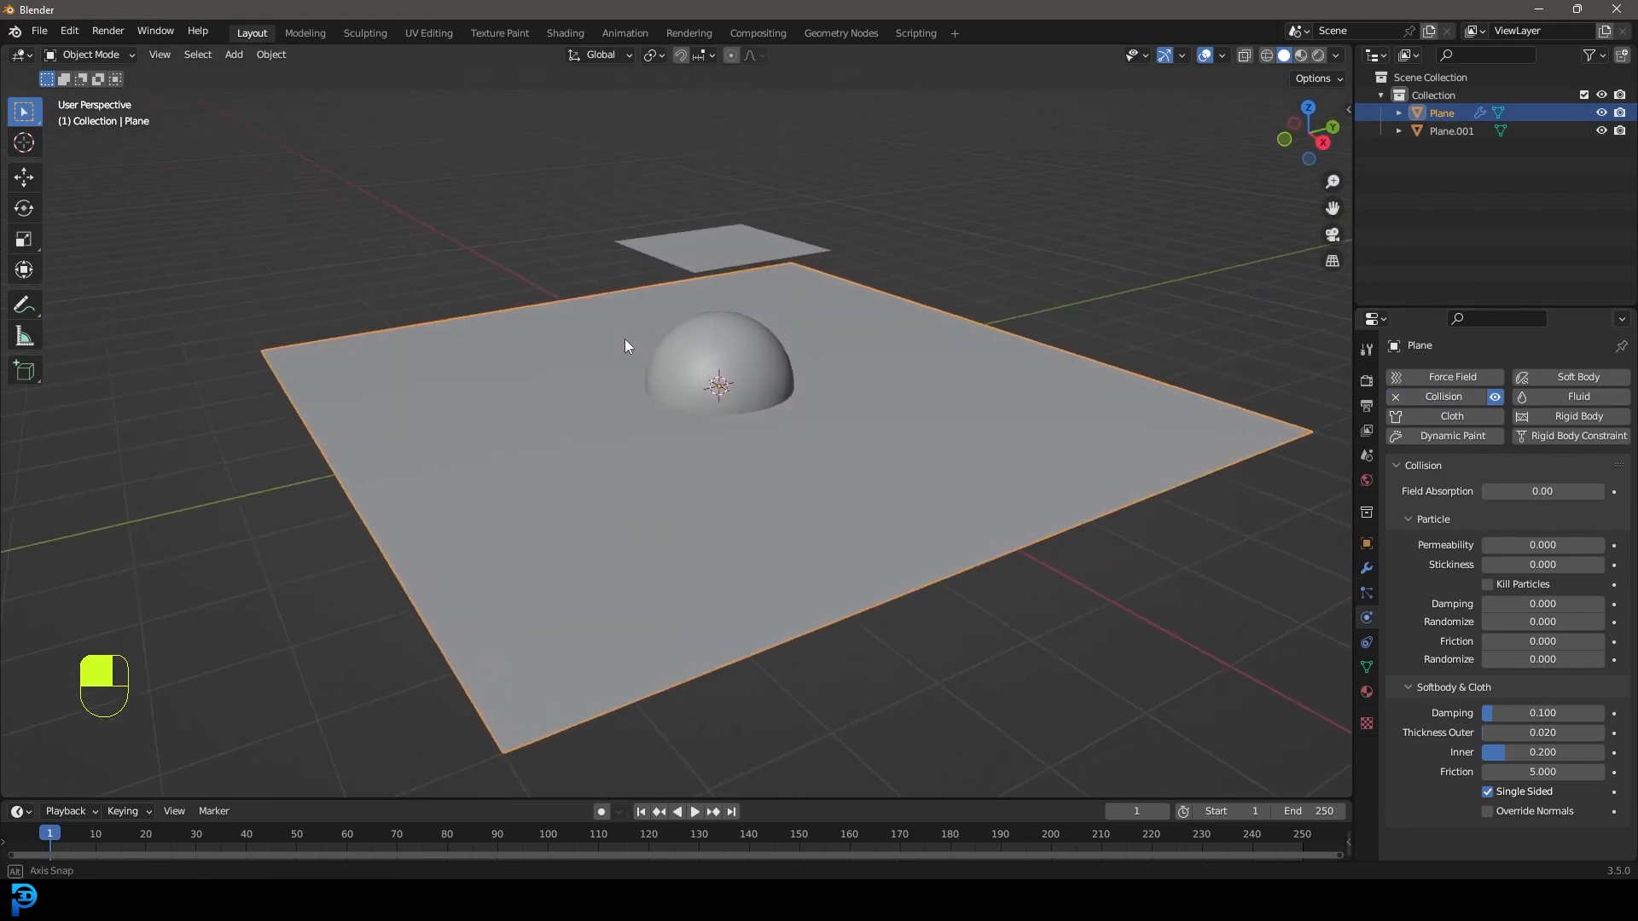
click(718, 246)
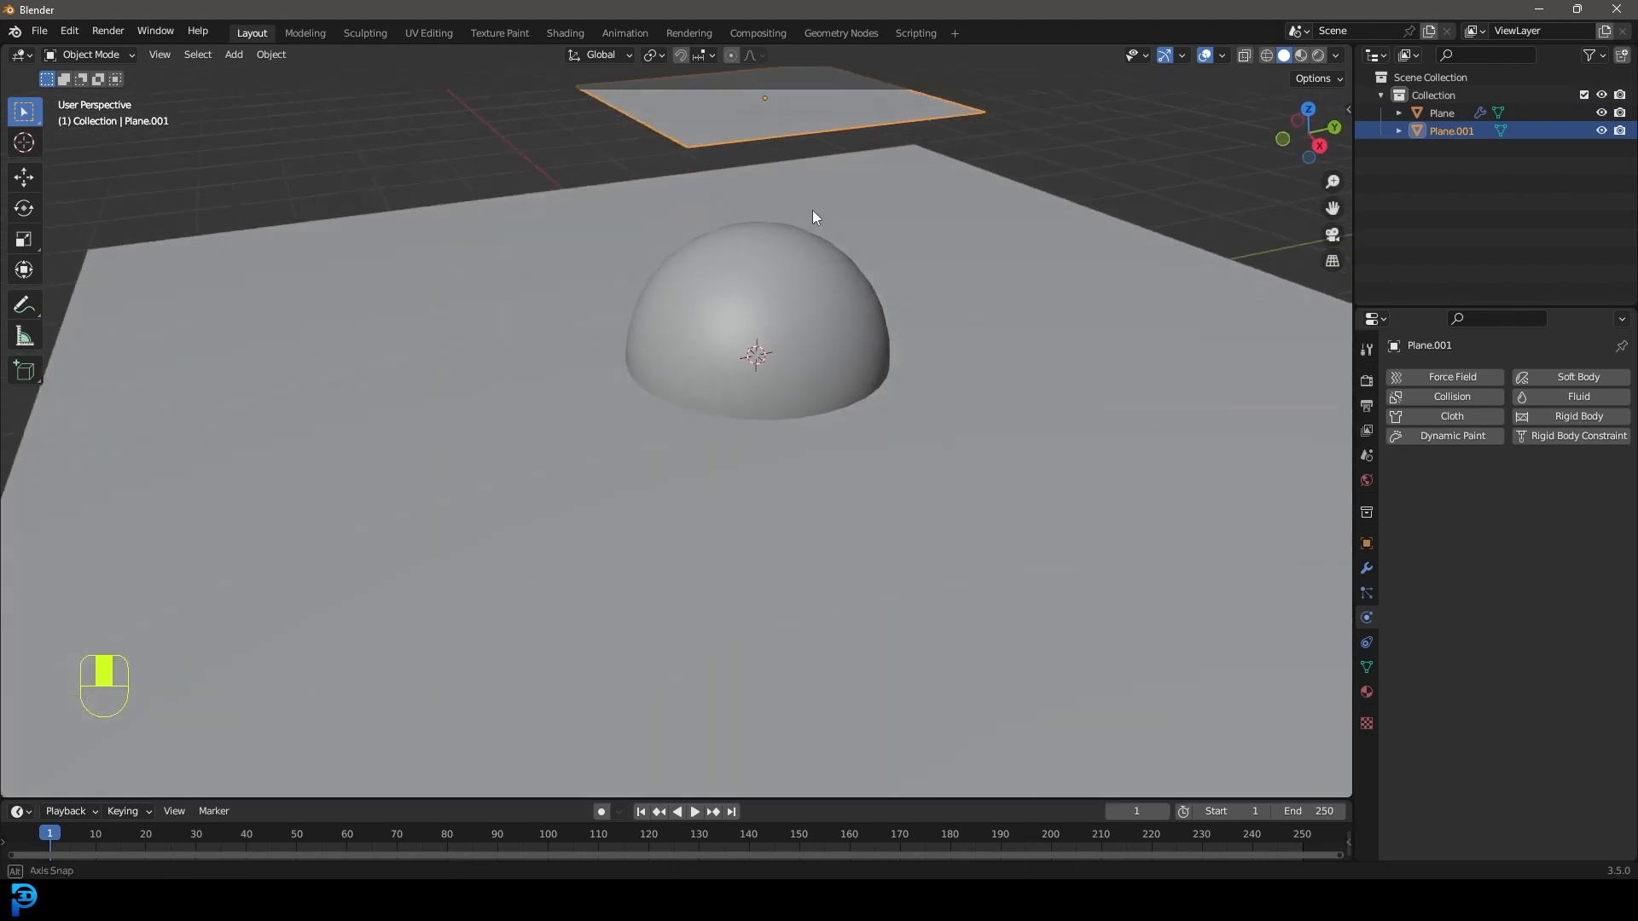
Subdivide the floating plane's mesh with Number of Cuts set to 30.
key(Tab)
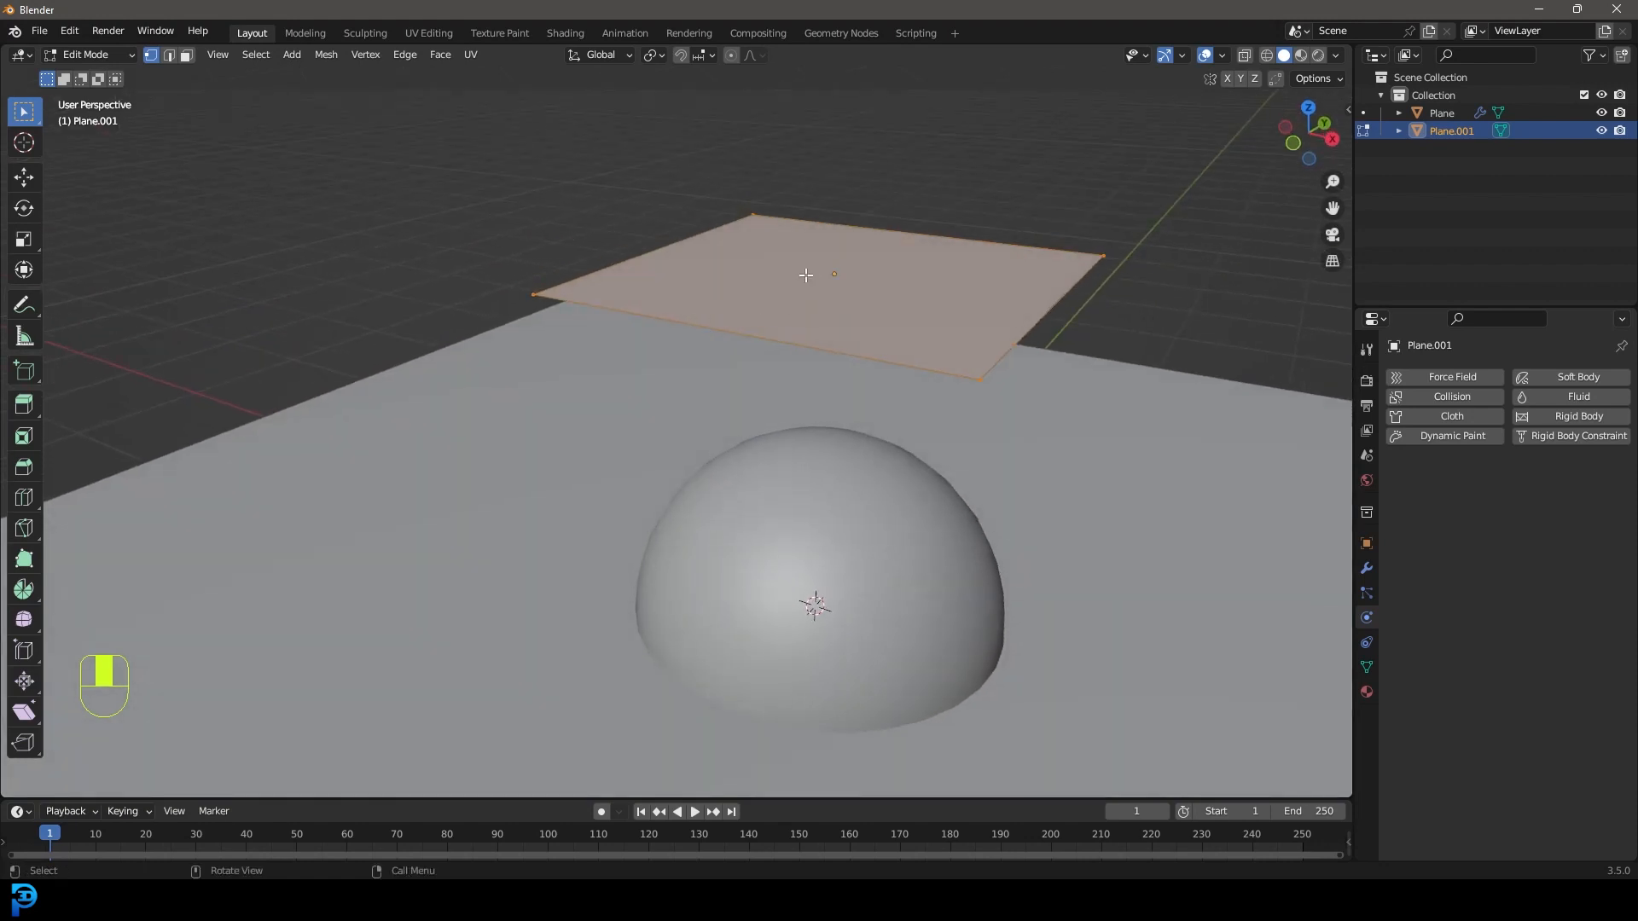
mouse_move(962, 388)
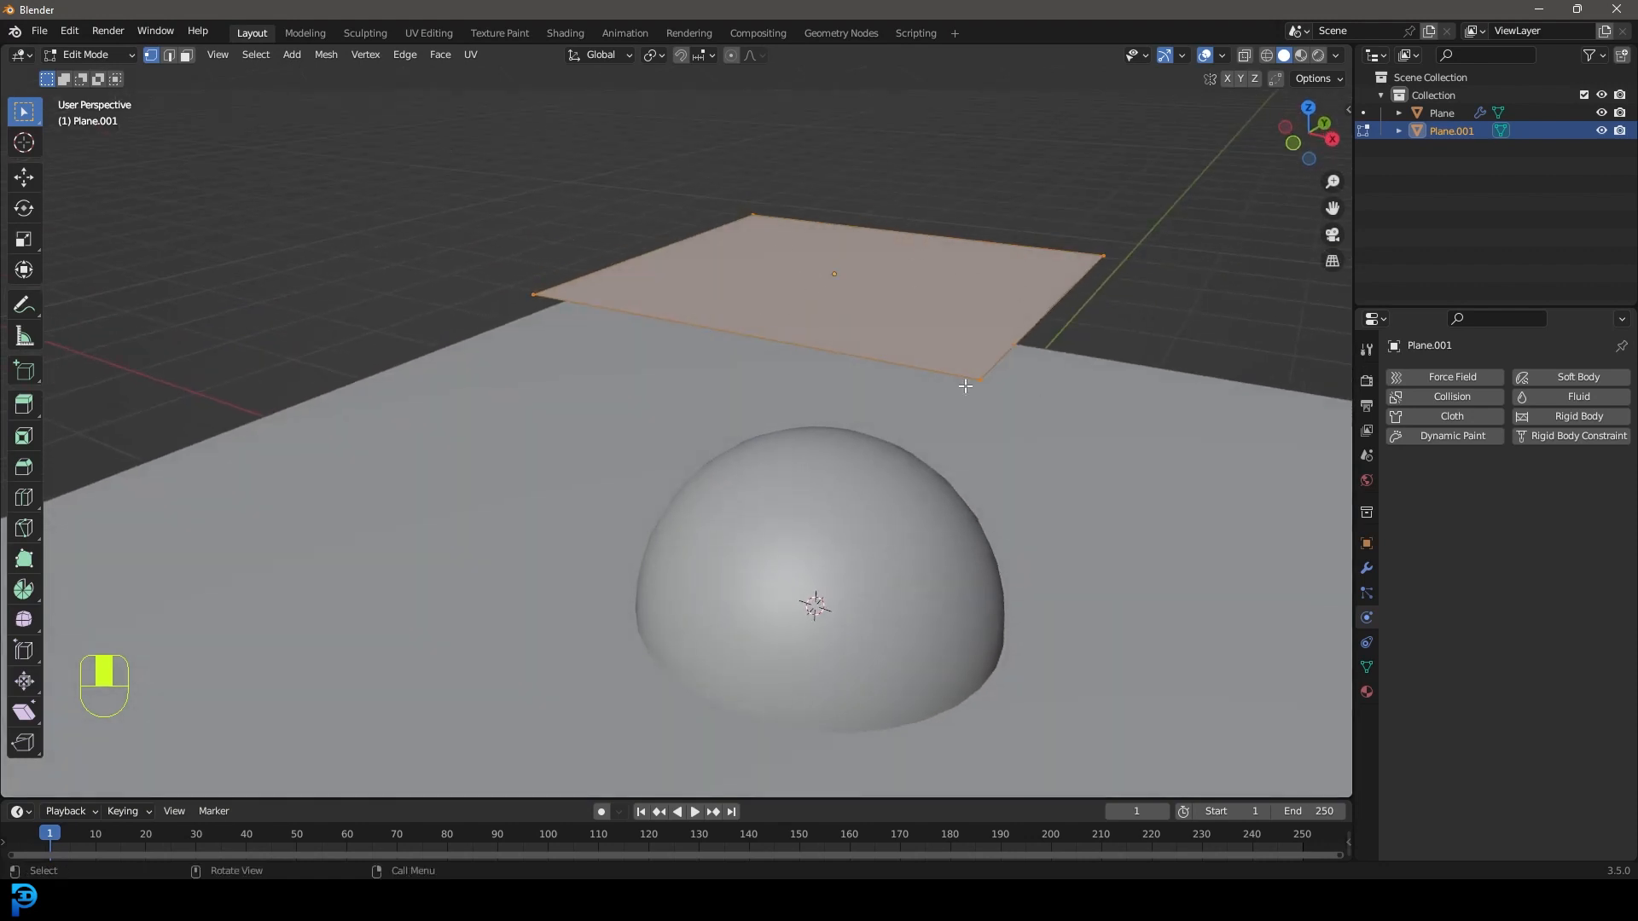
right_click(964, 386)
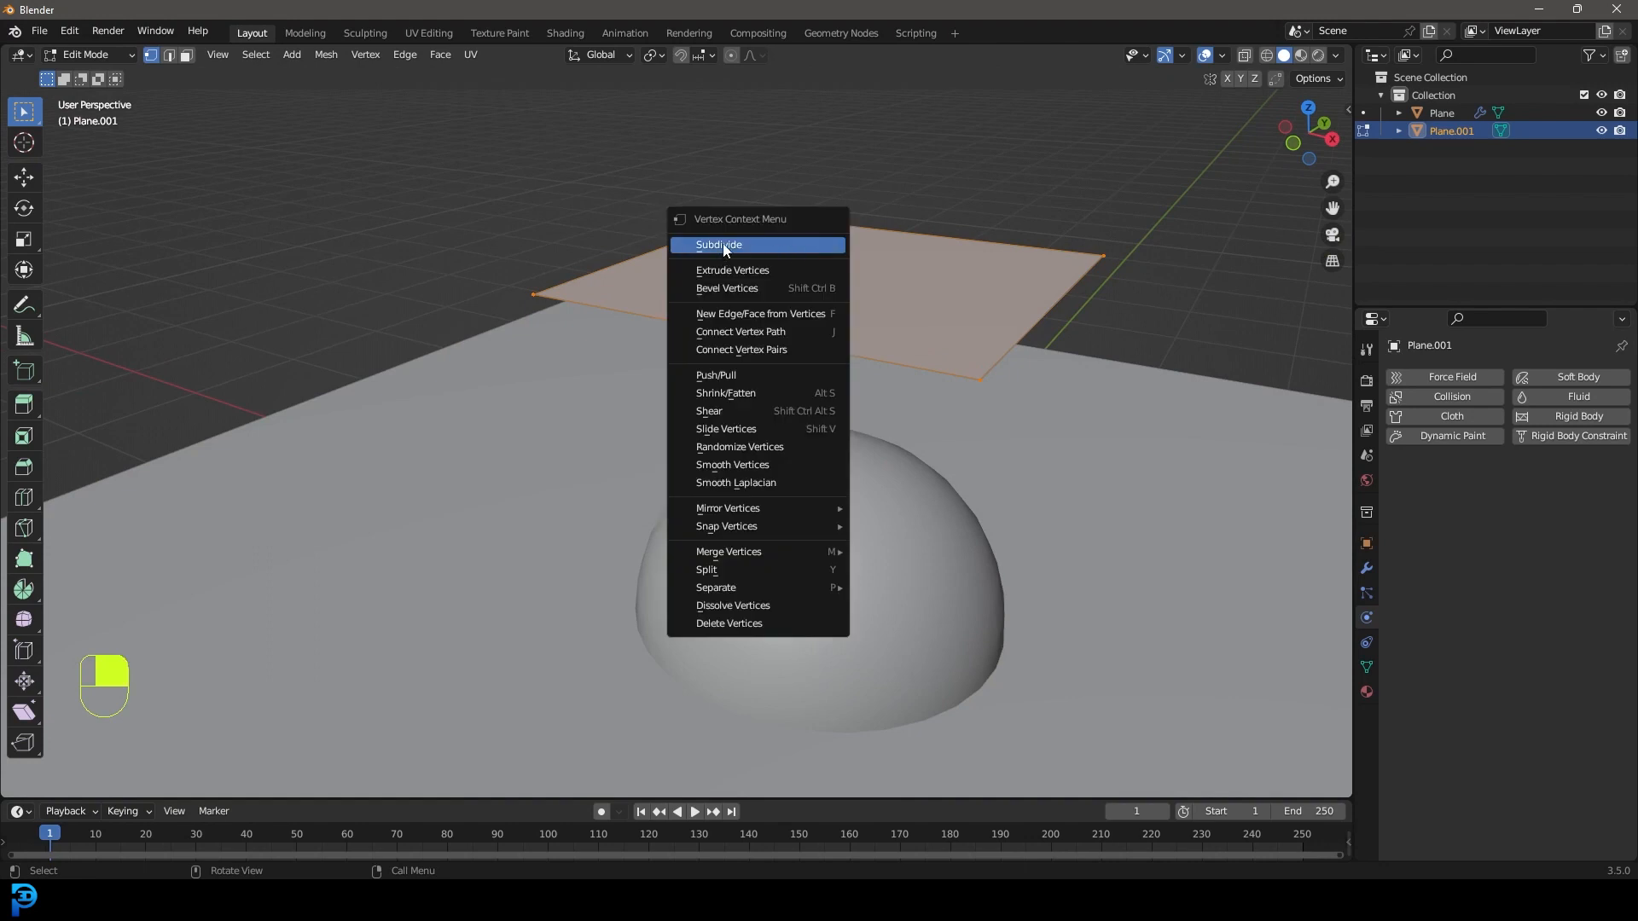
click(719, 244)
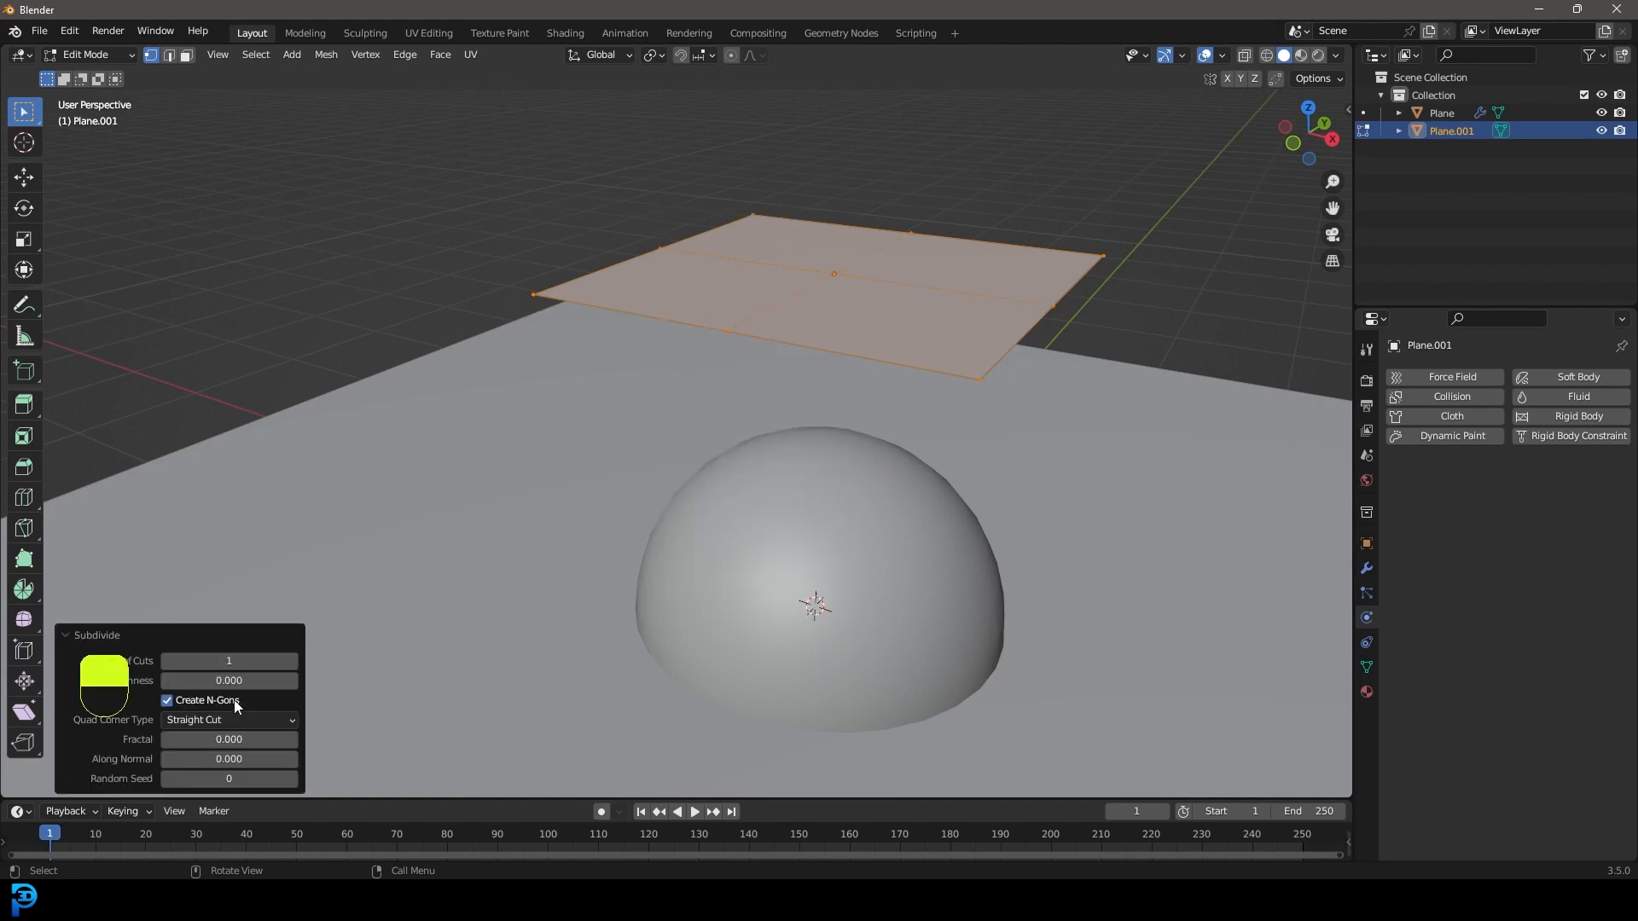
drag(227, 660, 245, 660)
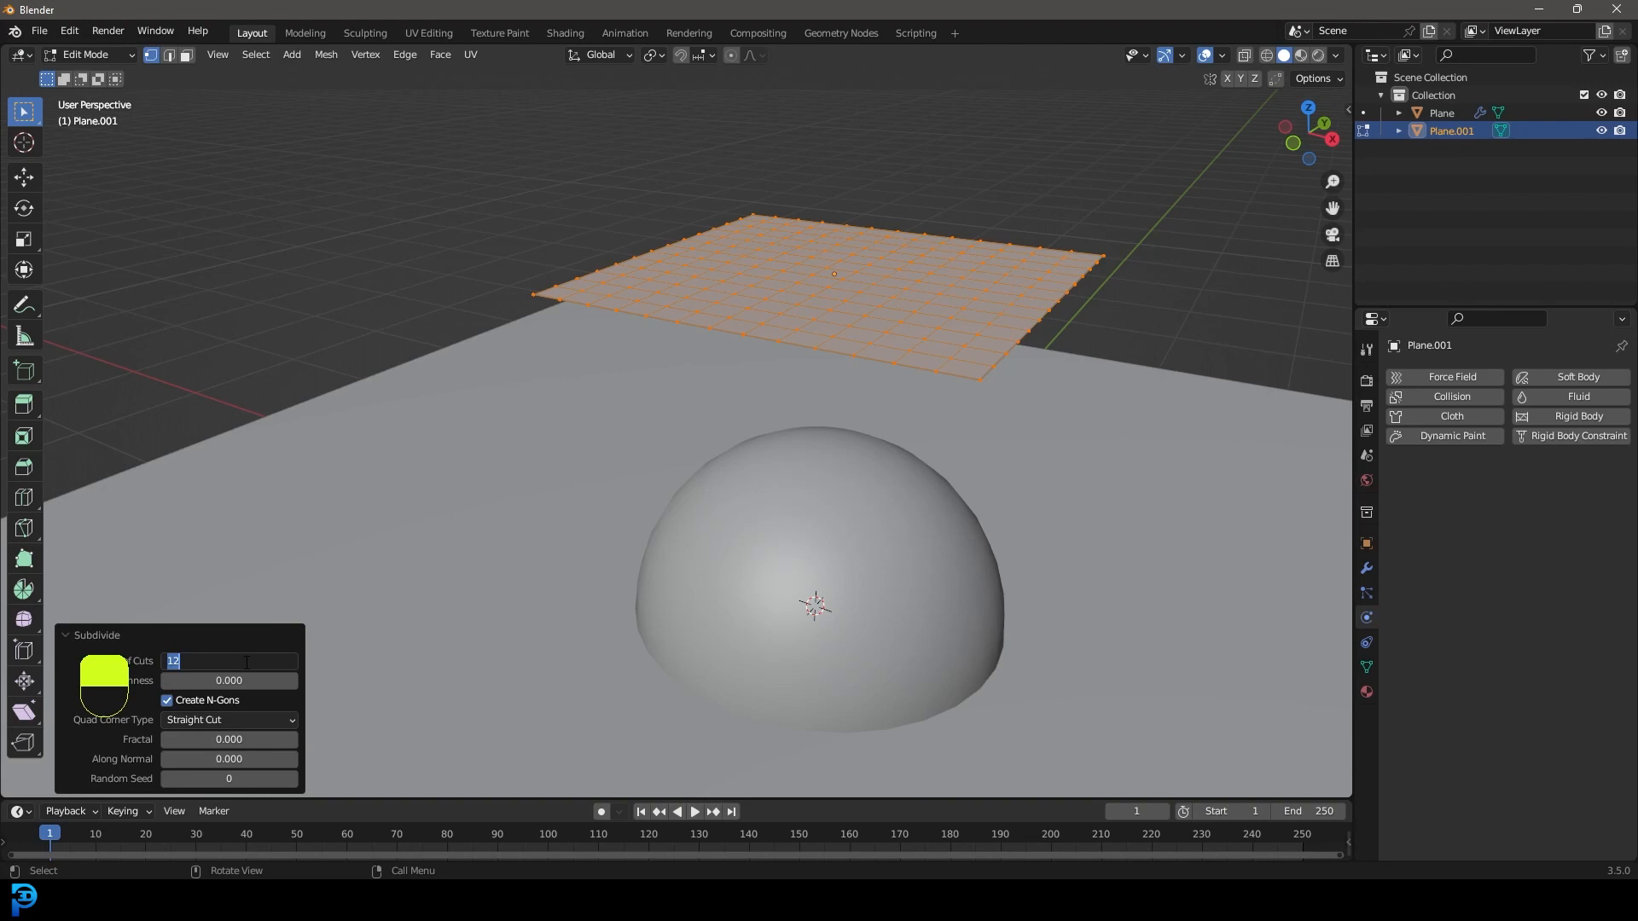
text(30)
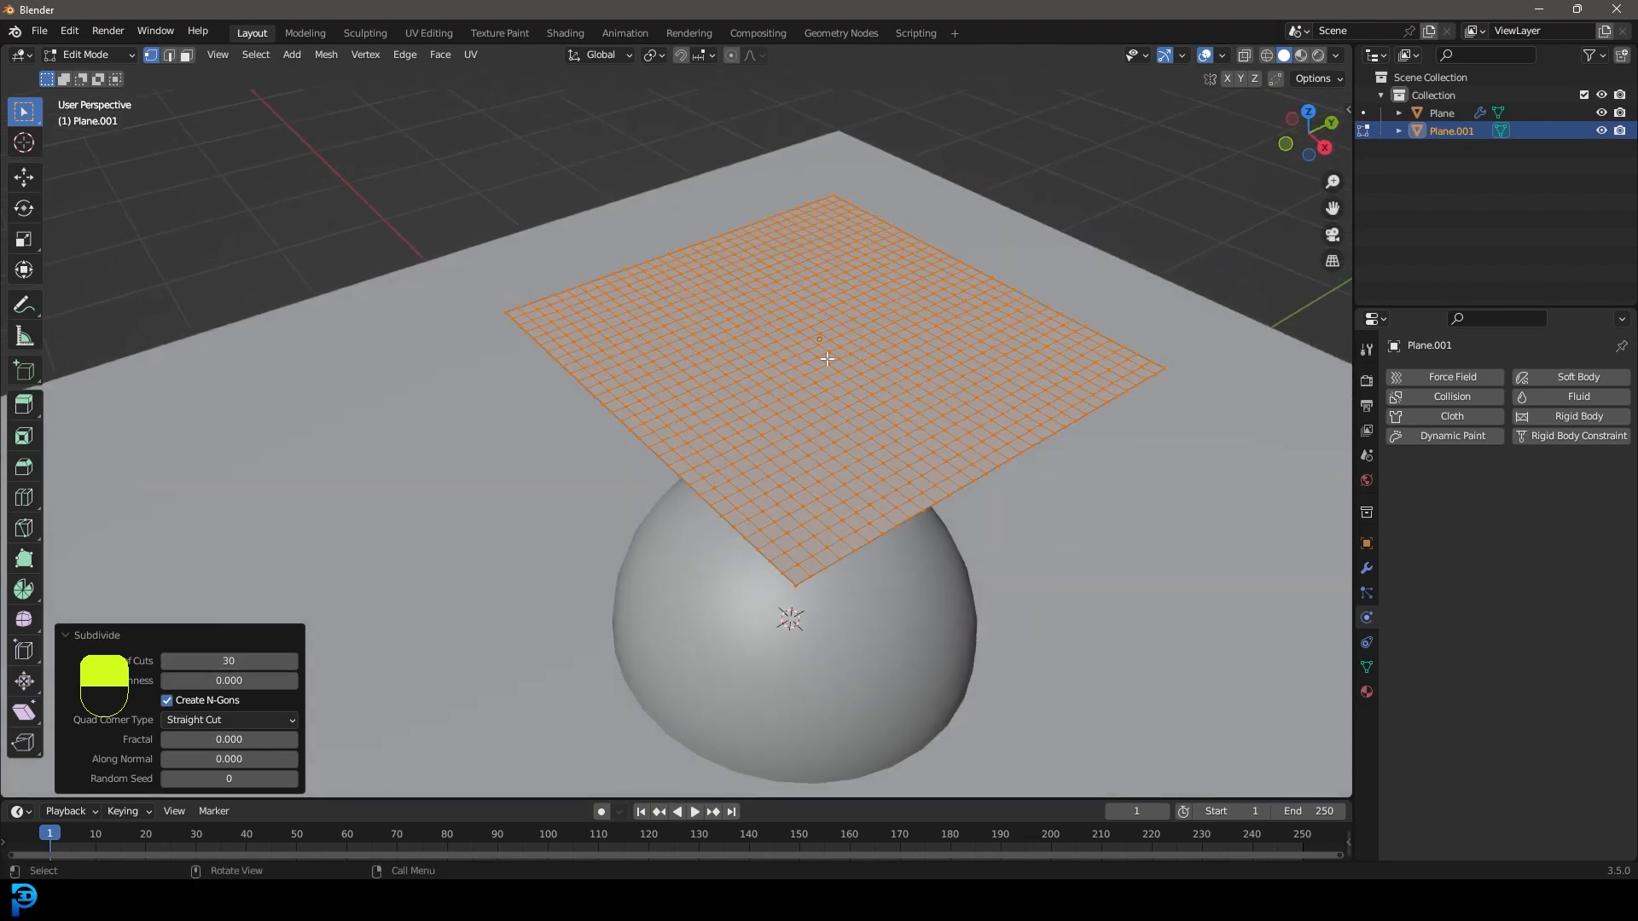
key(Tab)
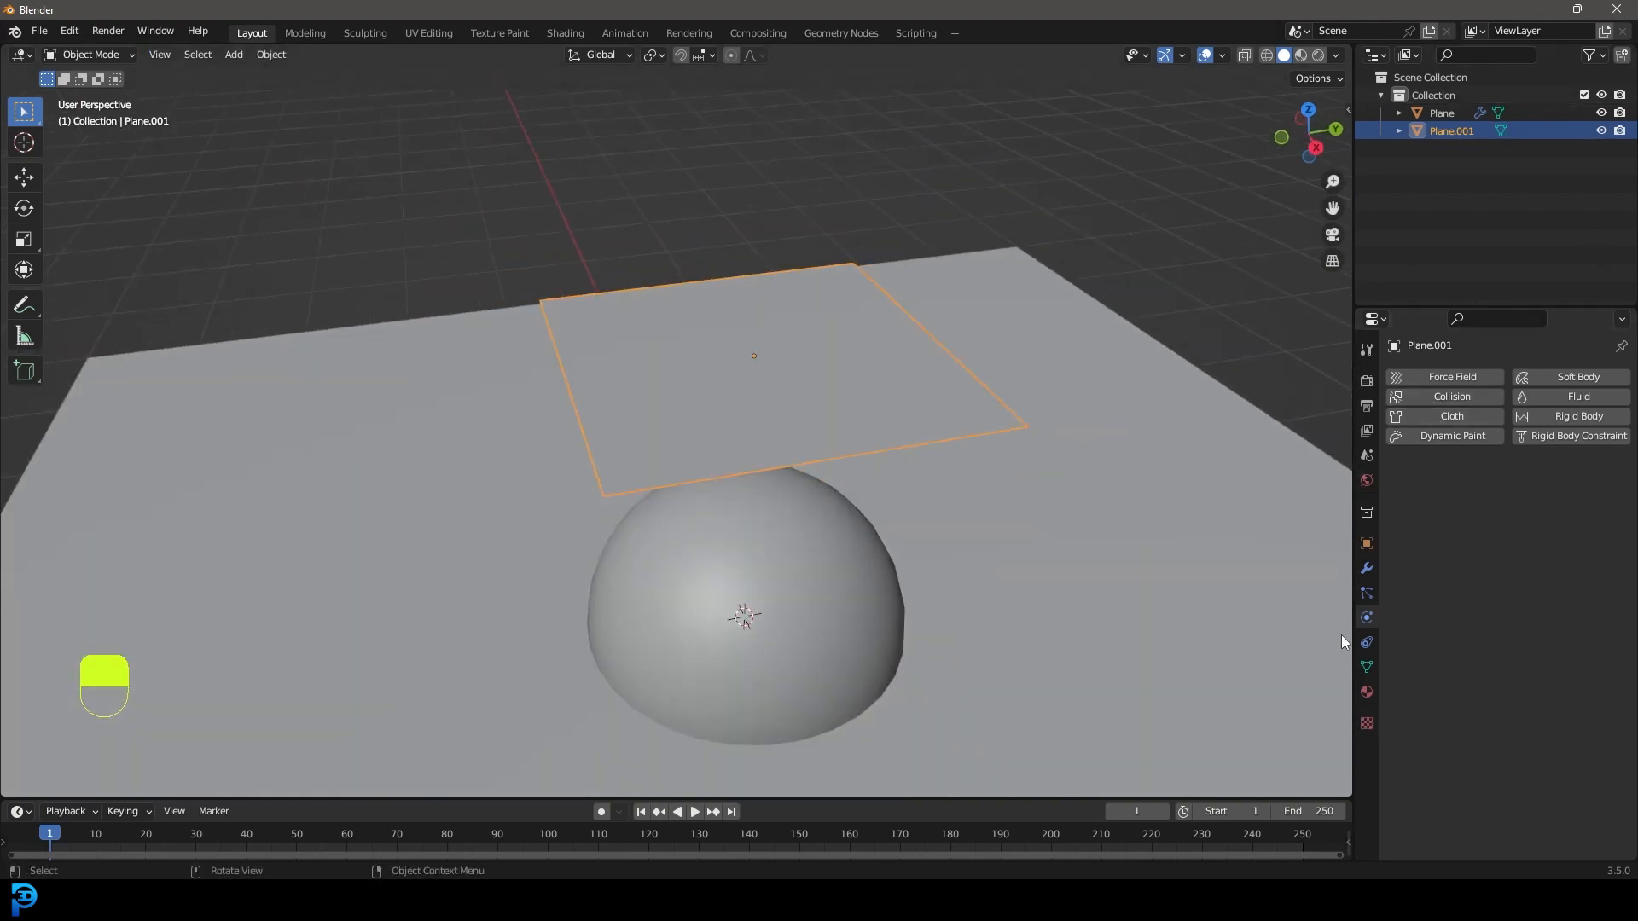
Play the cloth dropping onto the hemisphere, apply Shade Smooth to it, and rewind to frame 1.
click(1450, 416)
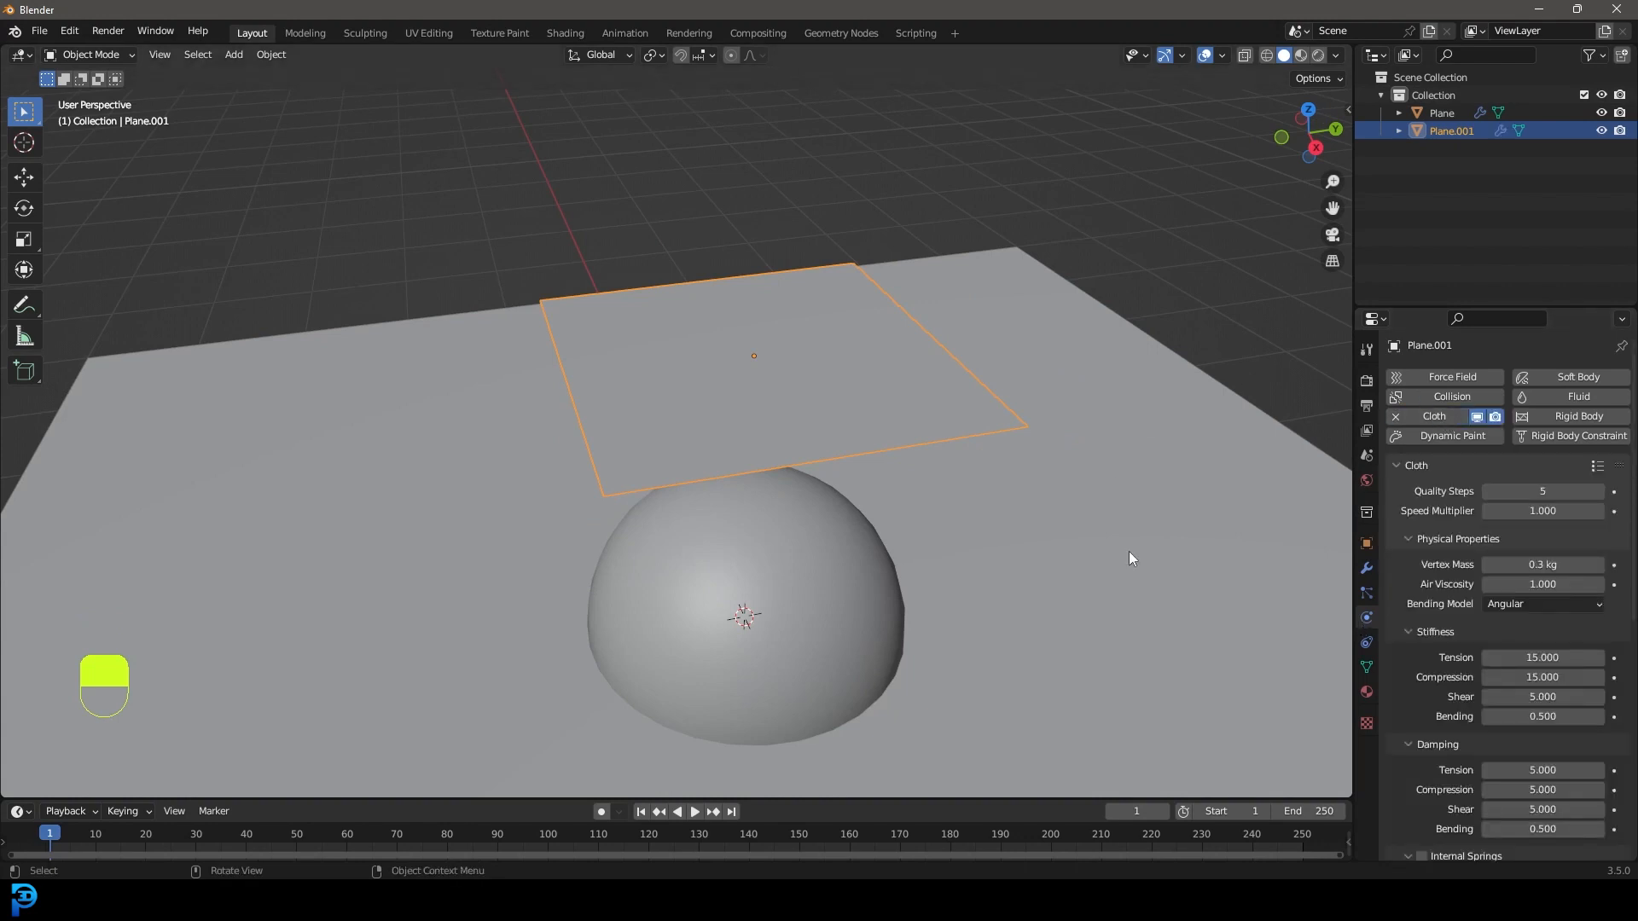
mouse_move(261, 831)
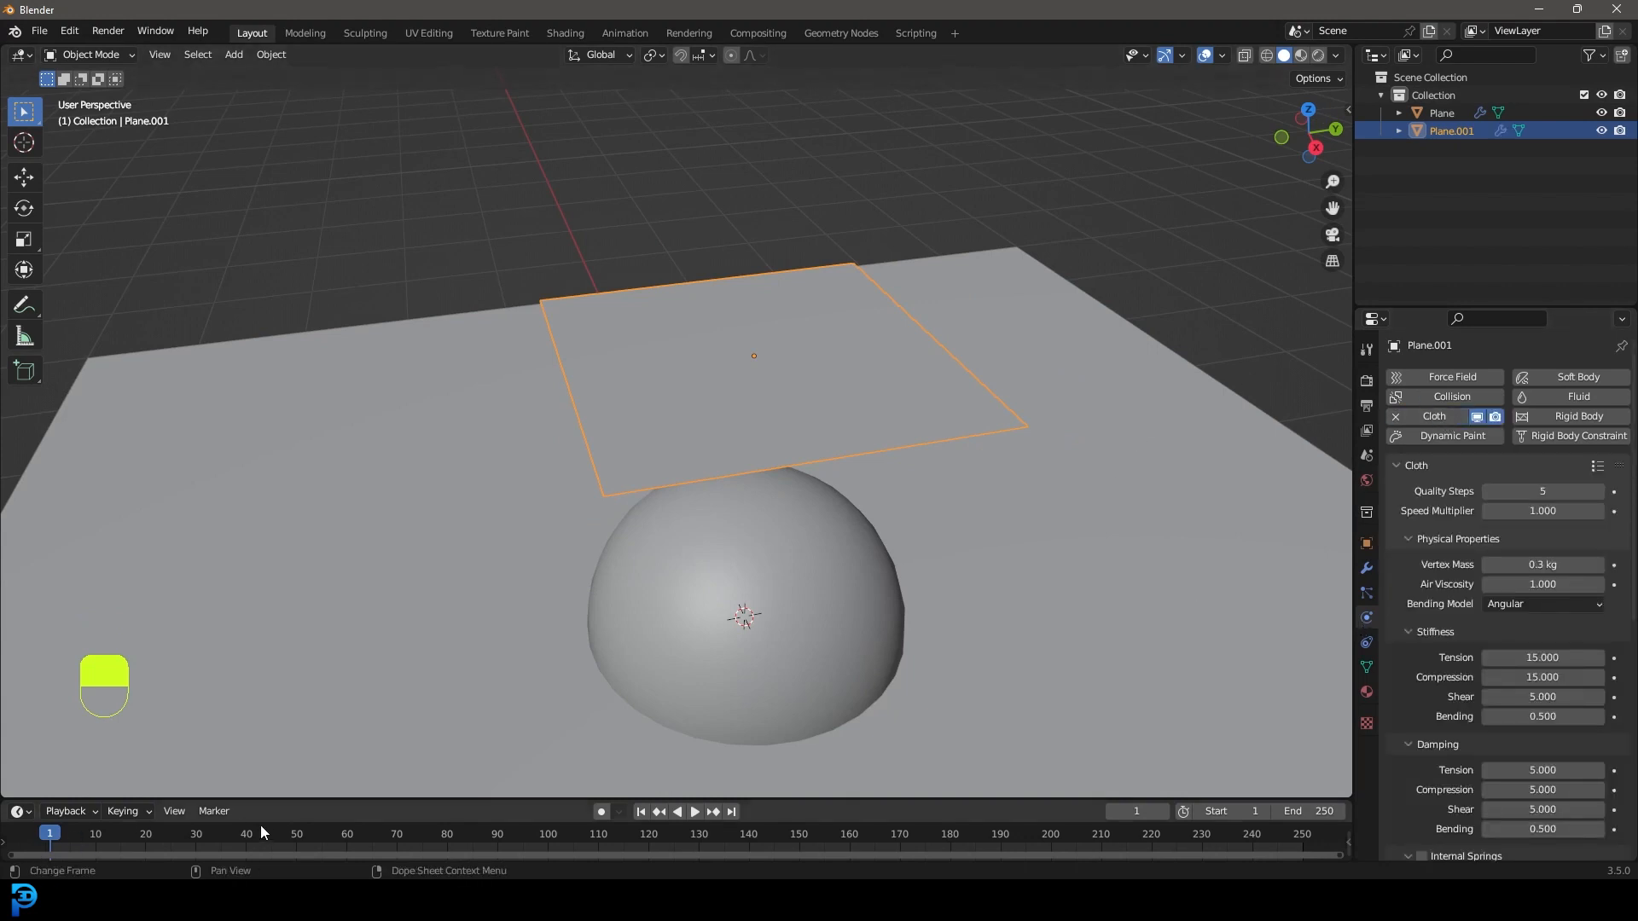
key(space)
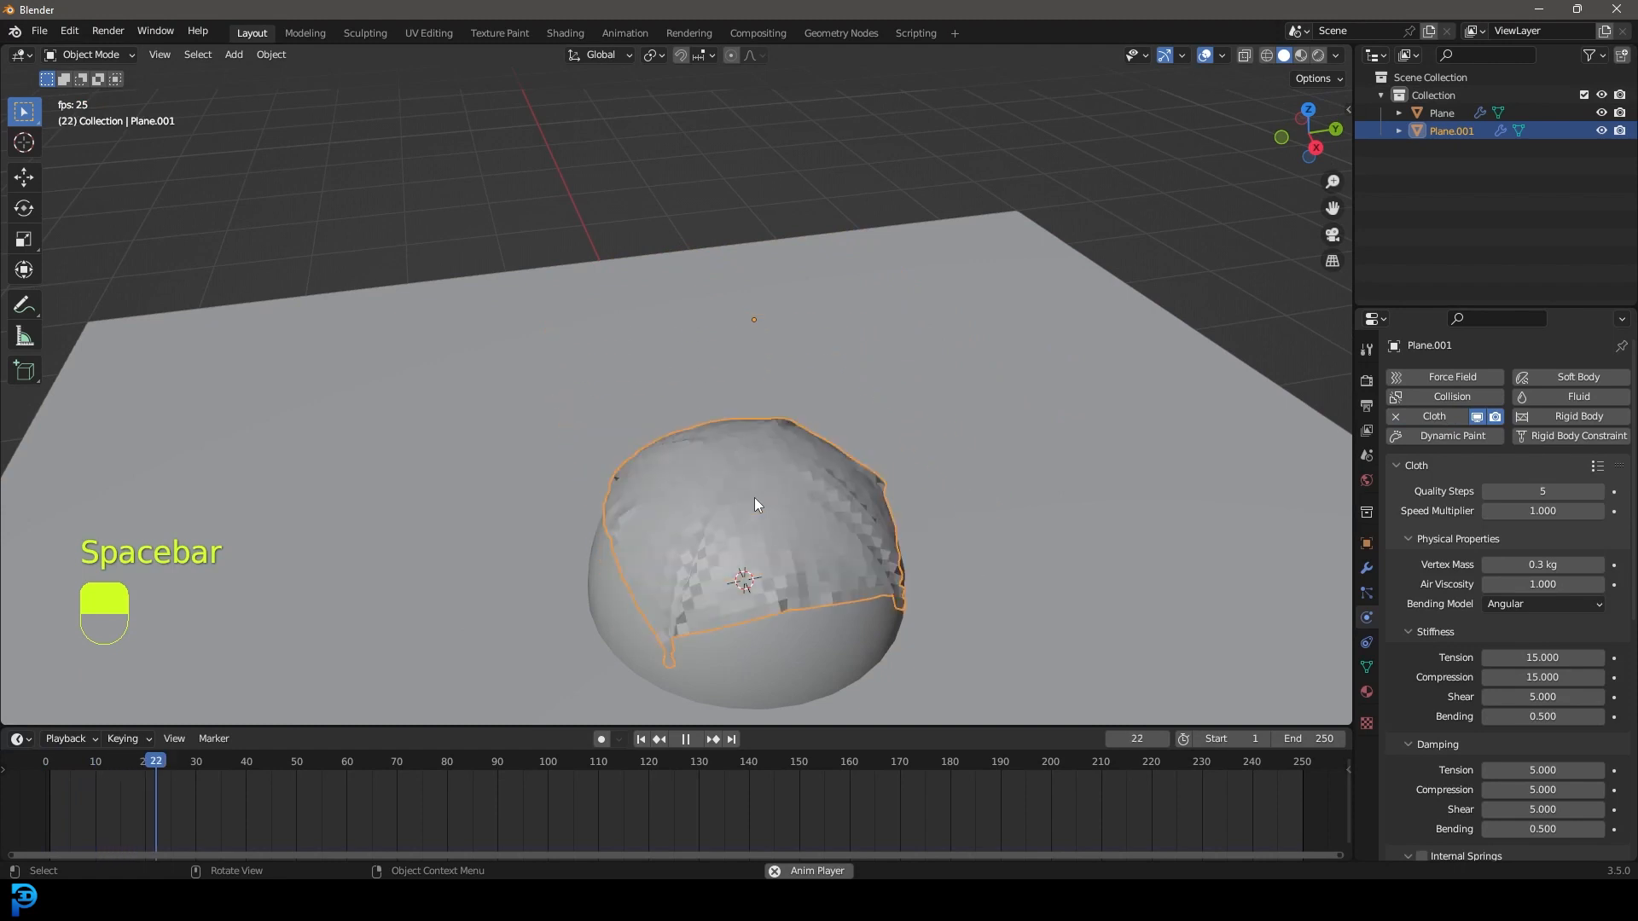
key(space)
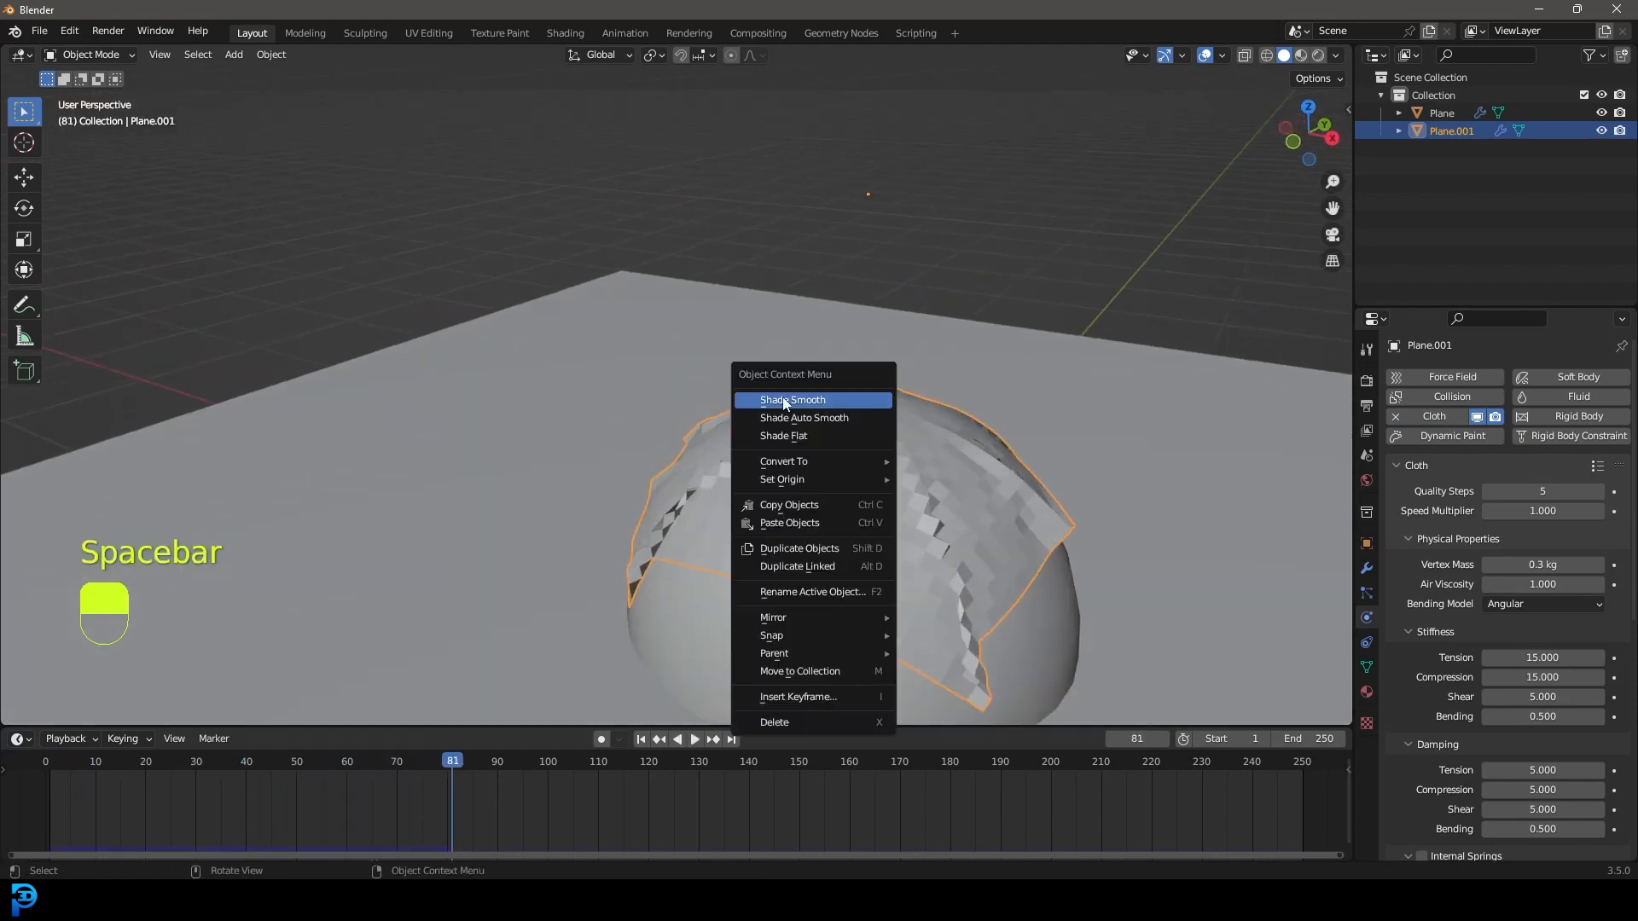
click(791, 400)
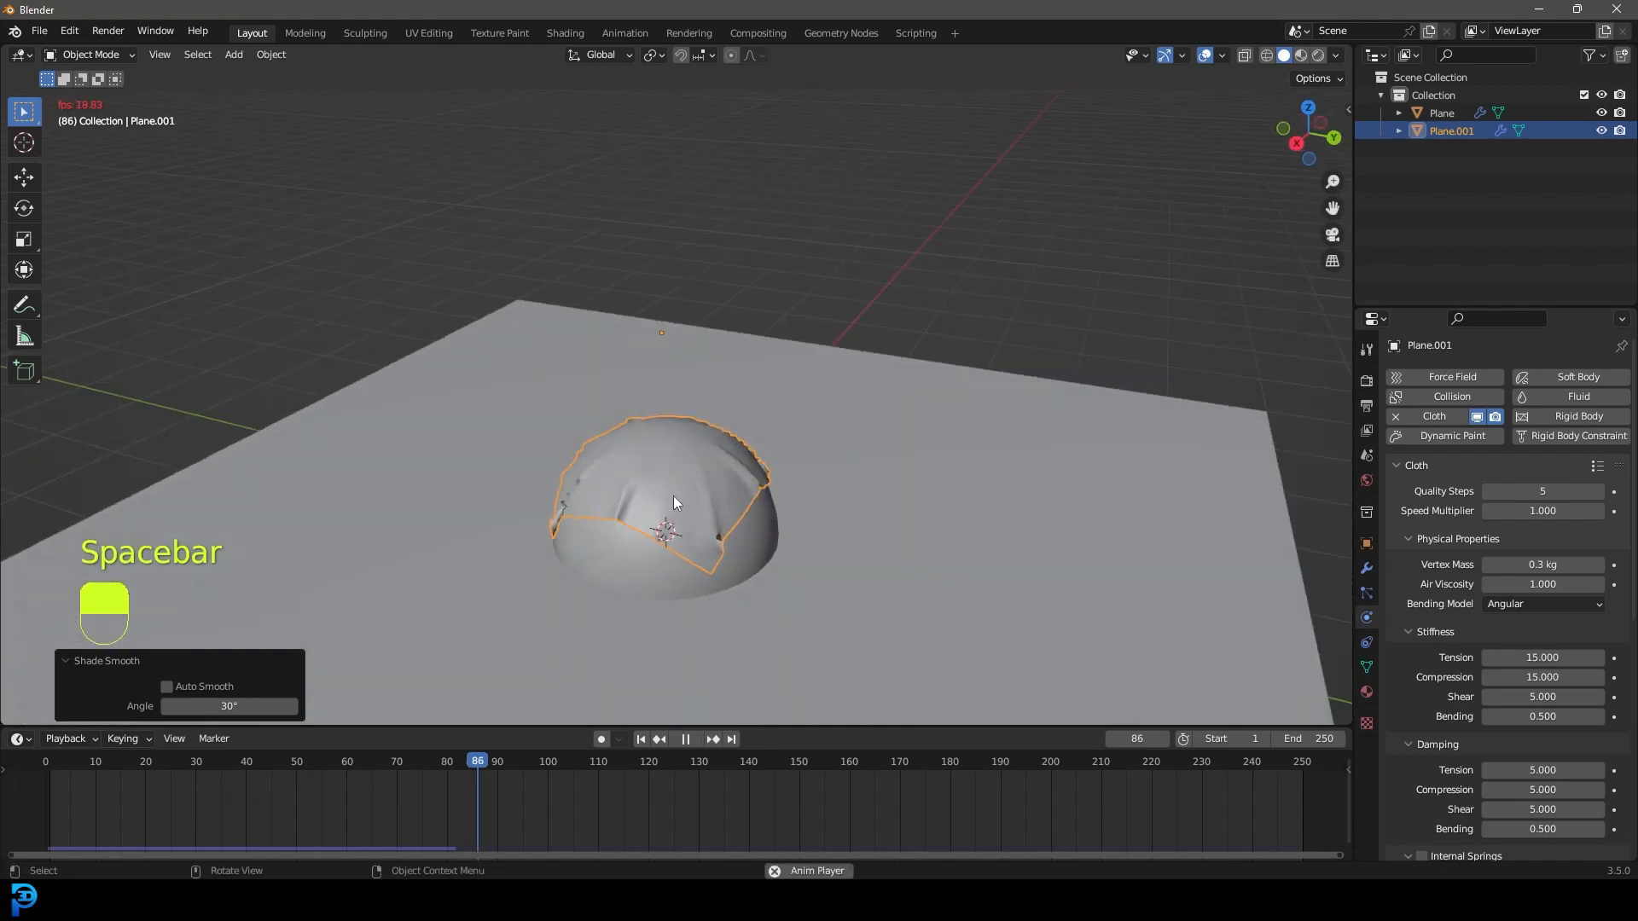
key(shift+Left)
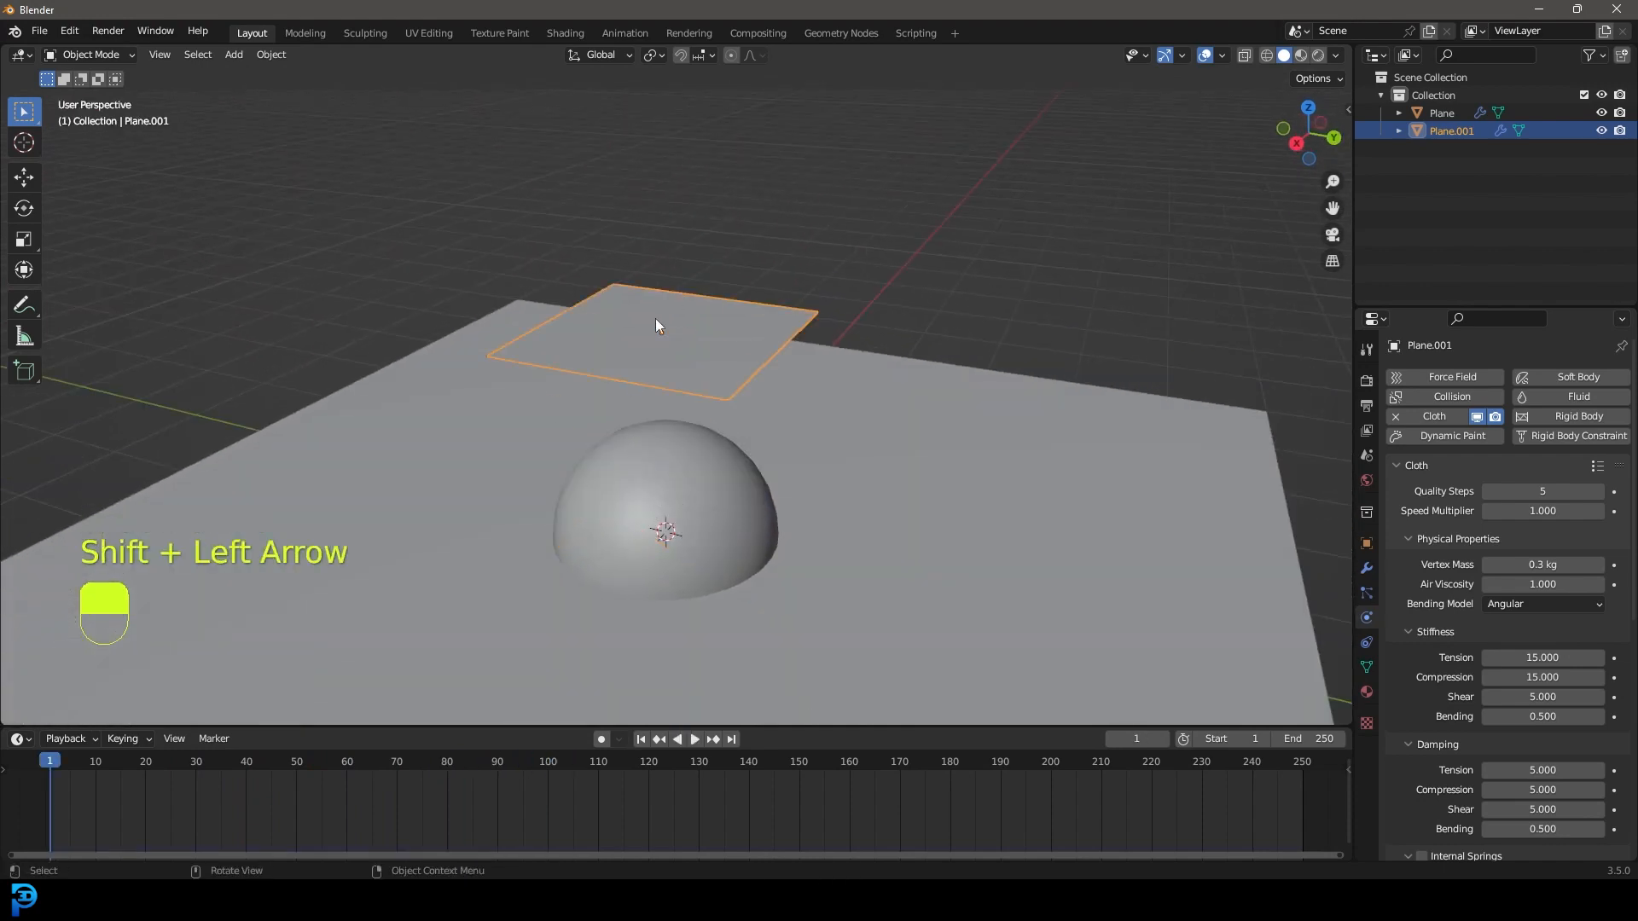
key(shift+Left)
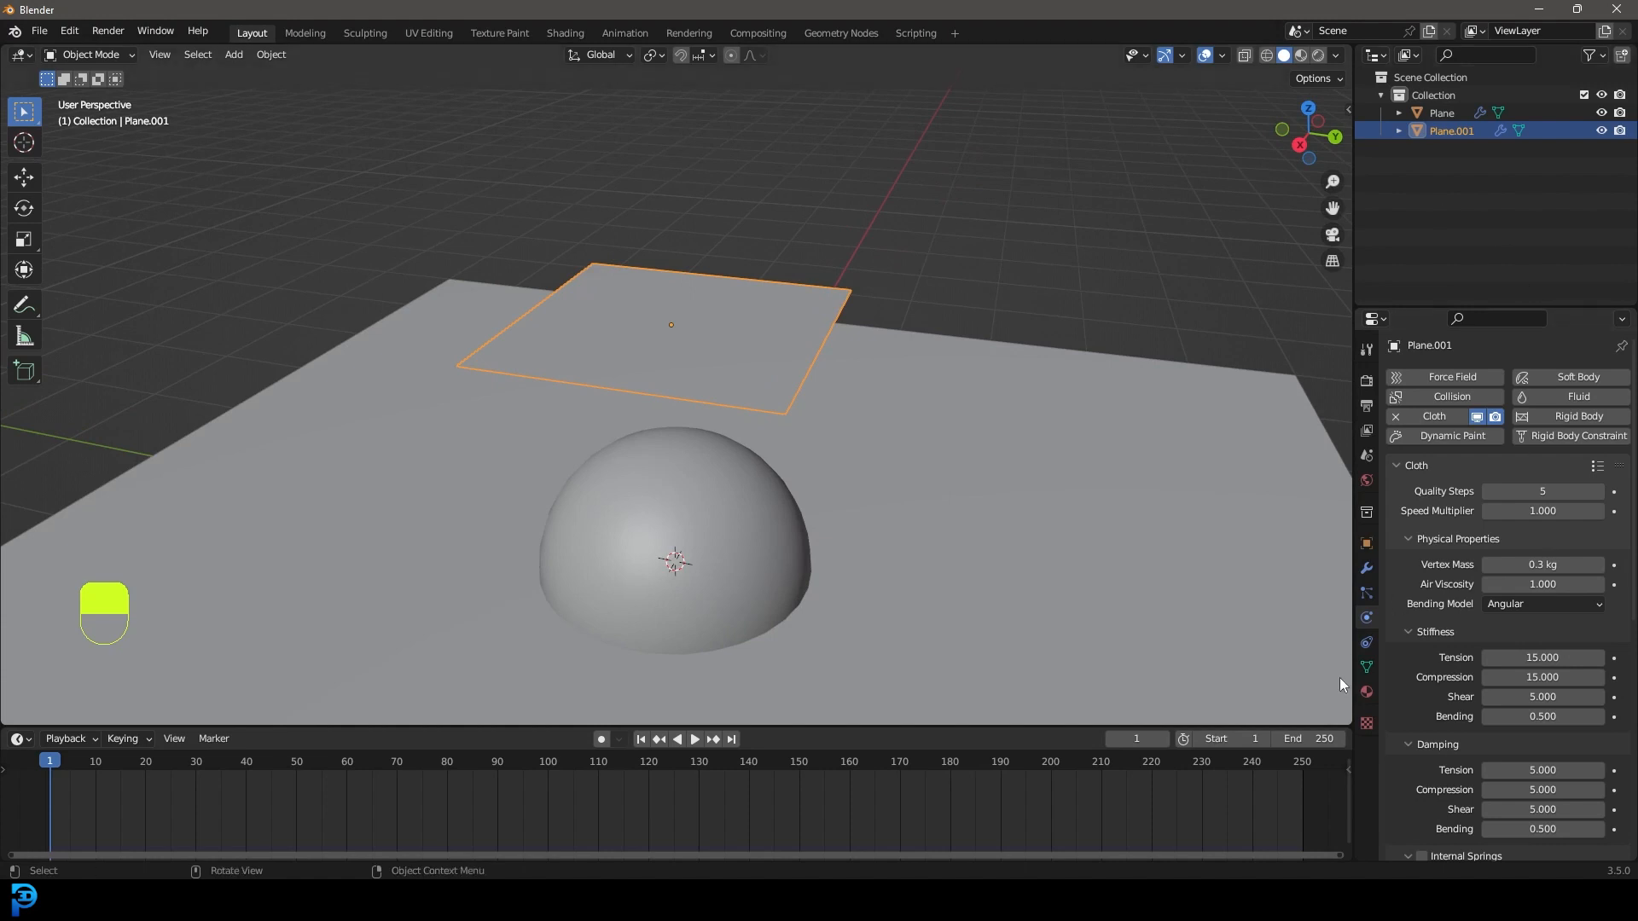
Add a vertex group named 'pin' in Edit Mode and assign one edge of vertices to it.
click(1365, 667)
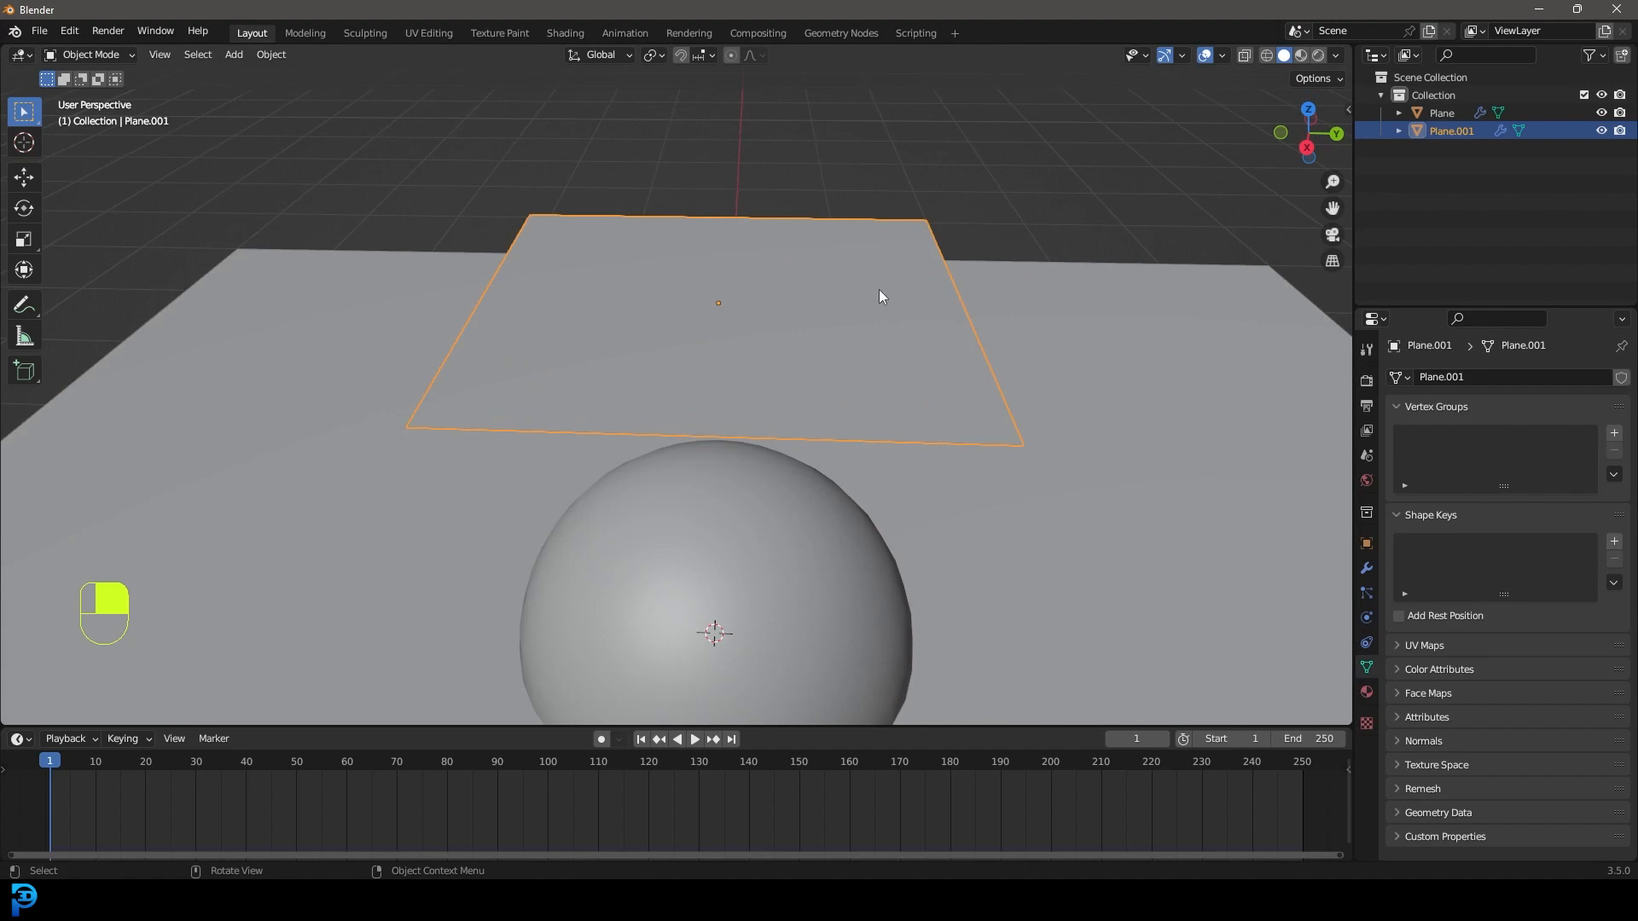
mouse_move(895, 267)
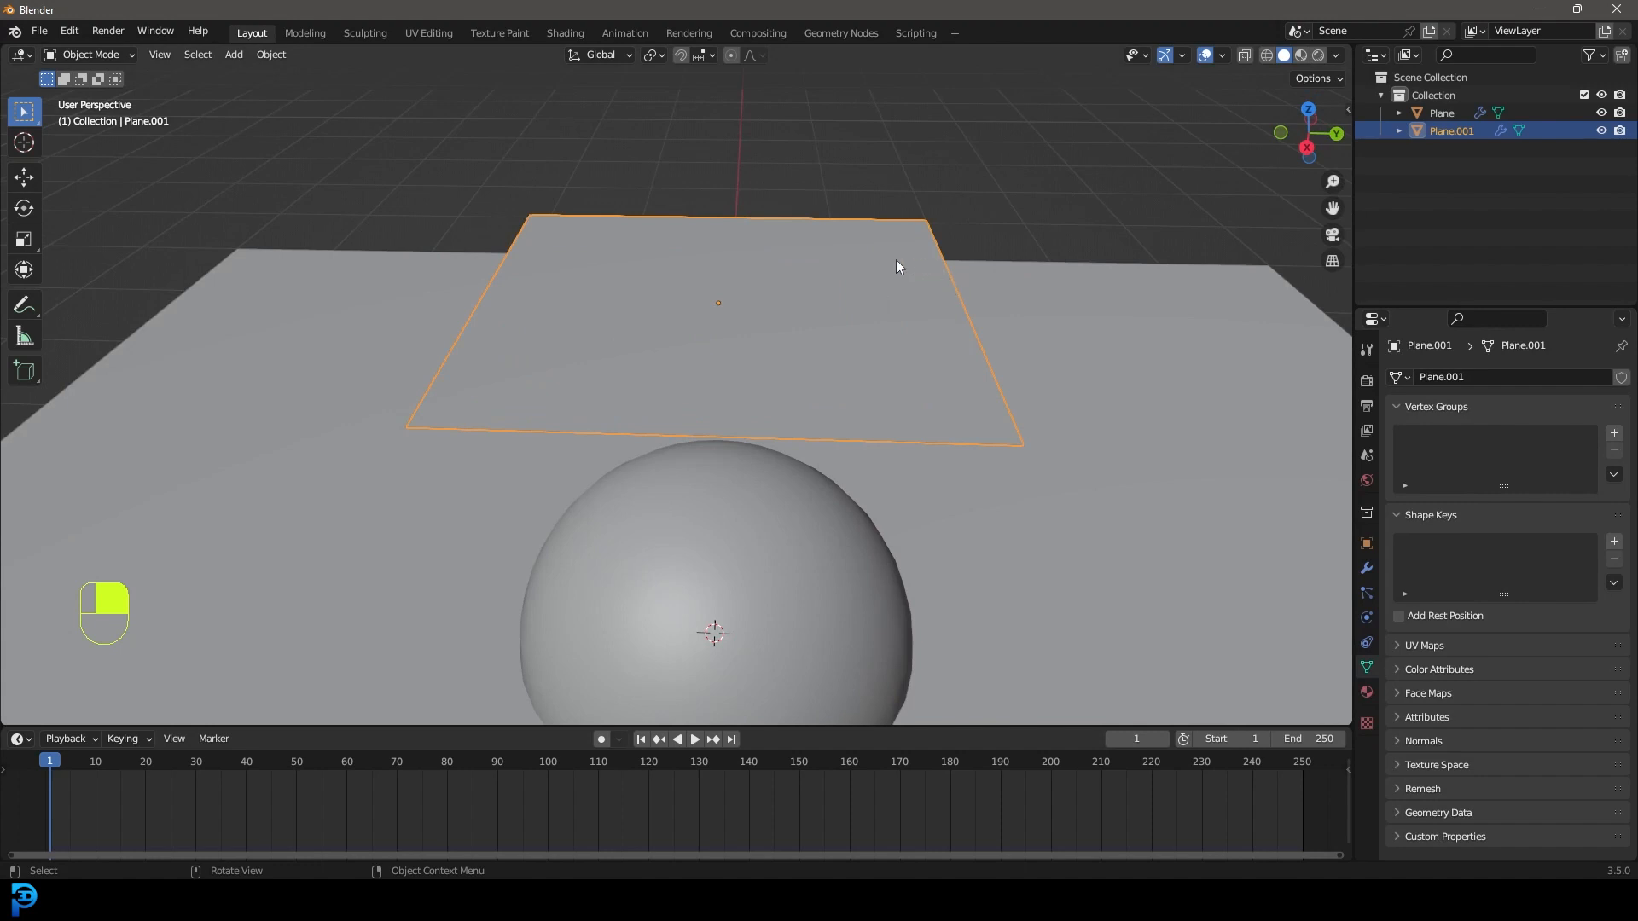
mouse_move(822, 305)
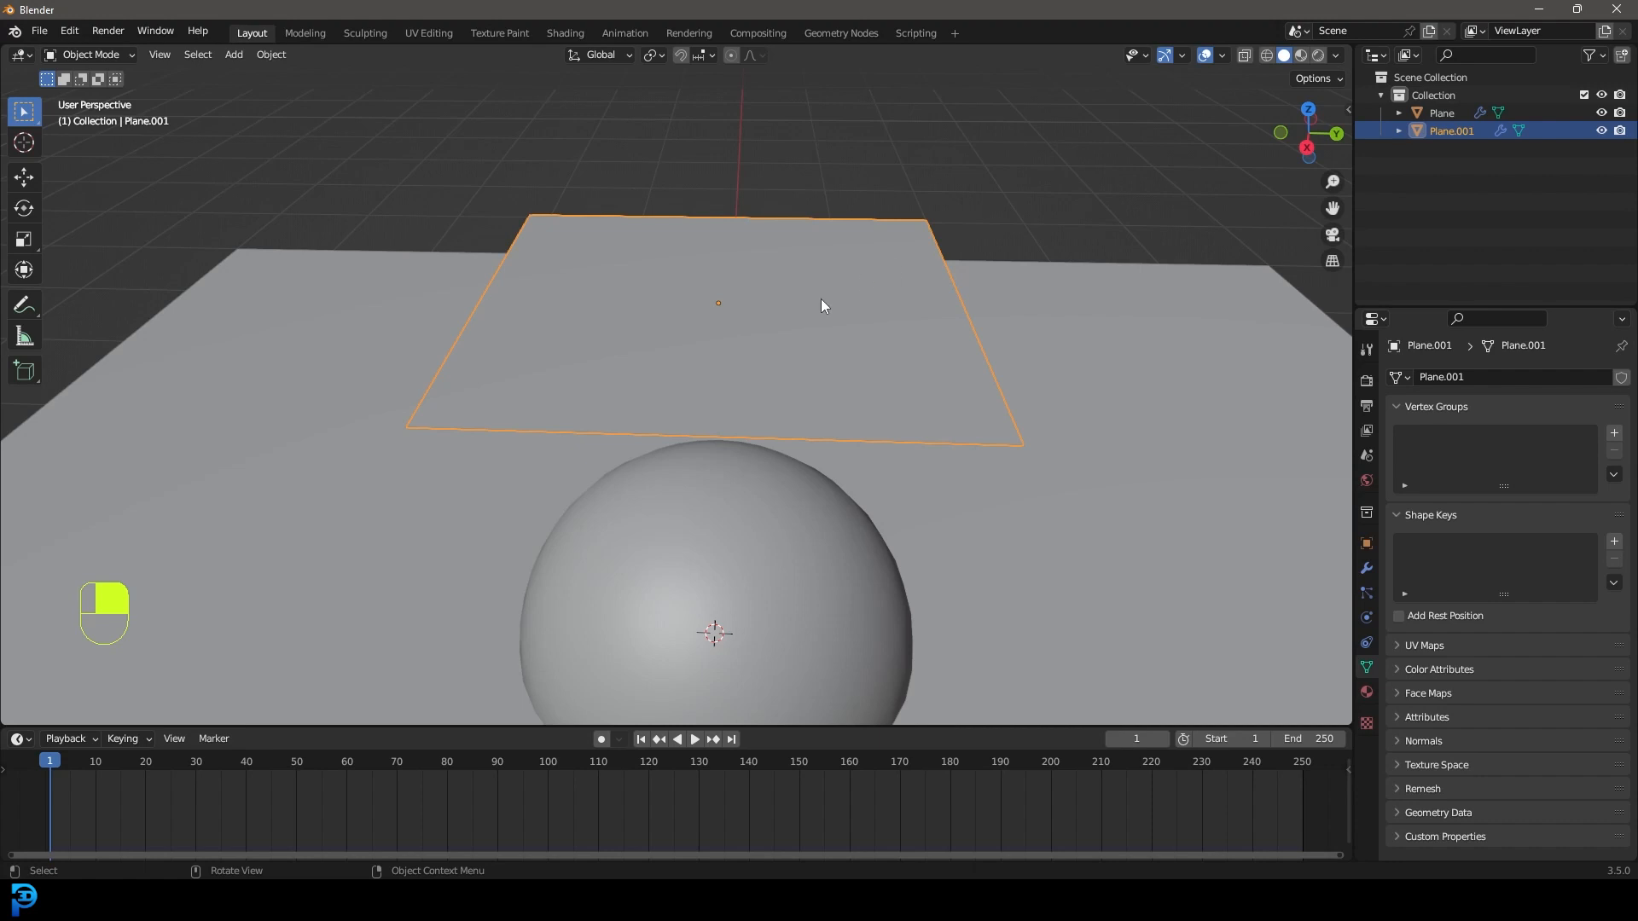
key(Tab)
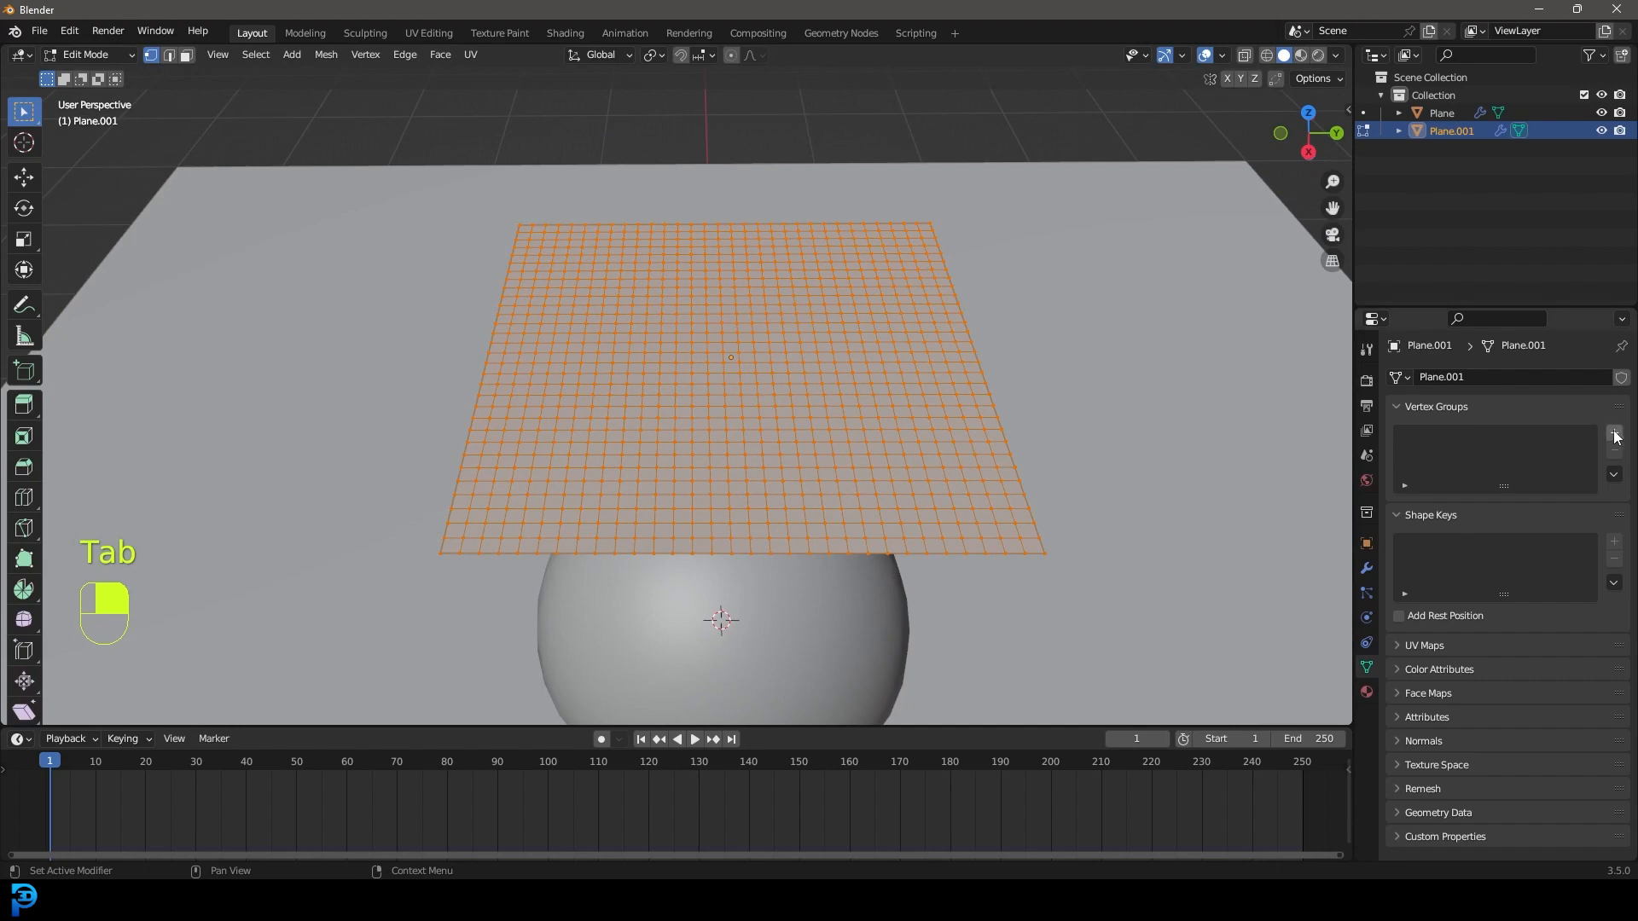
click(1613, 436)
text(pin)
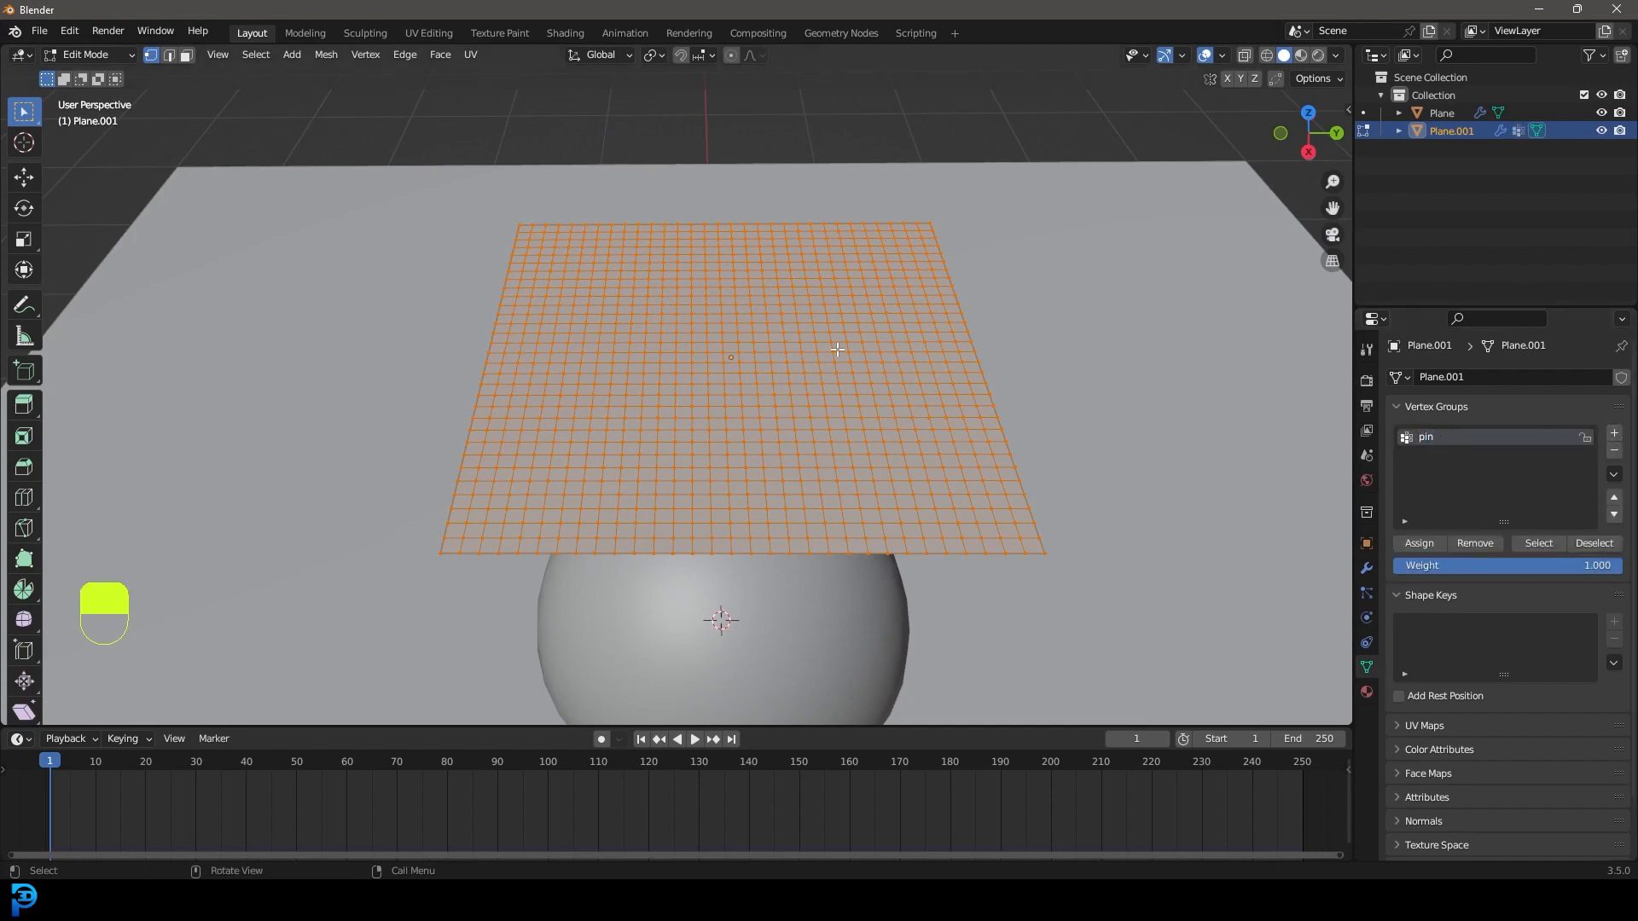
key(Alt+A)
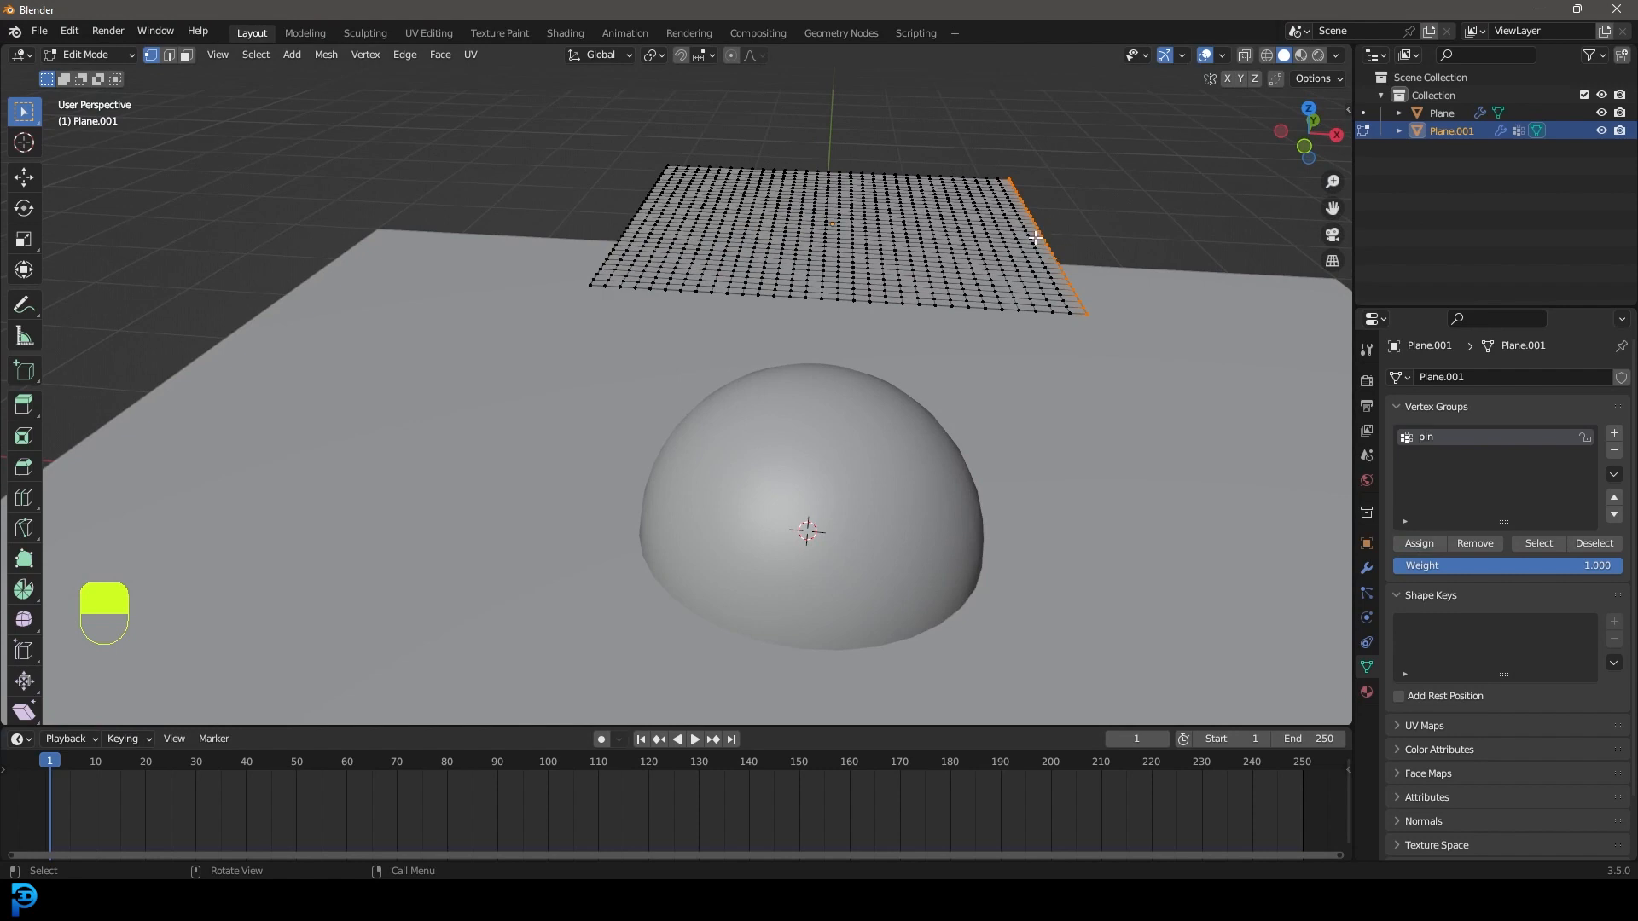
key(Tab)
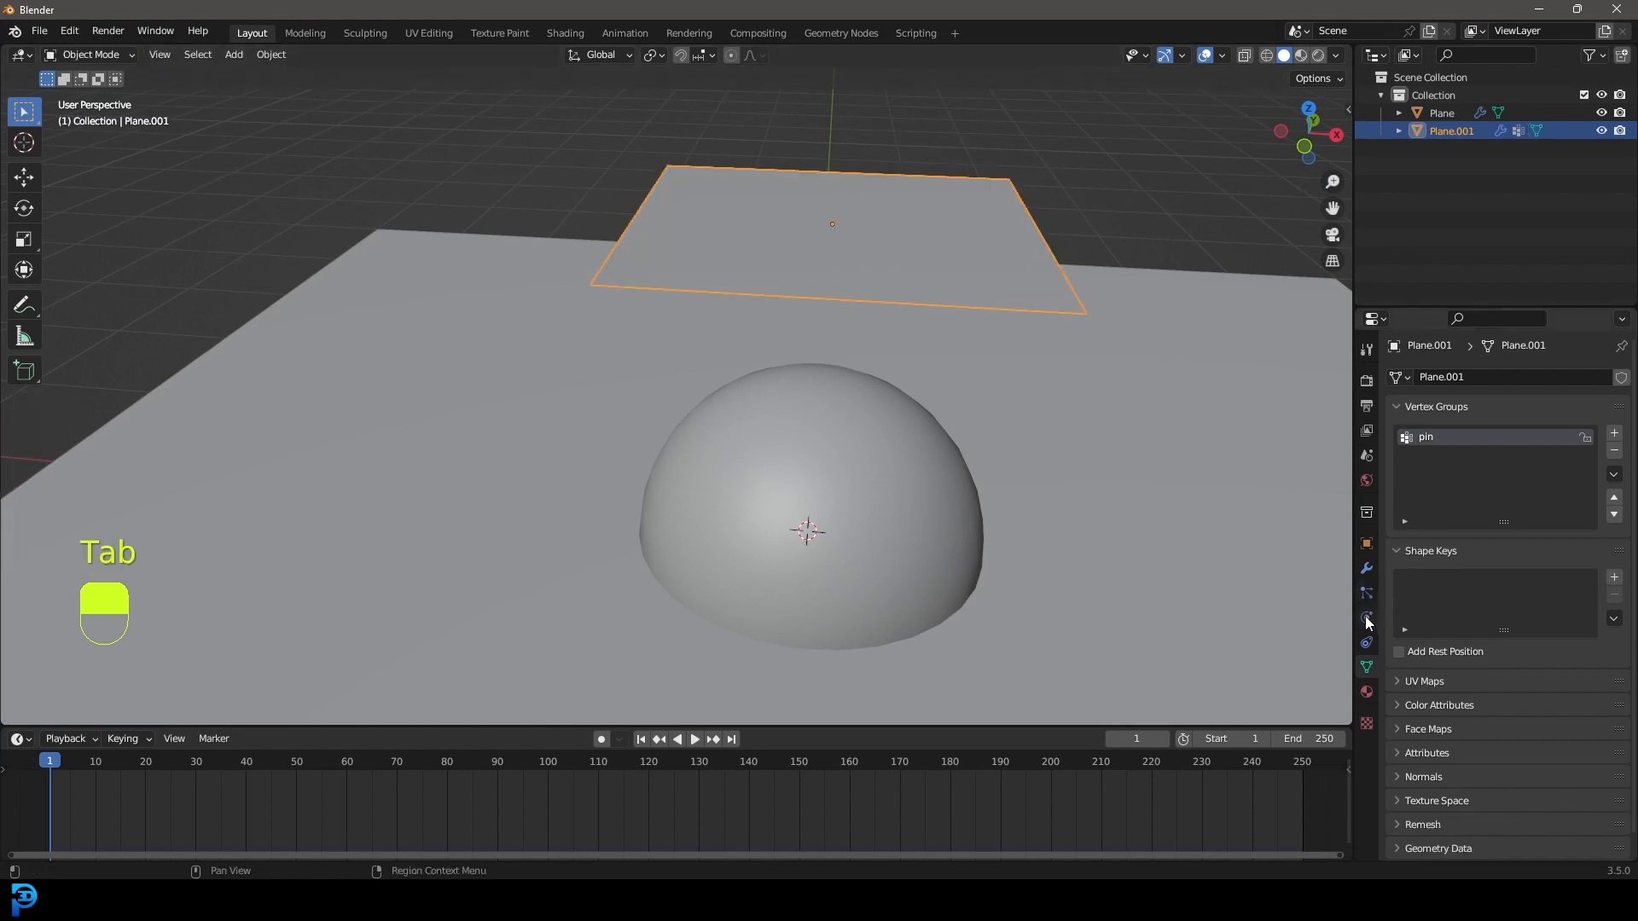
Set the cloth's Shape Pin Group to 'pin' and play to test the hanging edge.
click(1365, 617)
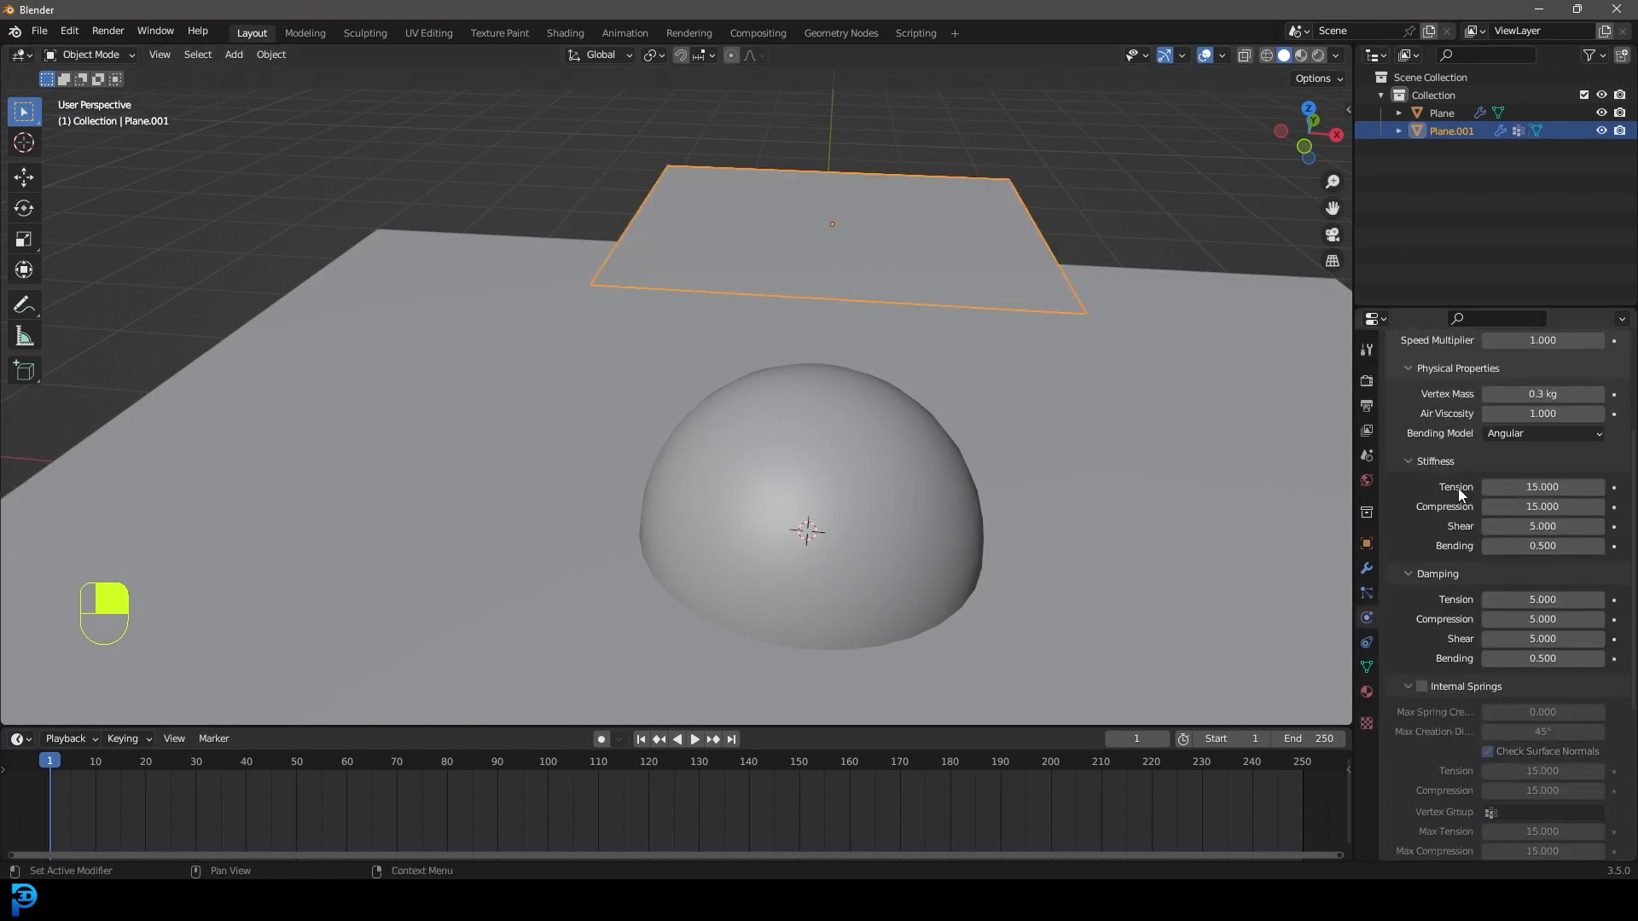
scroll(down, 3)
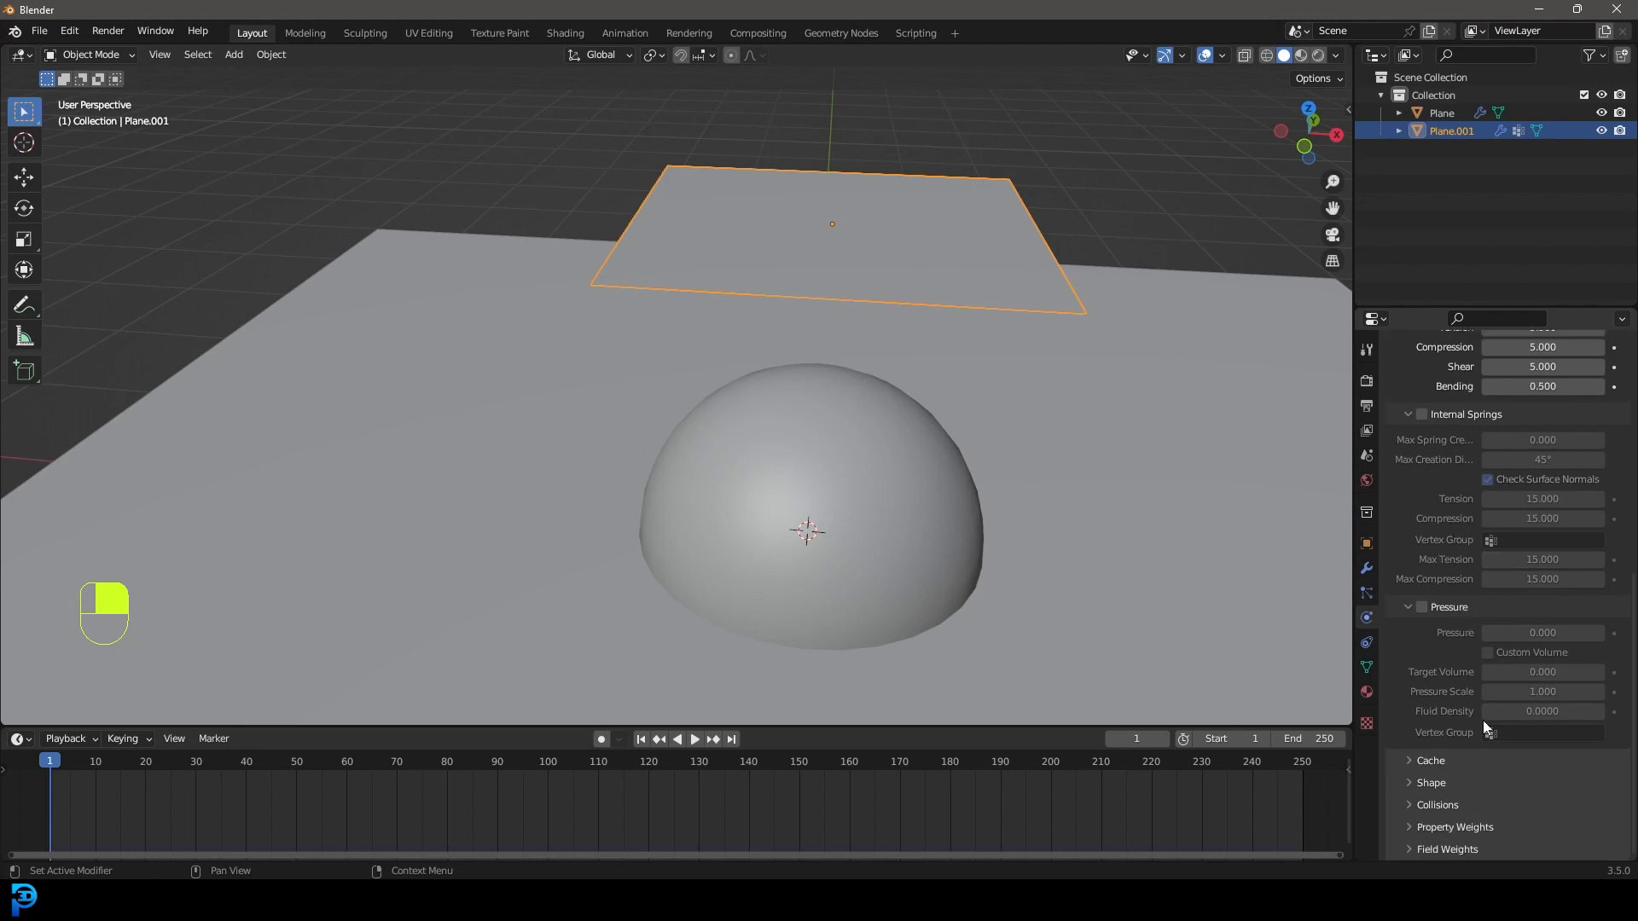
scroll(down, 3)
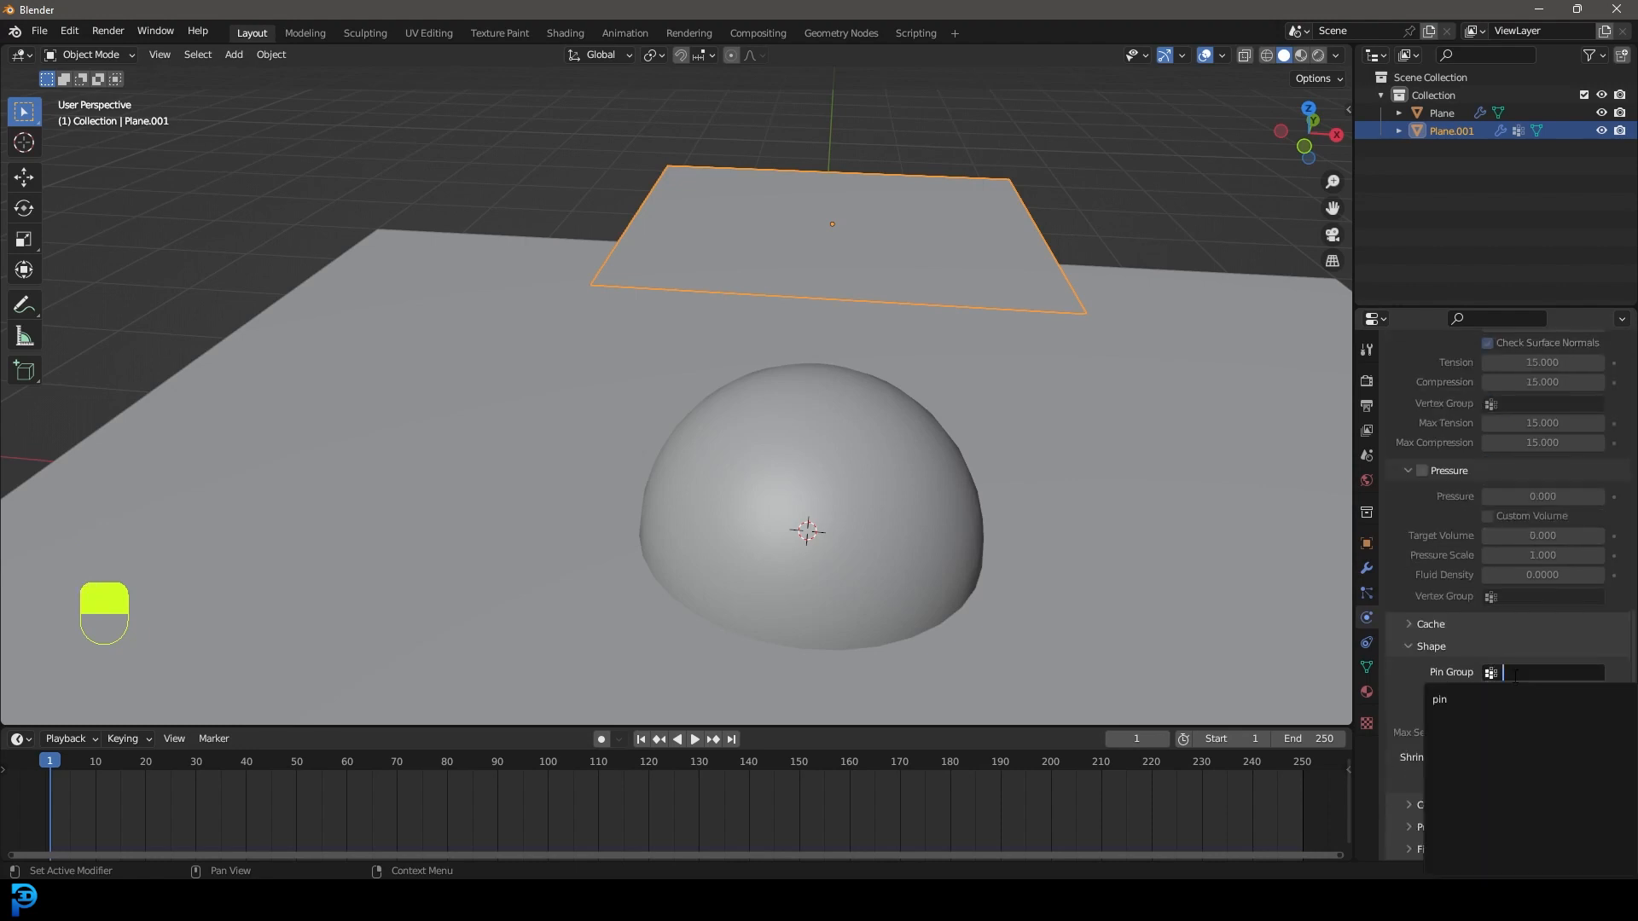
click(1440, 699)
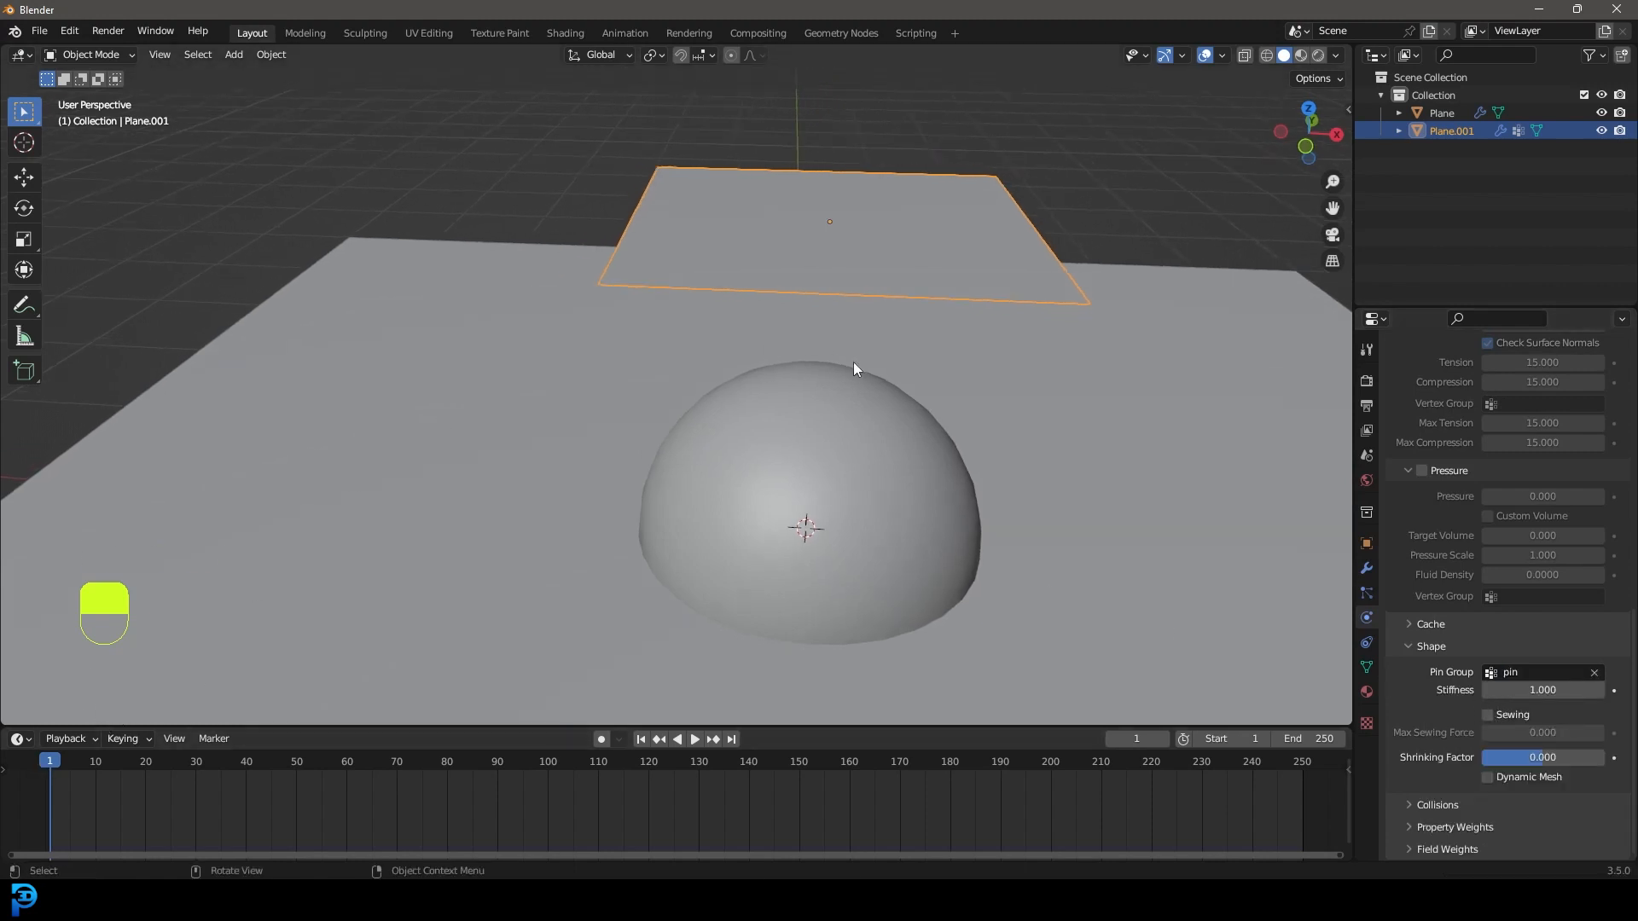
key(space)
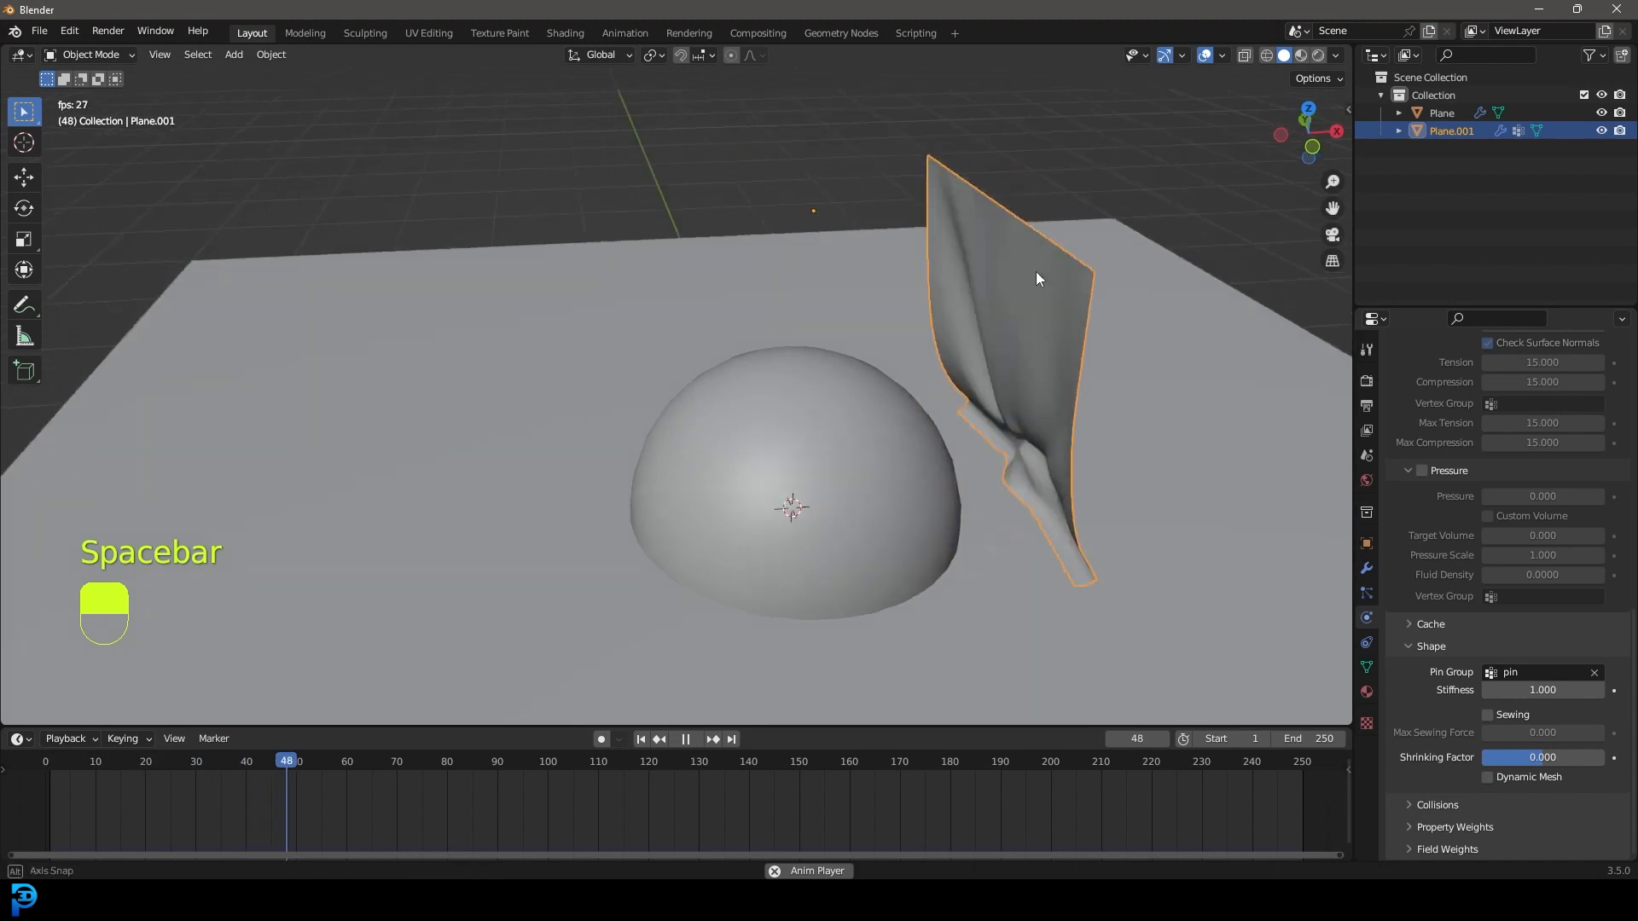
Move the cloth during playback to test the pinning, stop, and rewind to frame 1.
key(space)
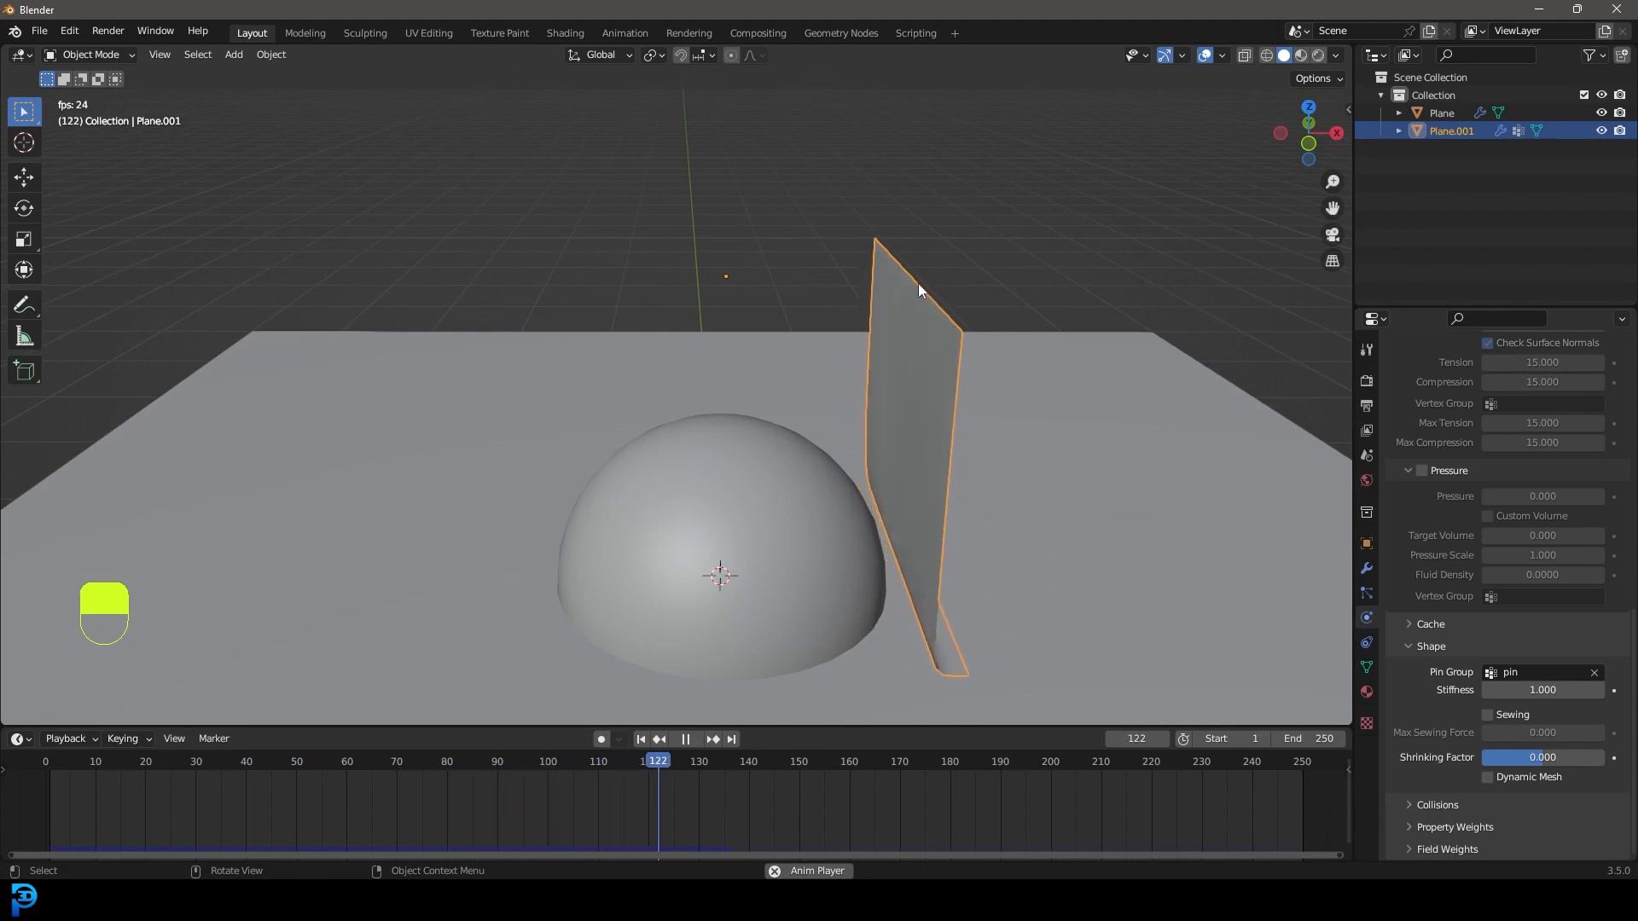
click(686, 742)
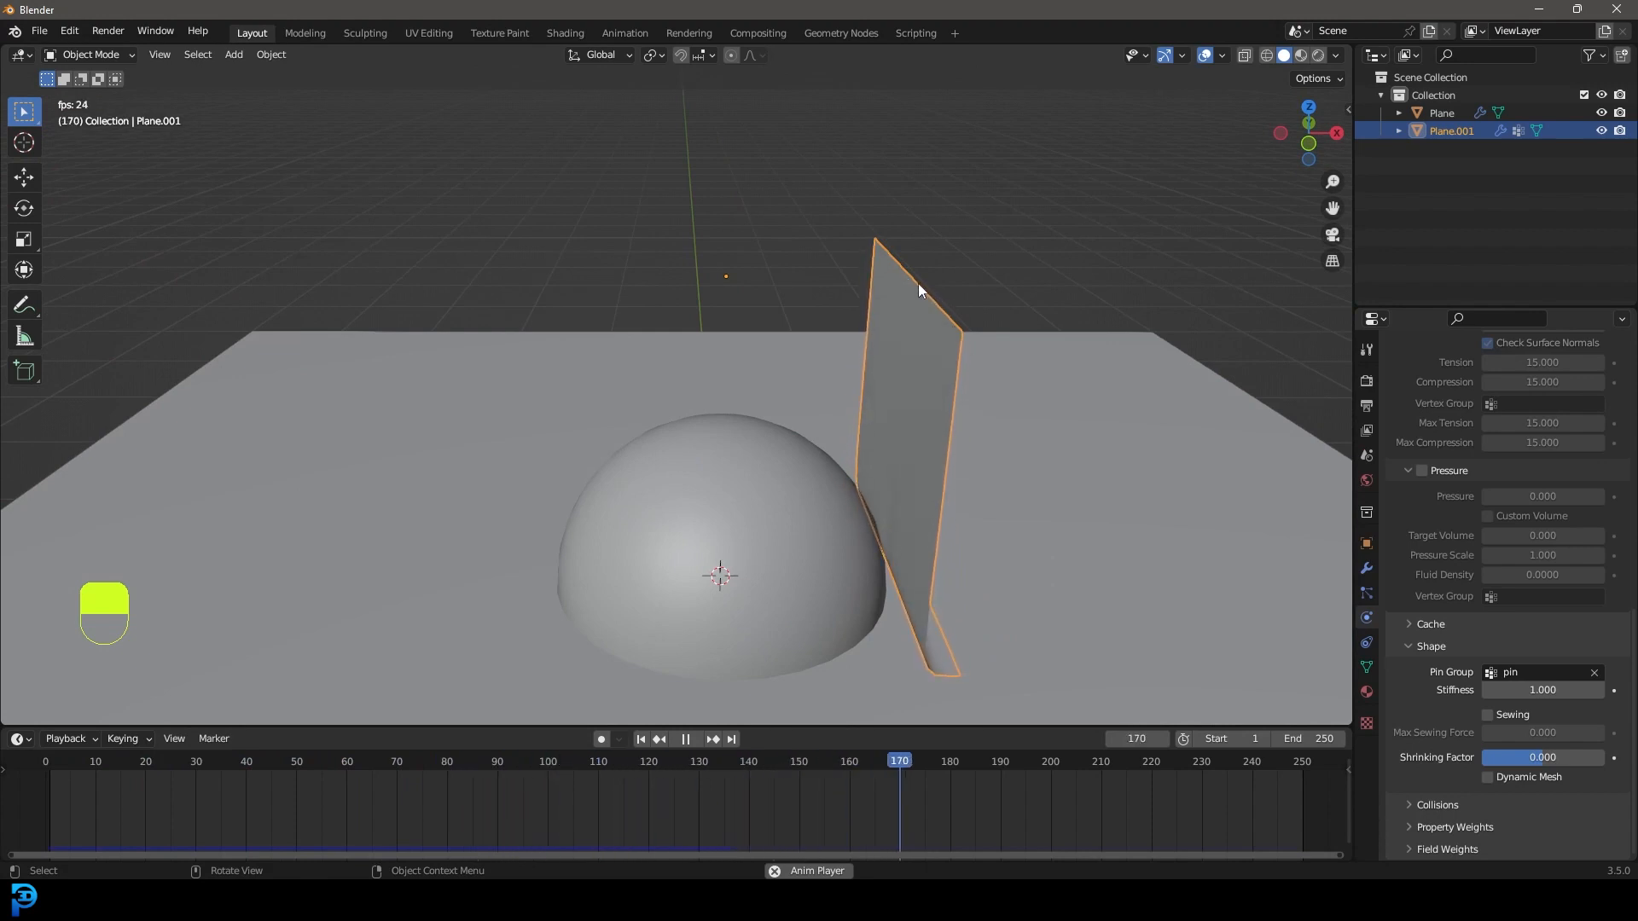
key(space)
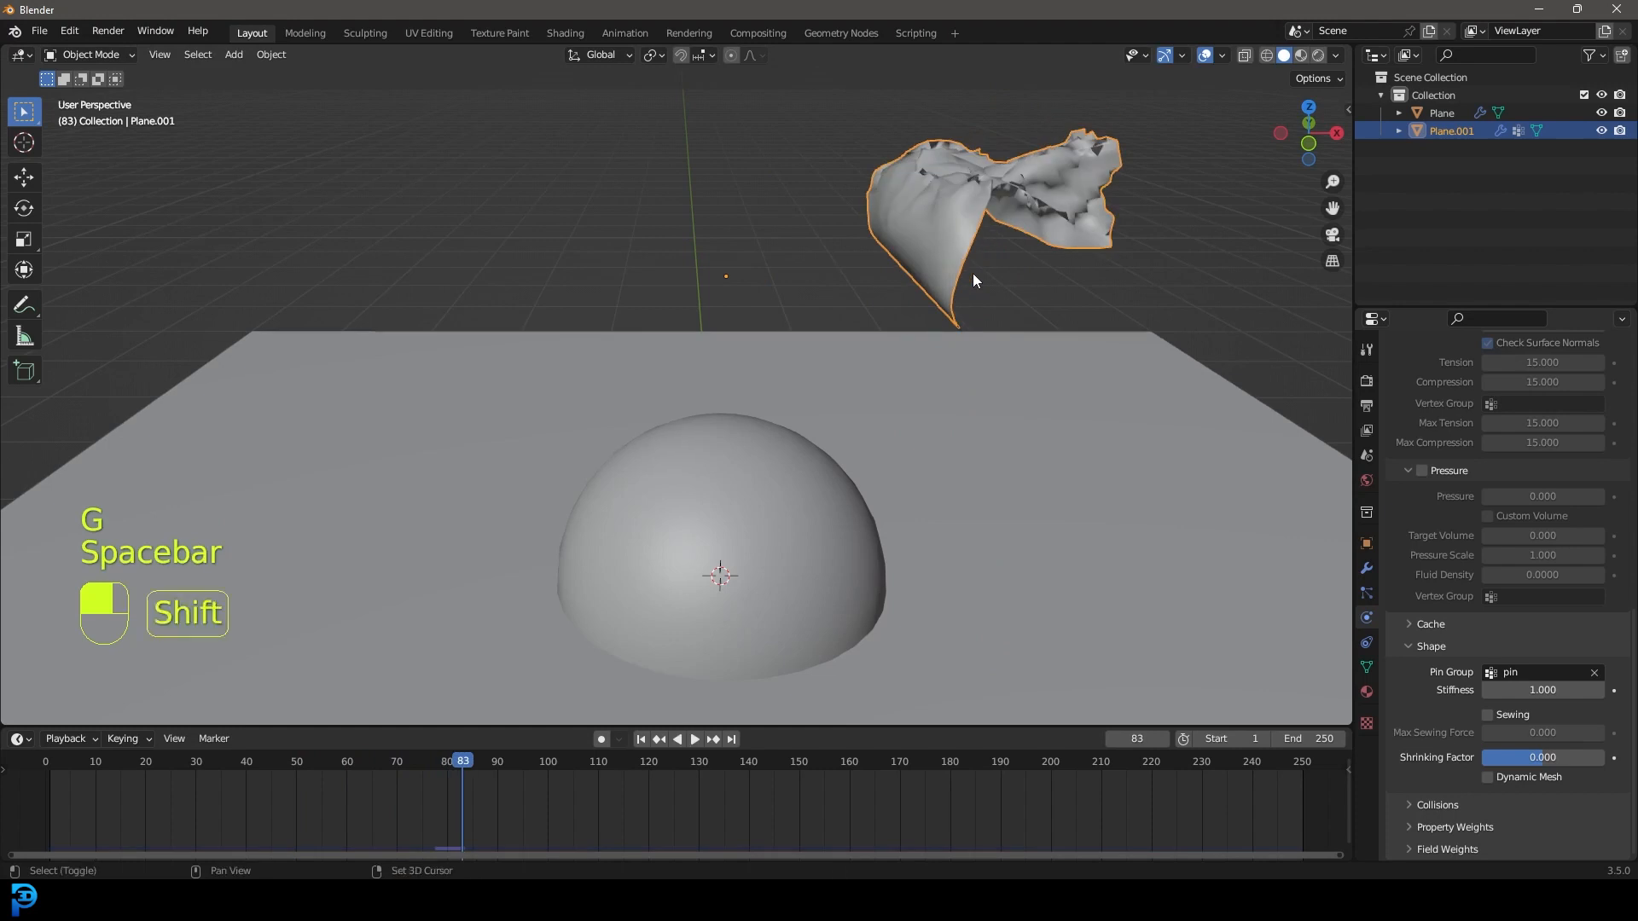
key(shift+Left)
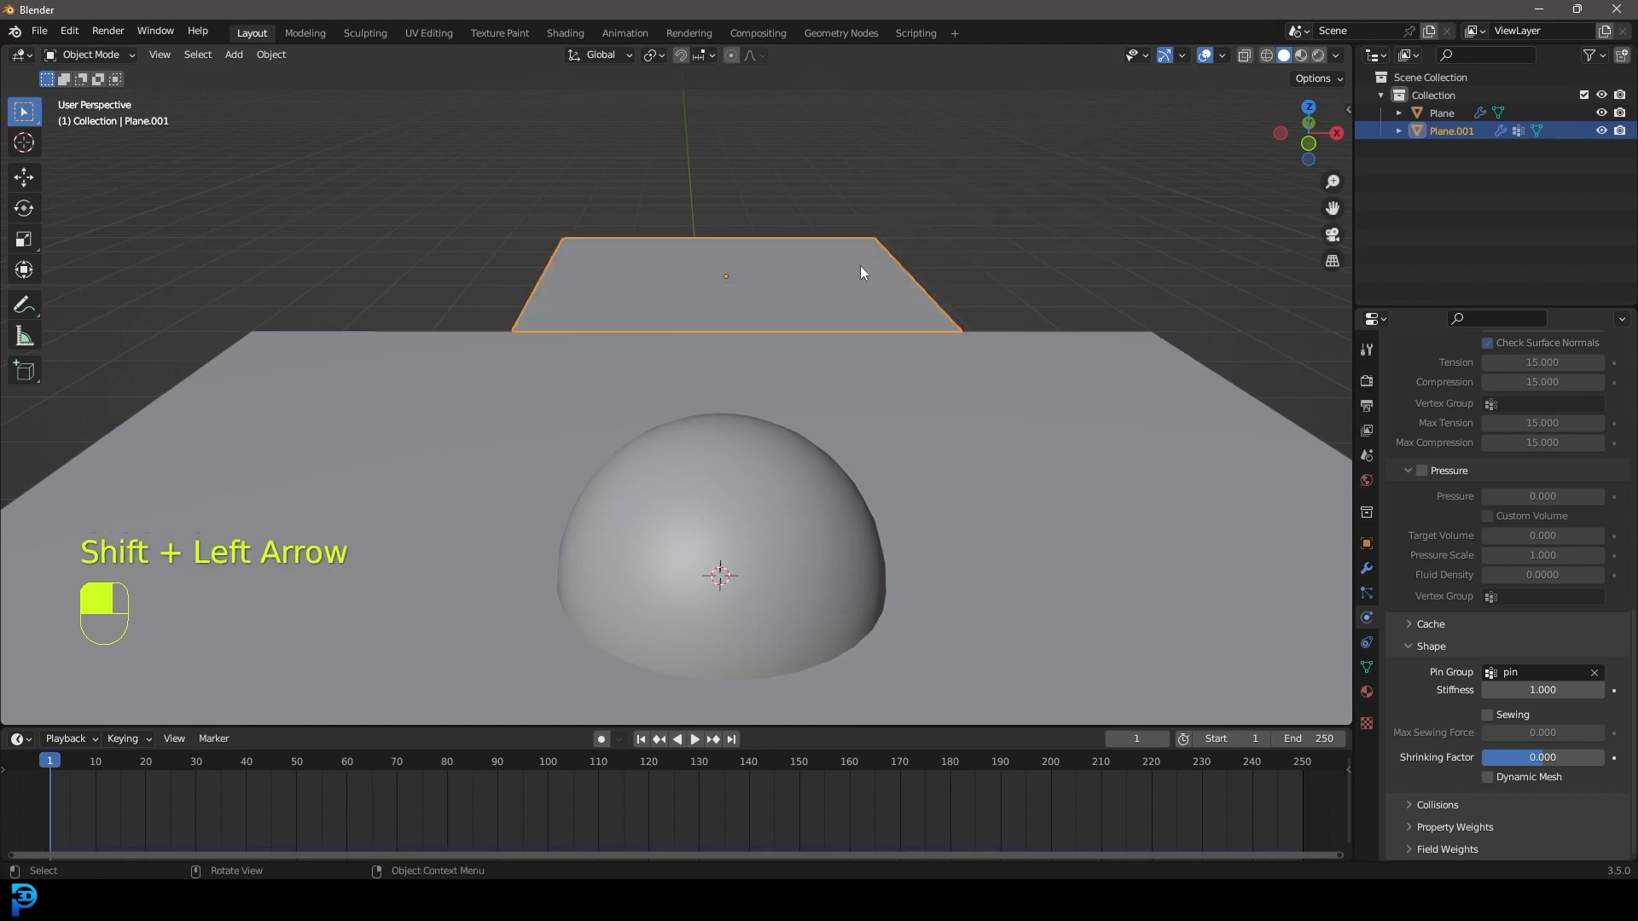
key(Tab)
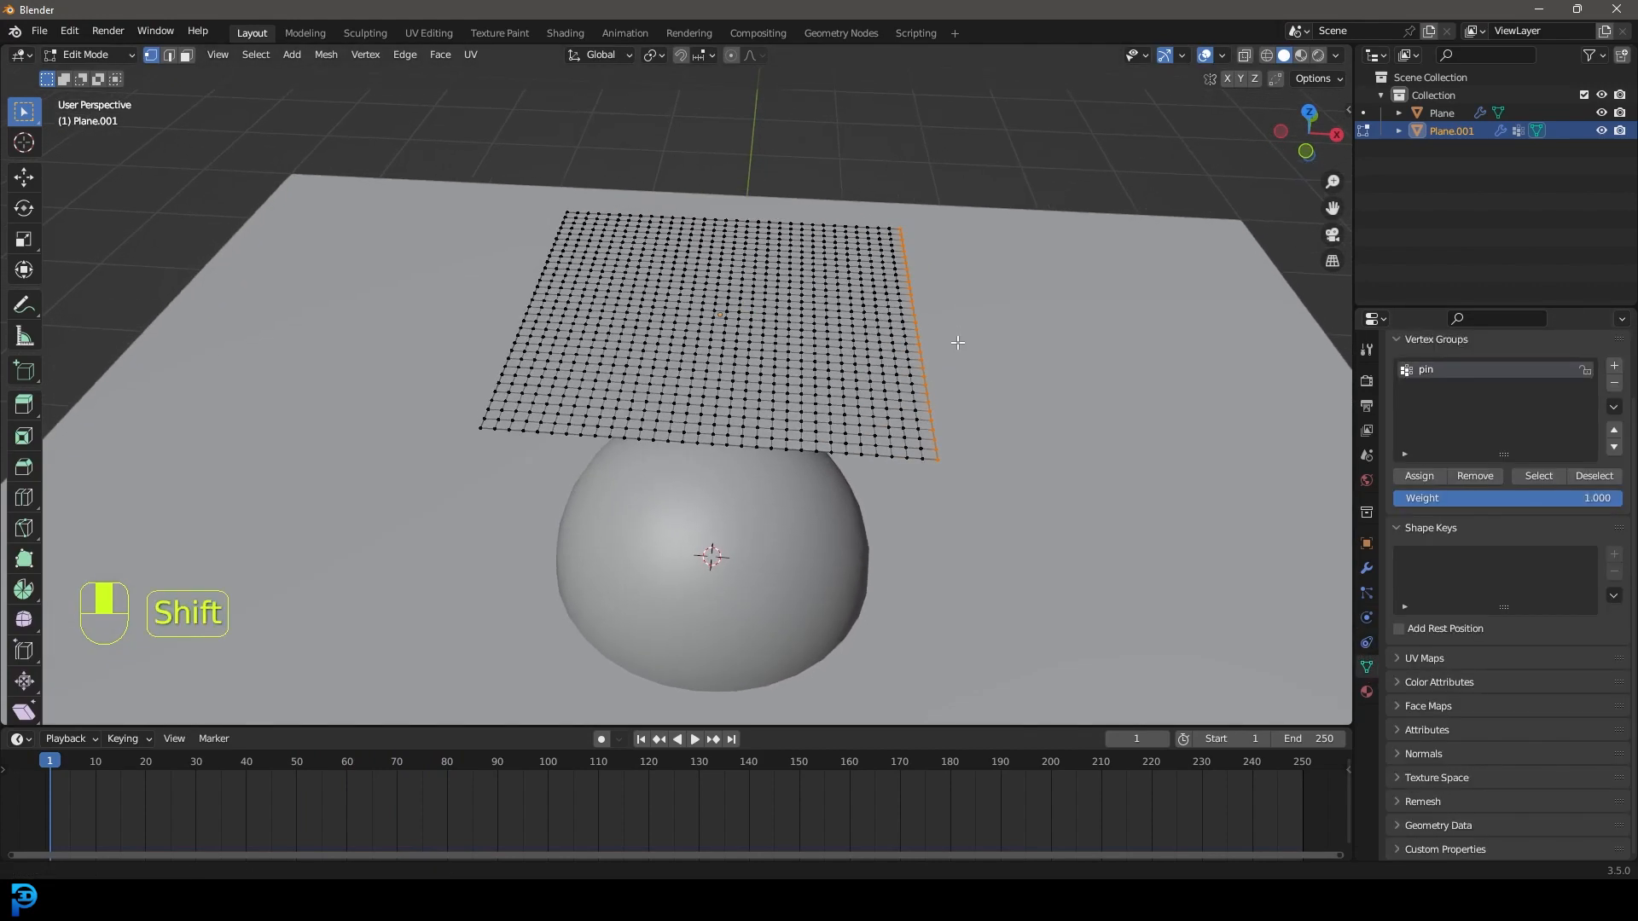
Select the pin group's vertices and run Hook to New Object via F3 'hook' search.
key(alt+a)
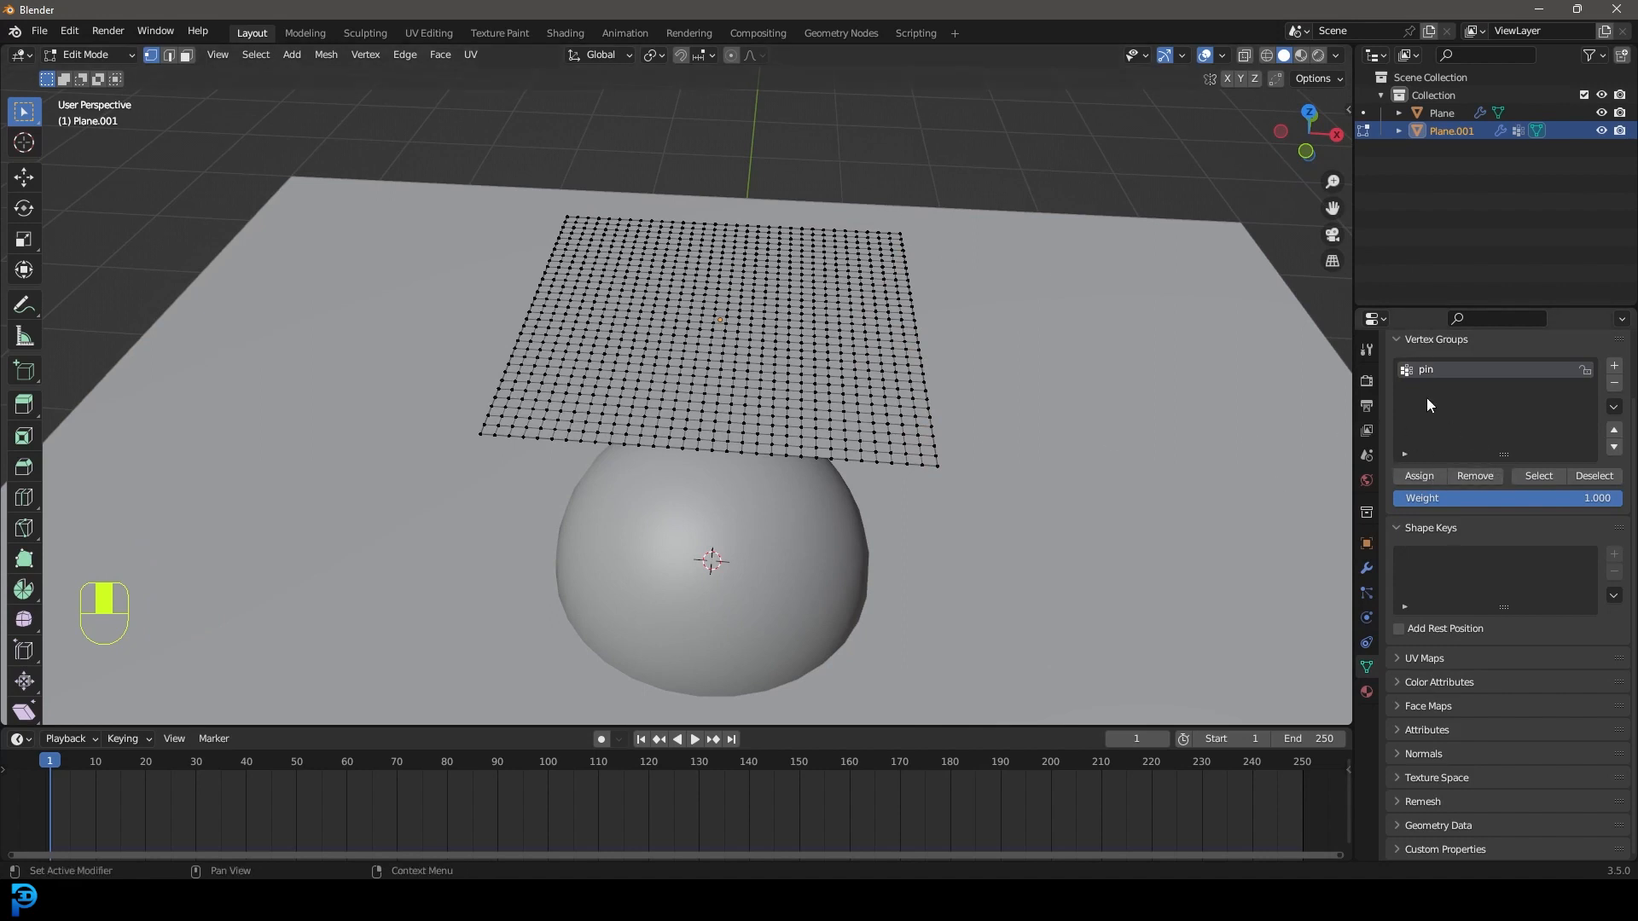
click(918, 261)
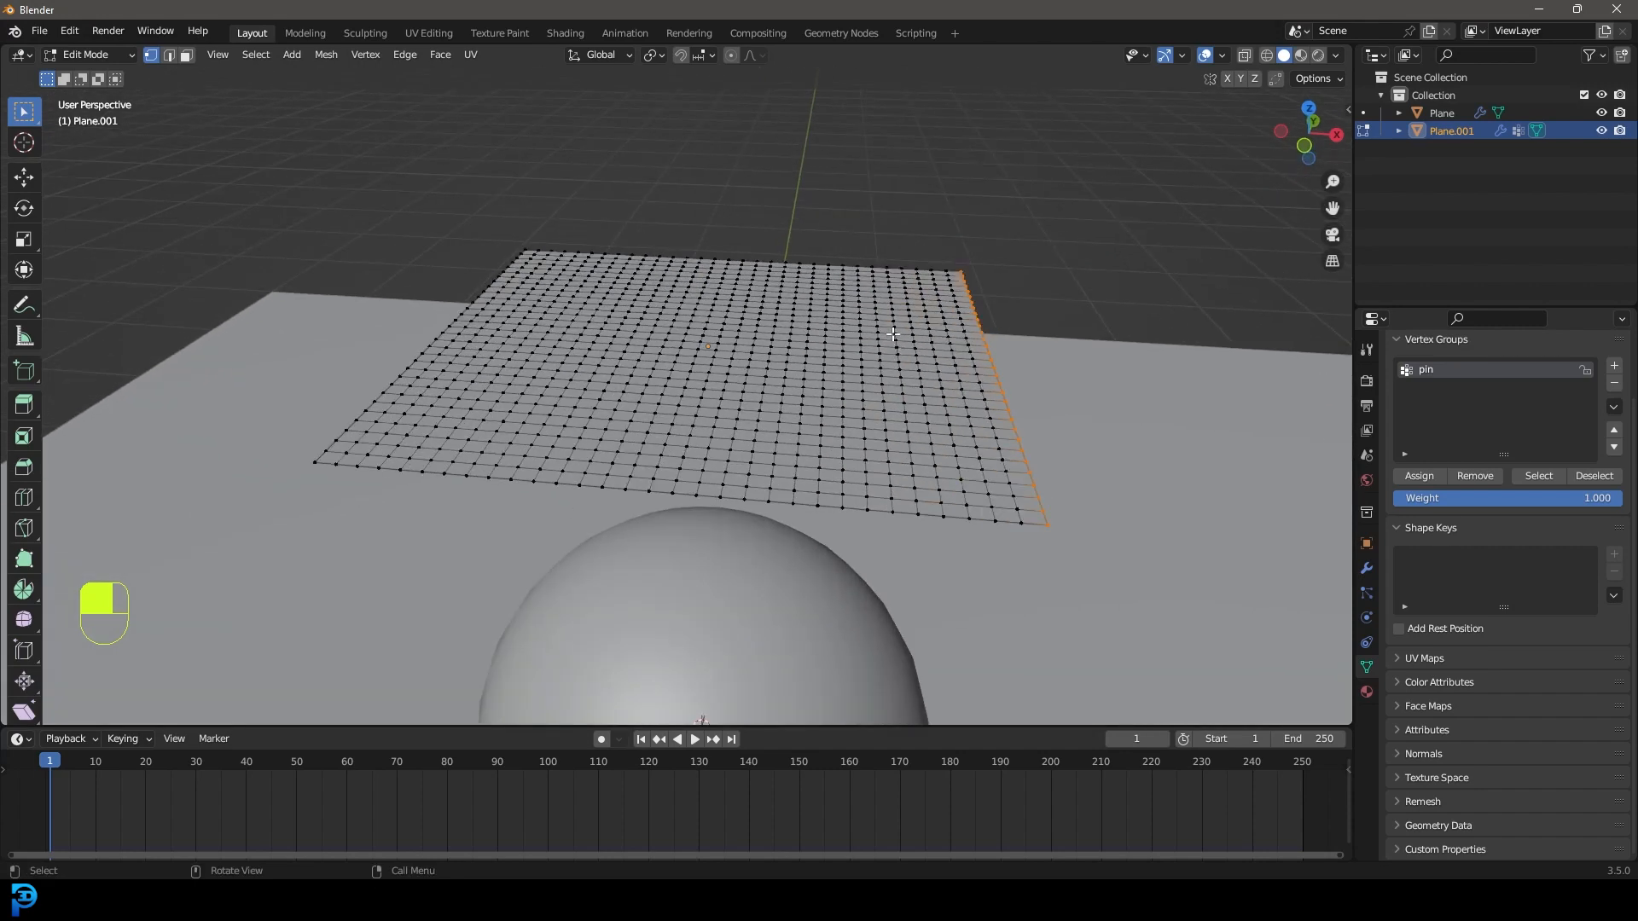
key(f3)
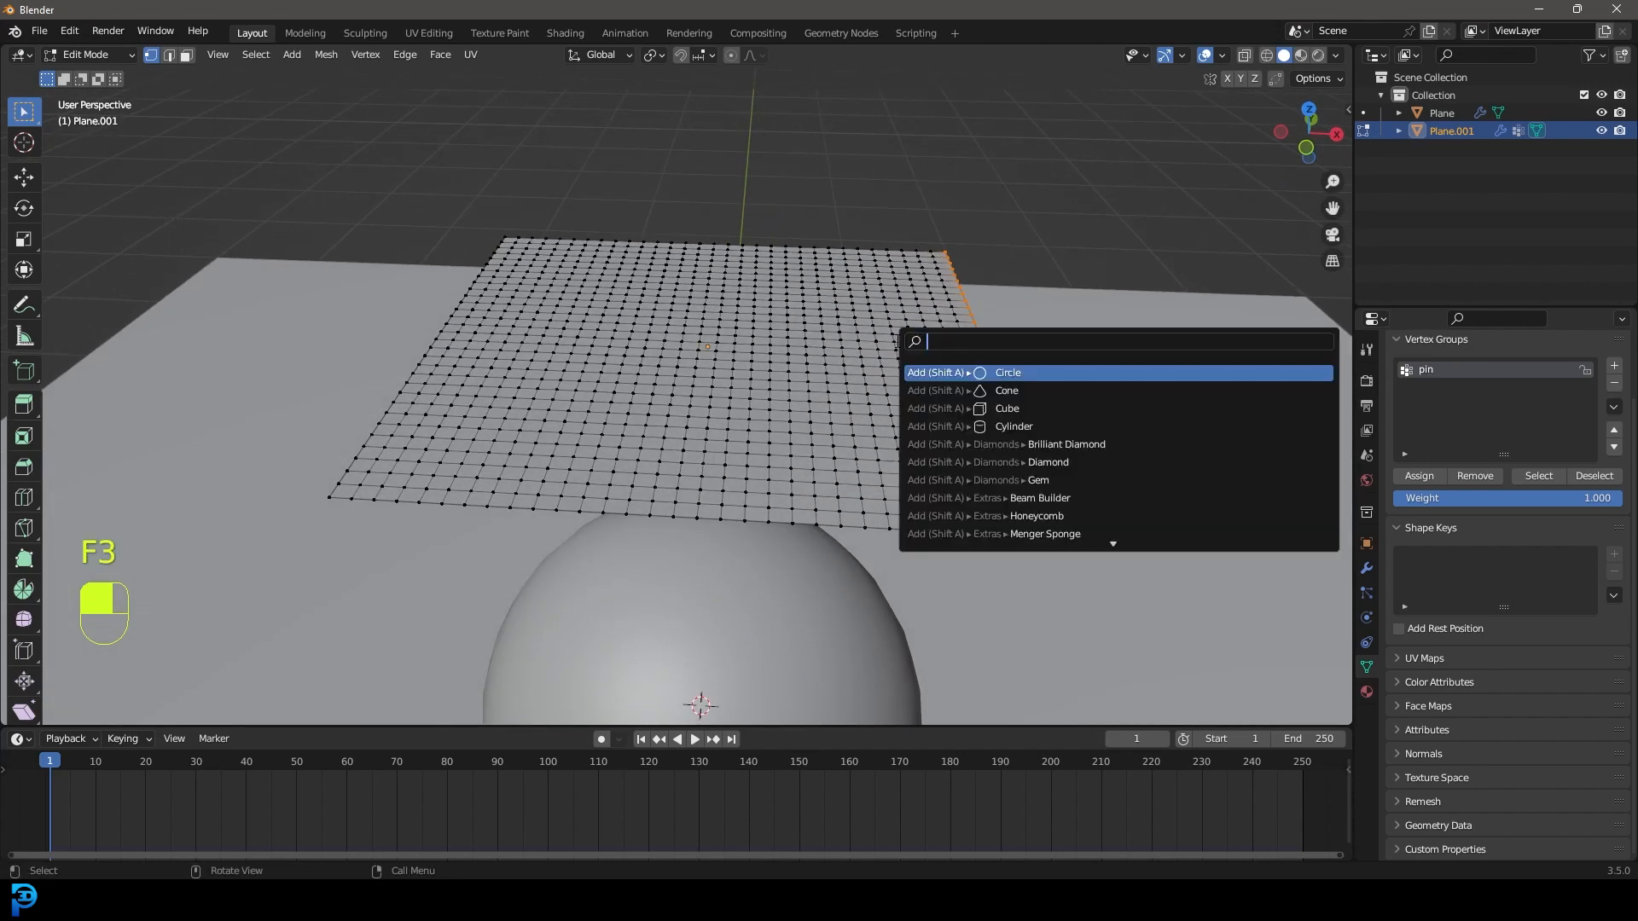
text(h)
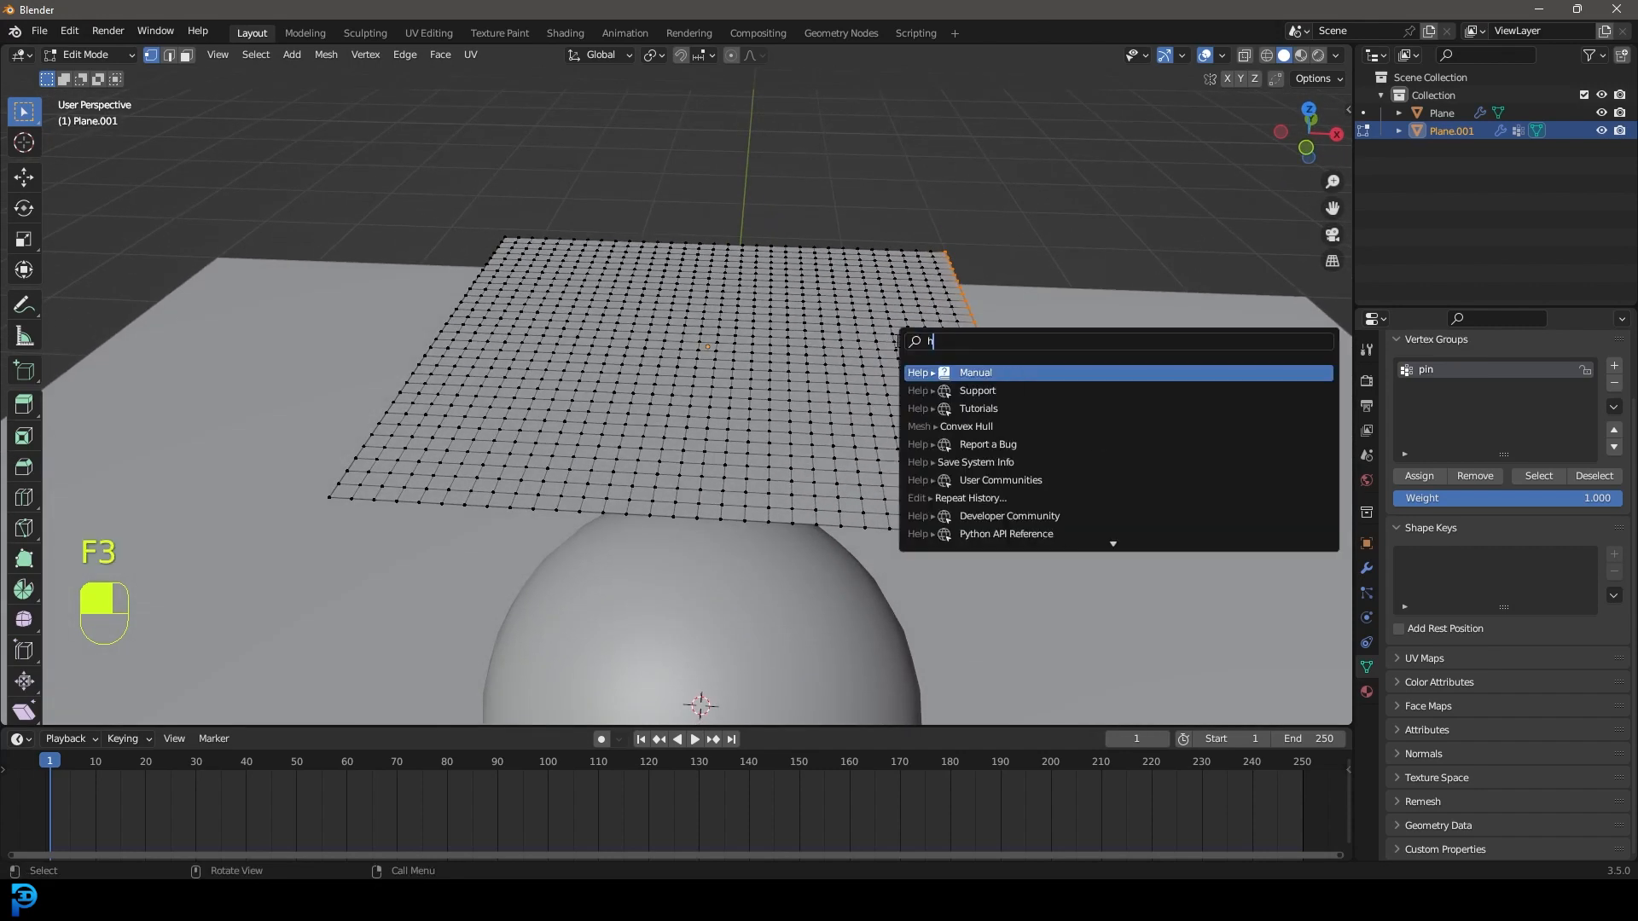
text(ook)
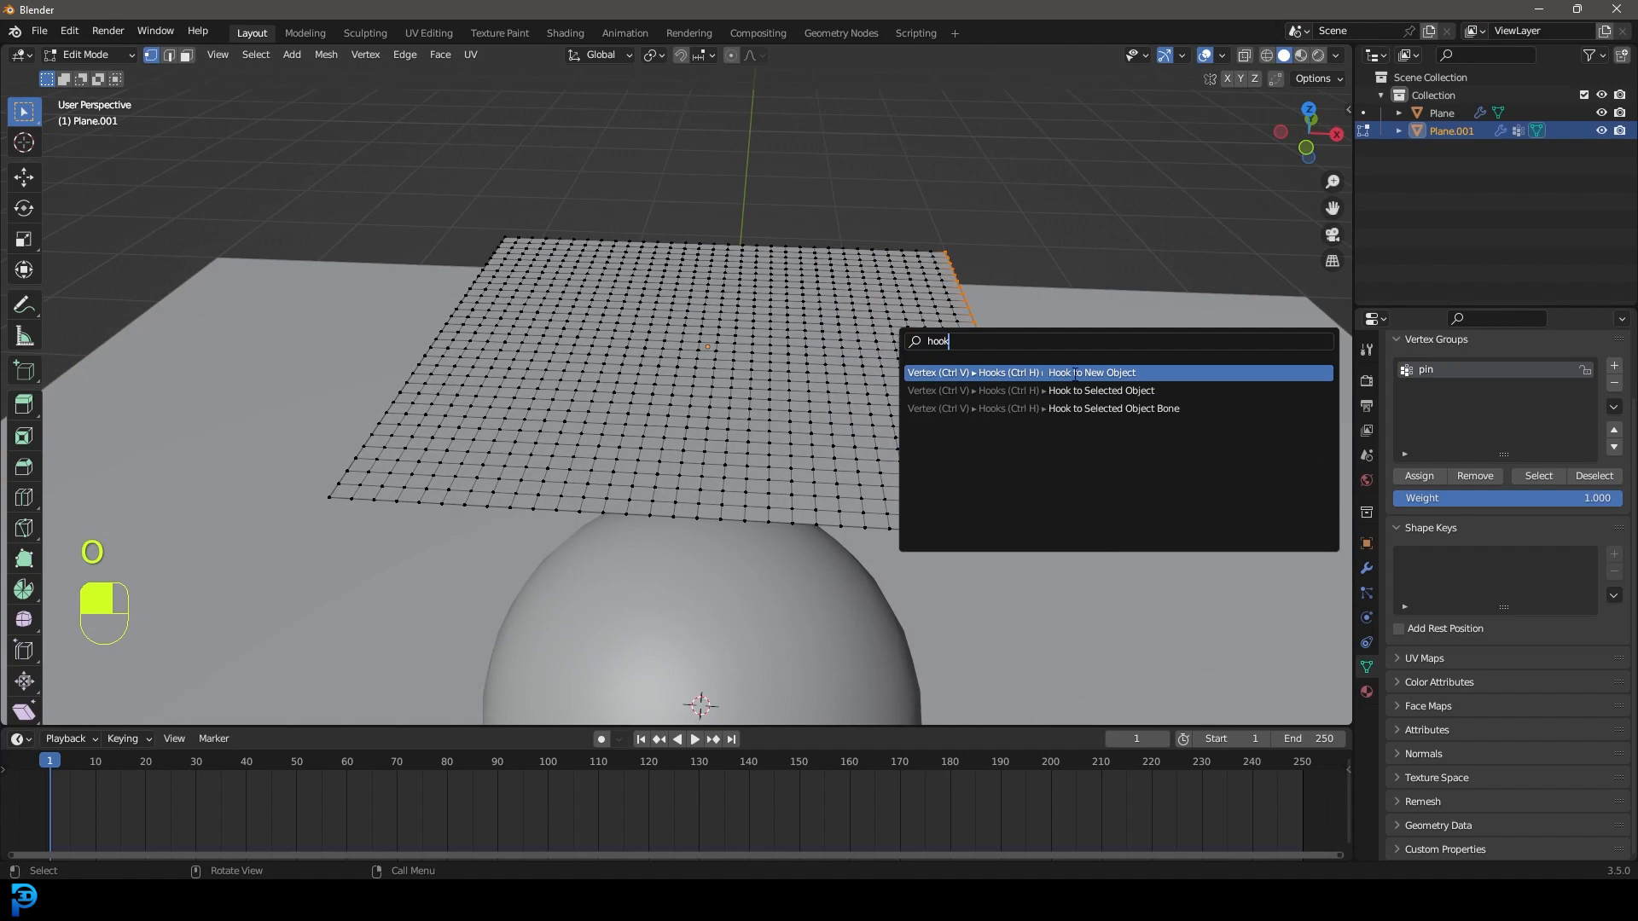
click(1063, 374)
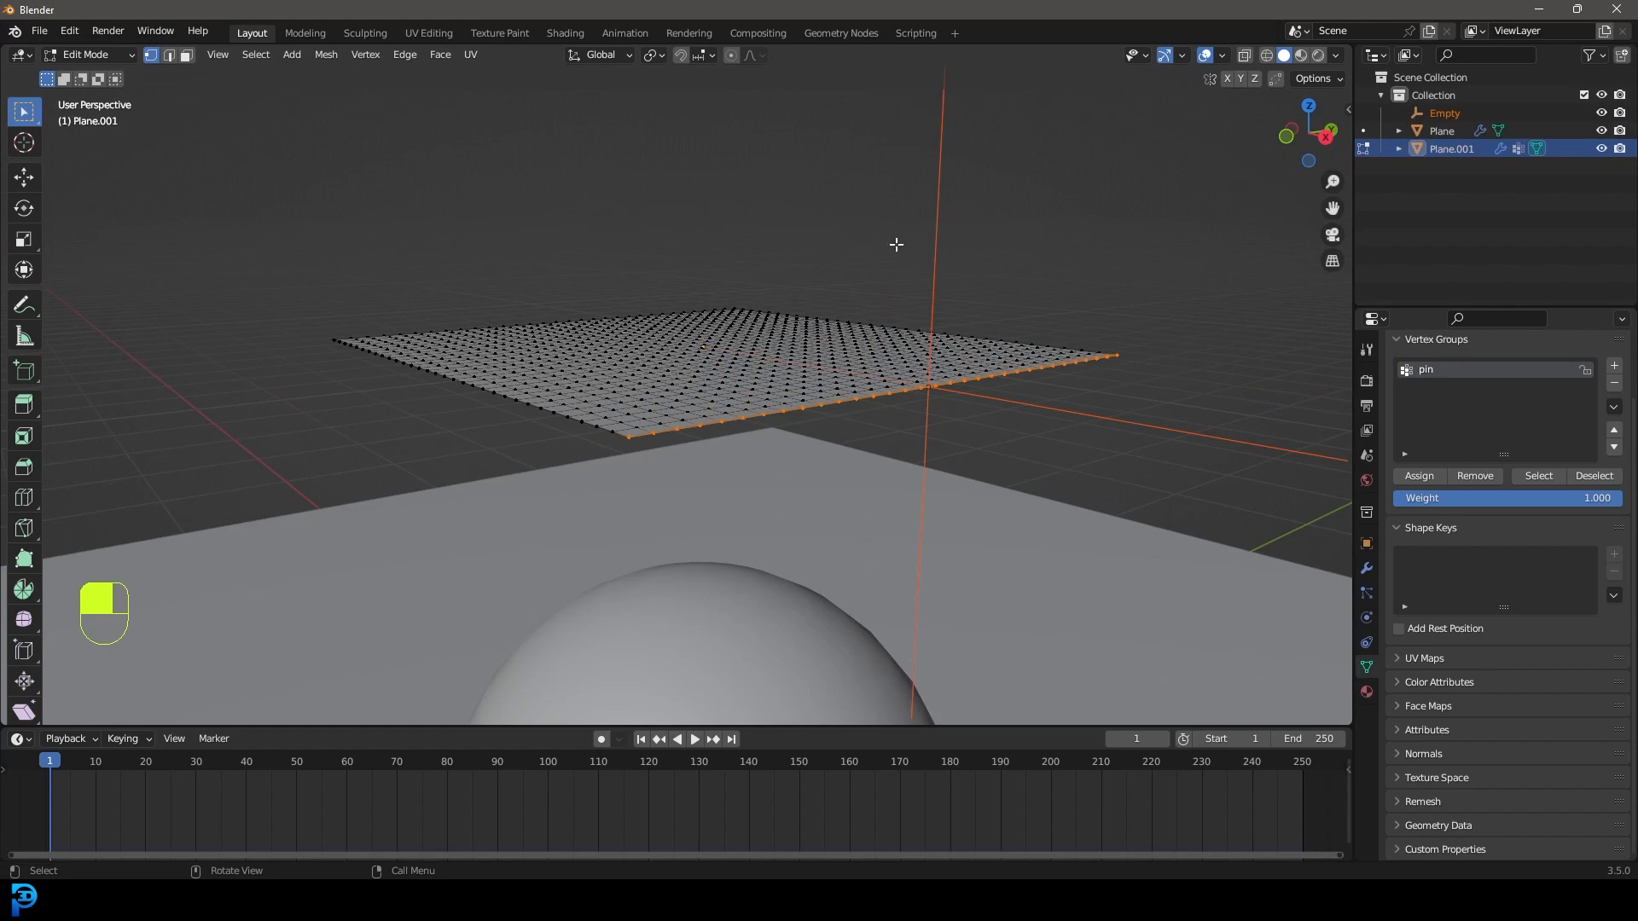
drag(896, 244, 1043, 381)
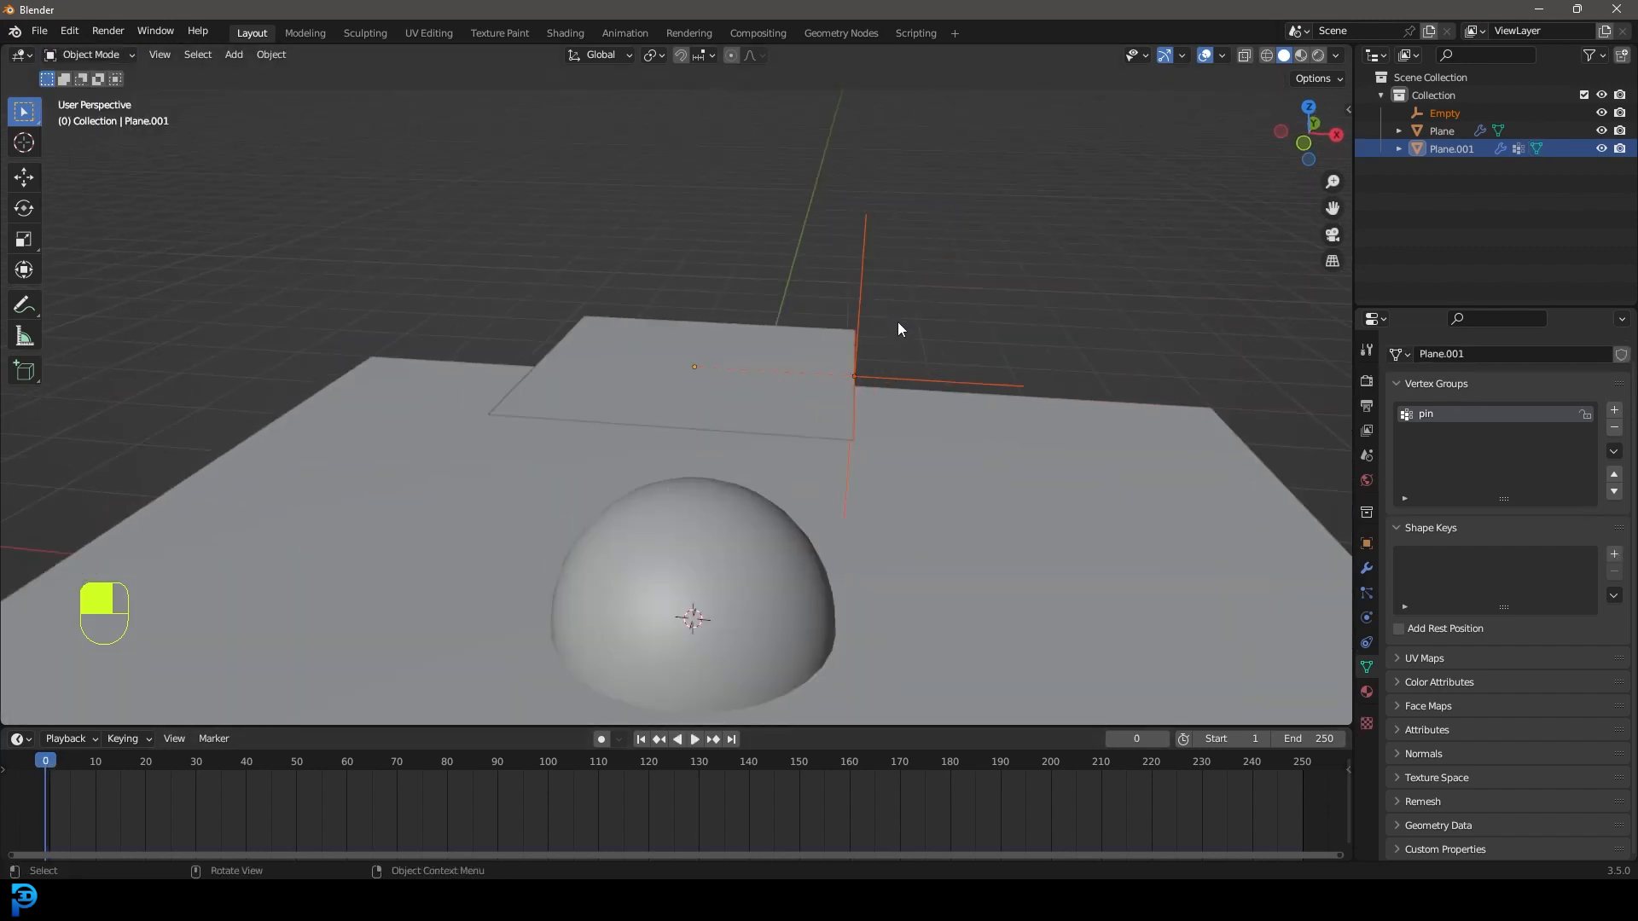
Play while moving the empty to watch the cloth follow, then show Plane.001's modifier stack.
key(space)
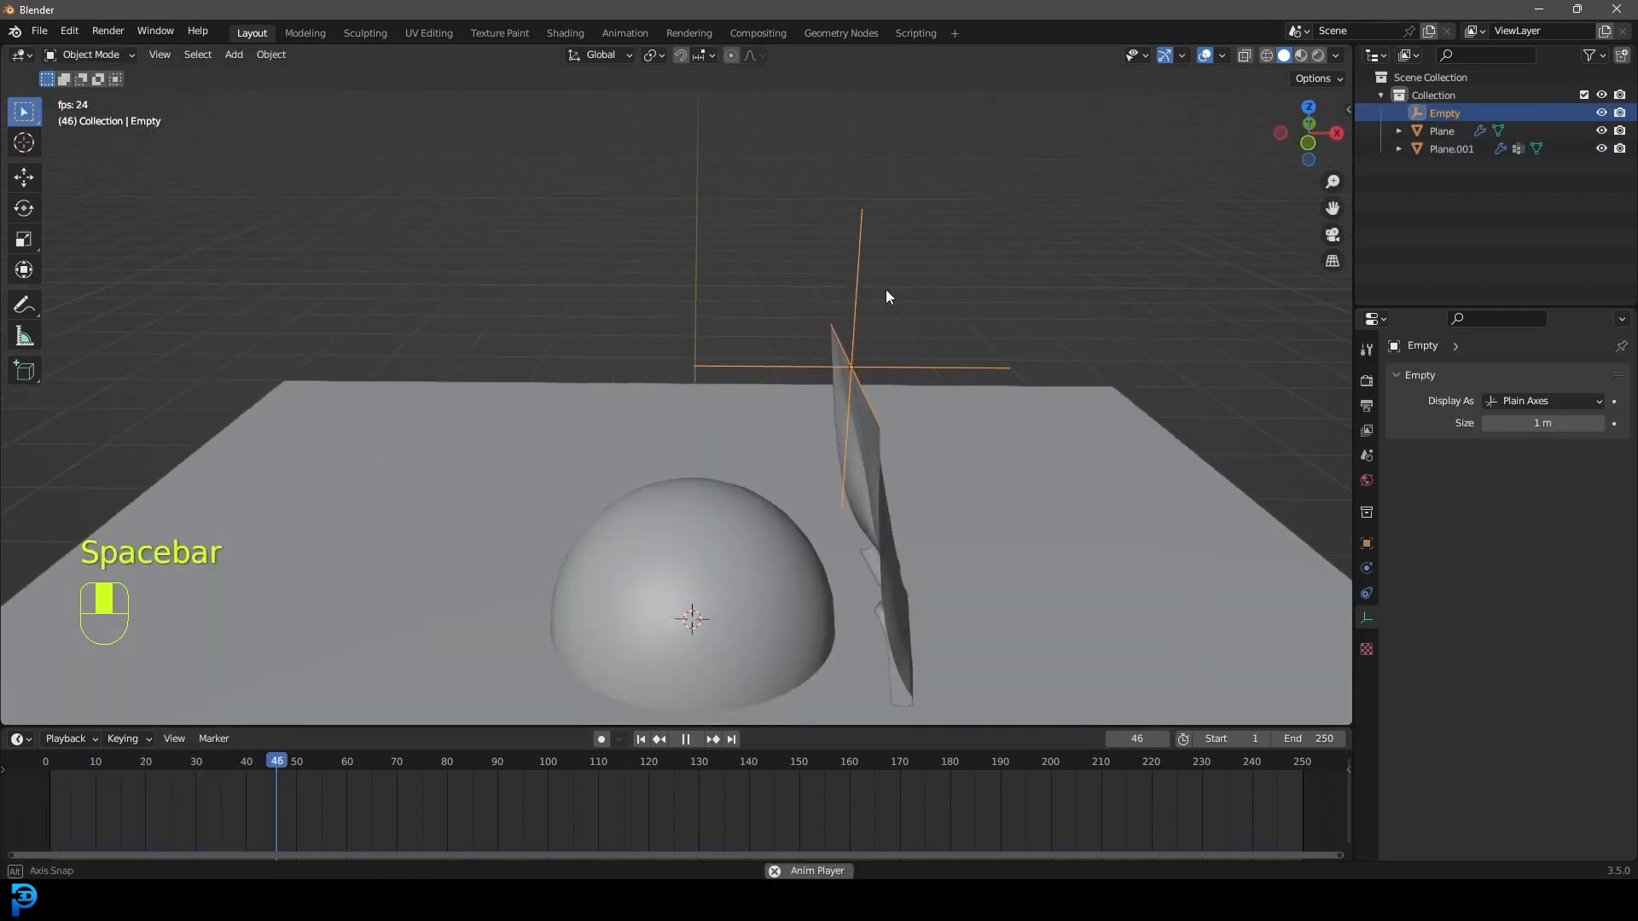
key(g)
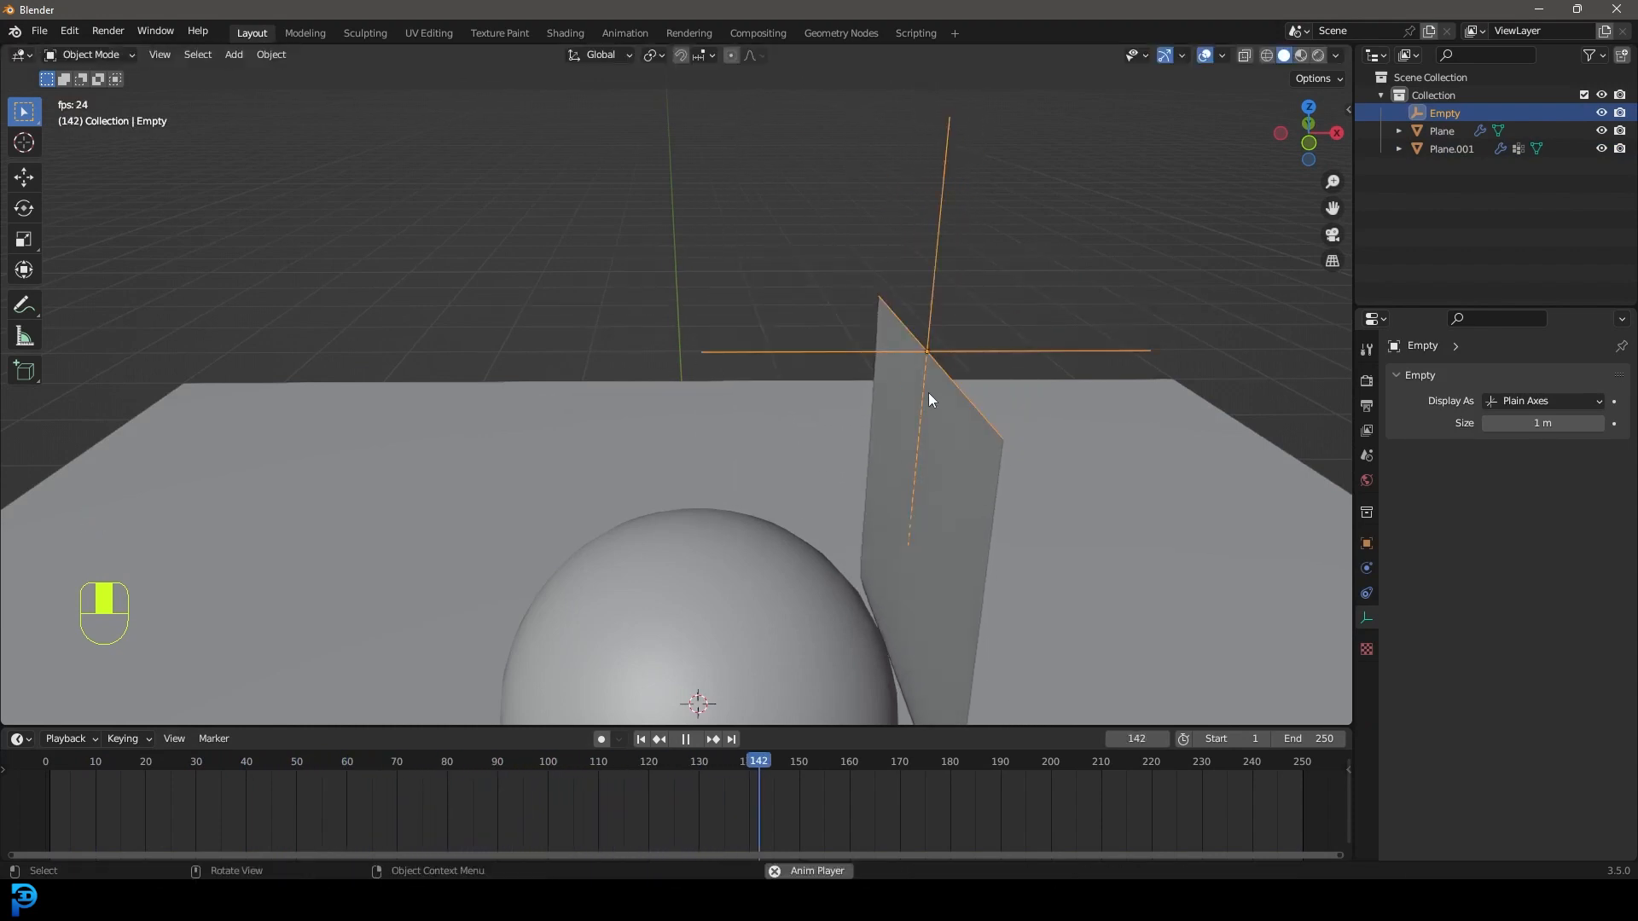
key(space)
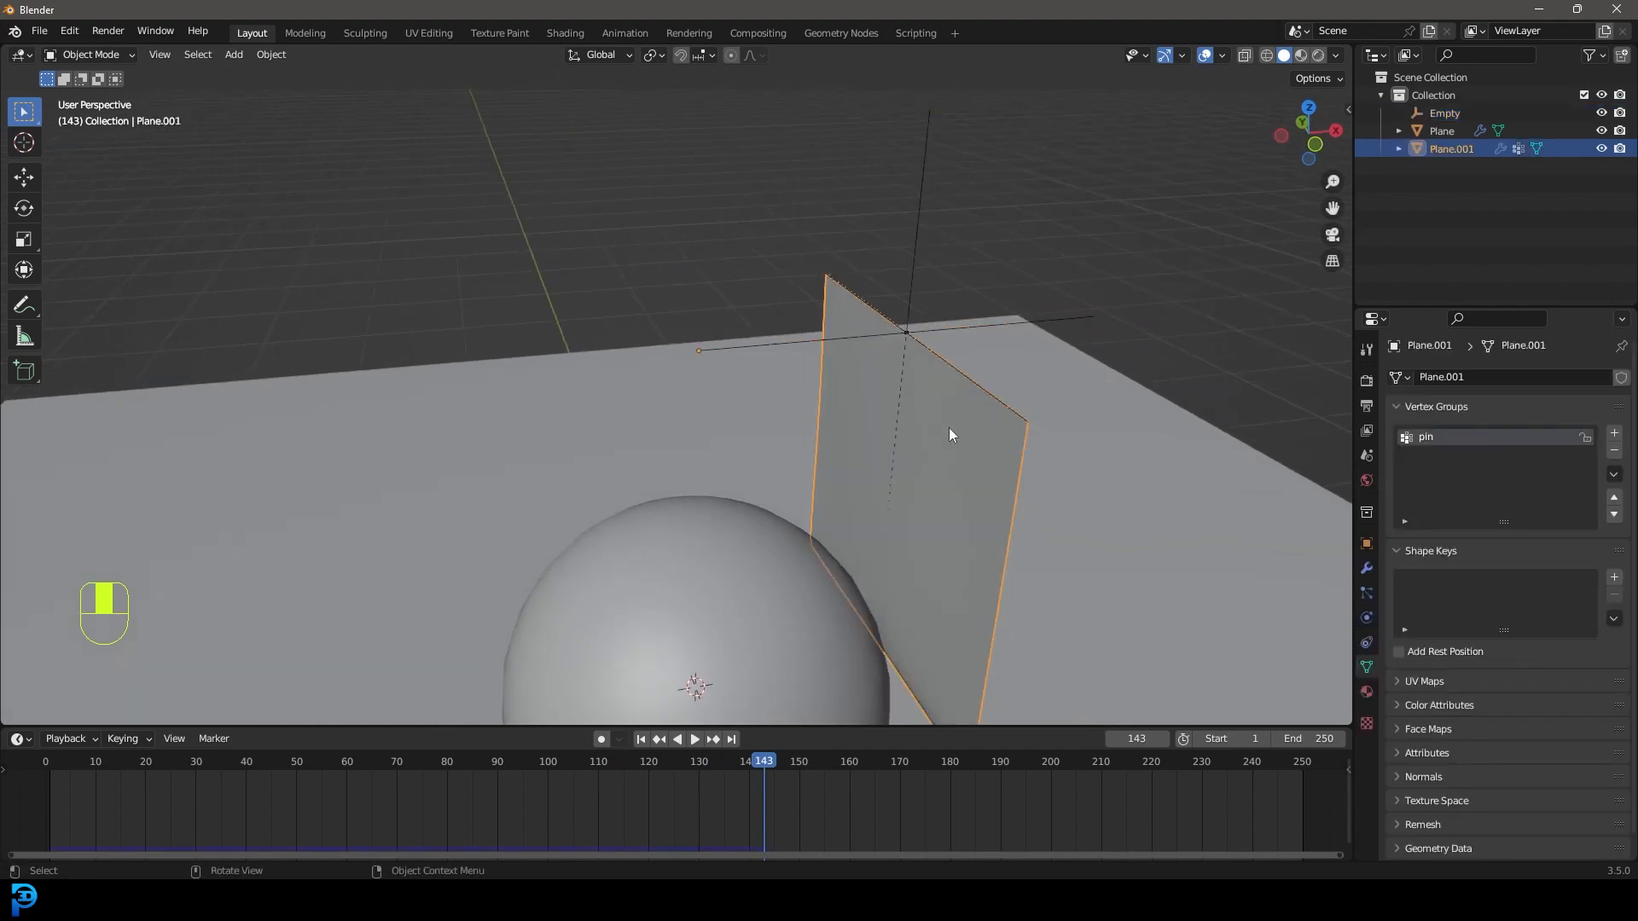
click(1365, 567)
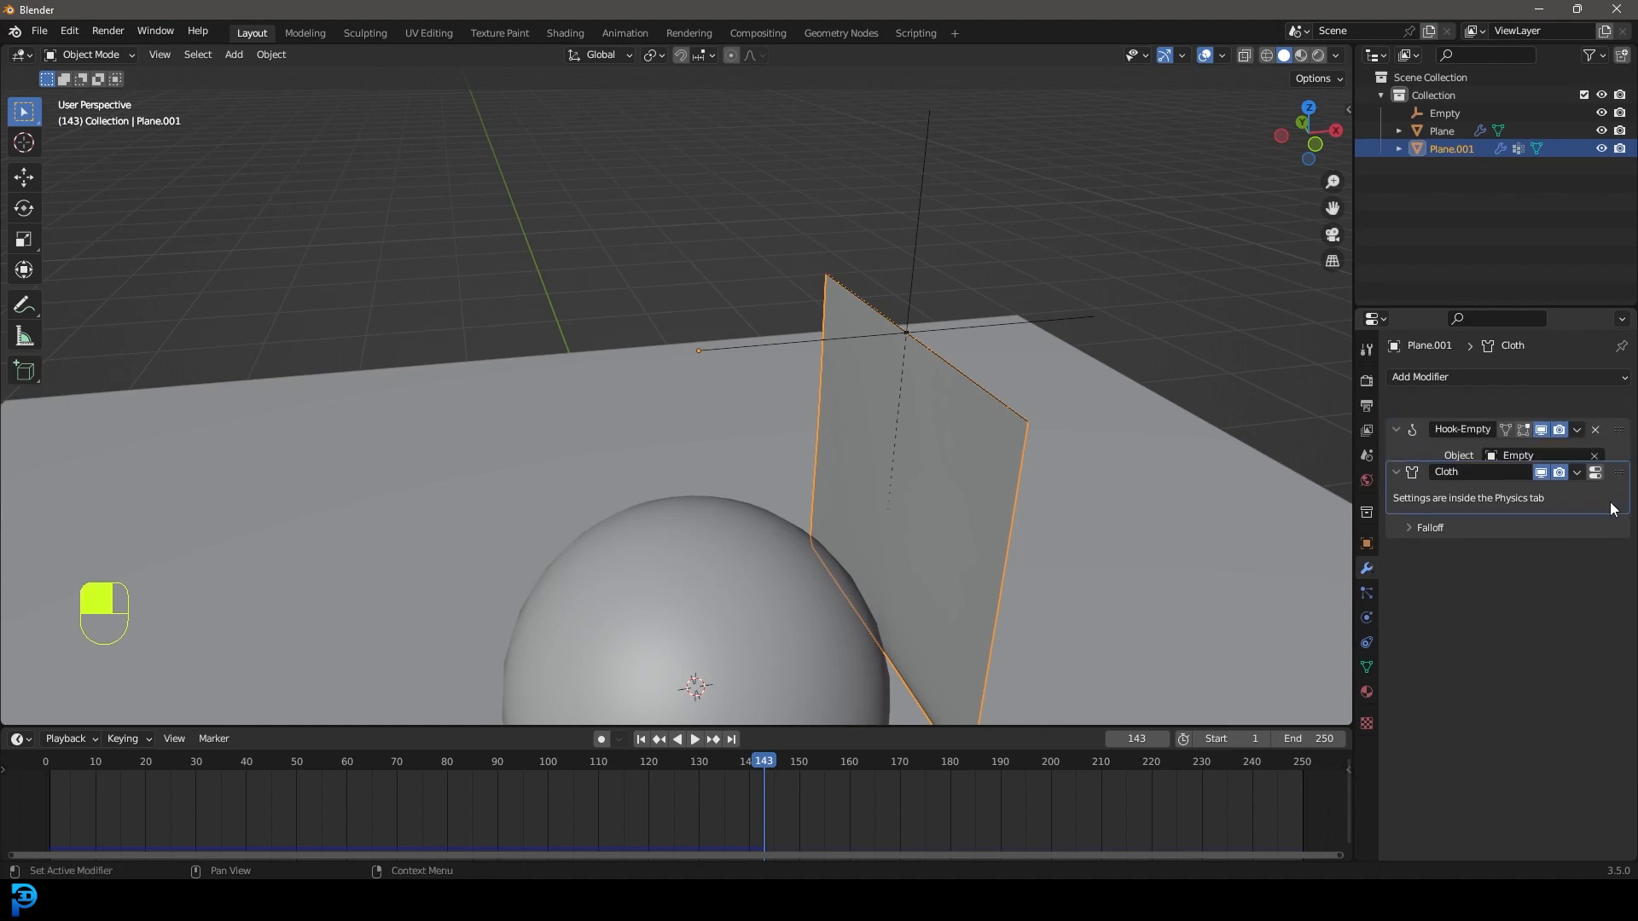
Move the Hook-Empty modifier above Cloth in the stack and return to frame 1.
click(1396, 430)
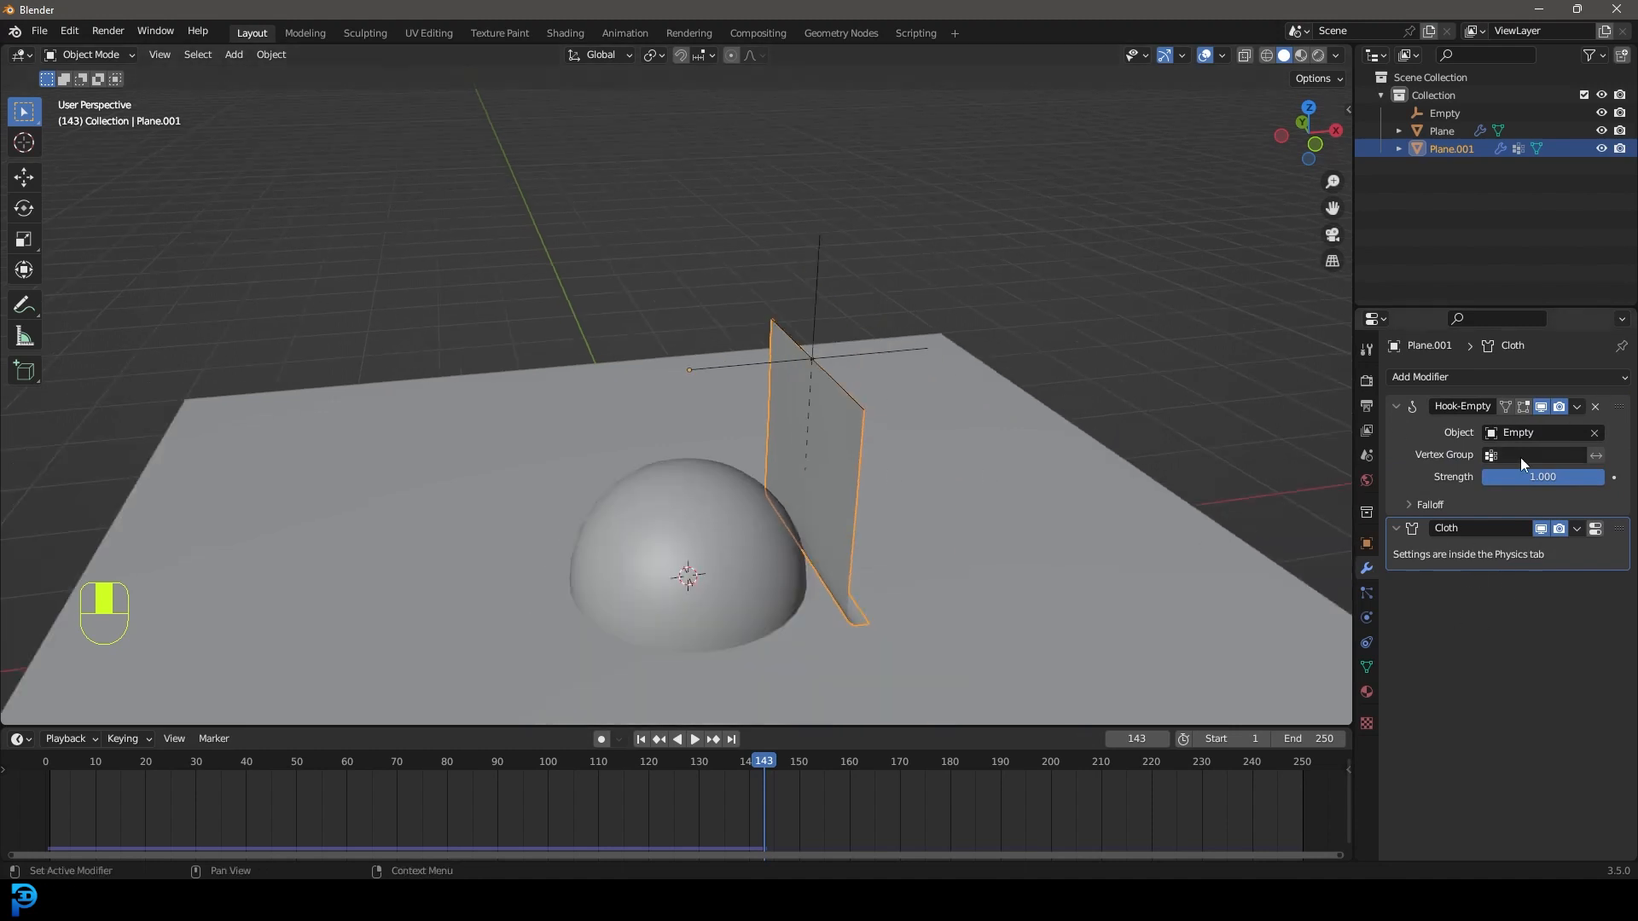
key(shift+Left)
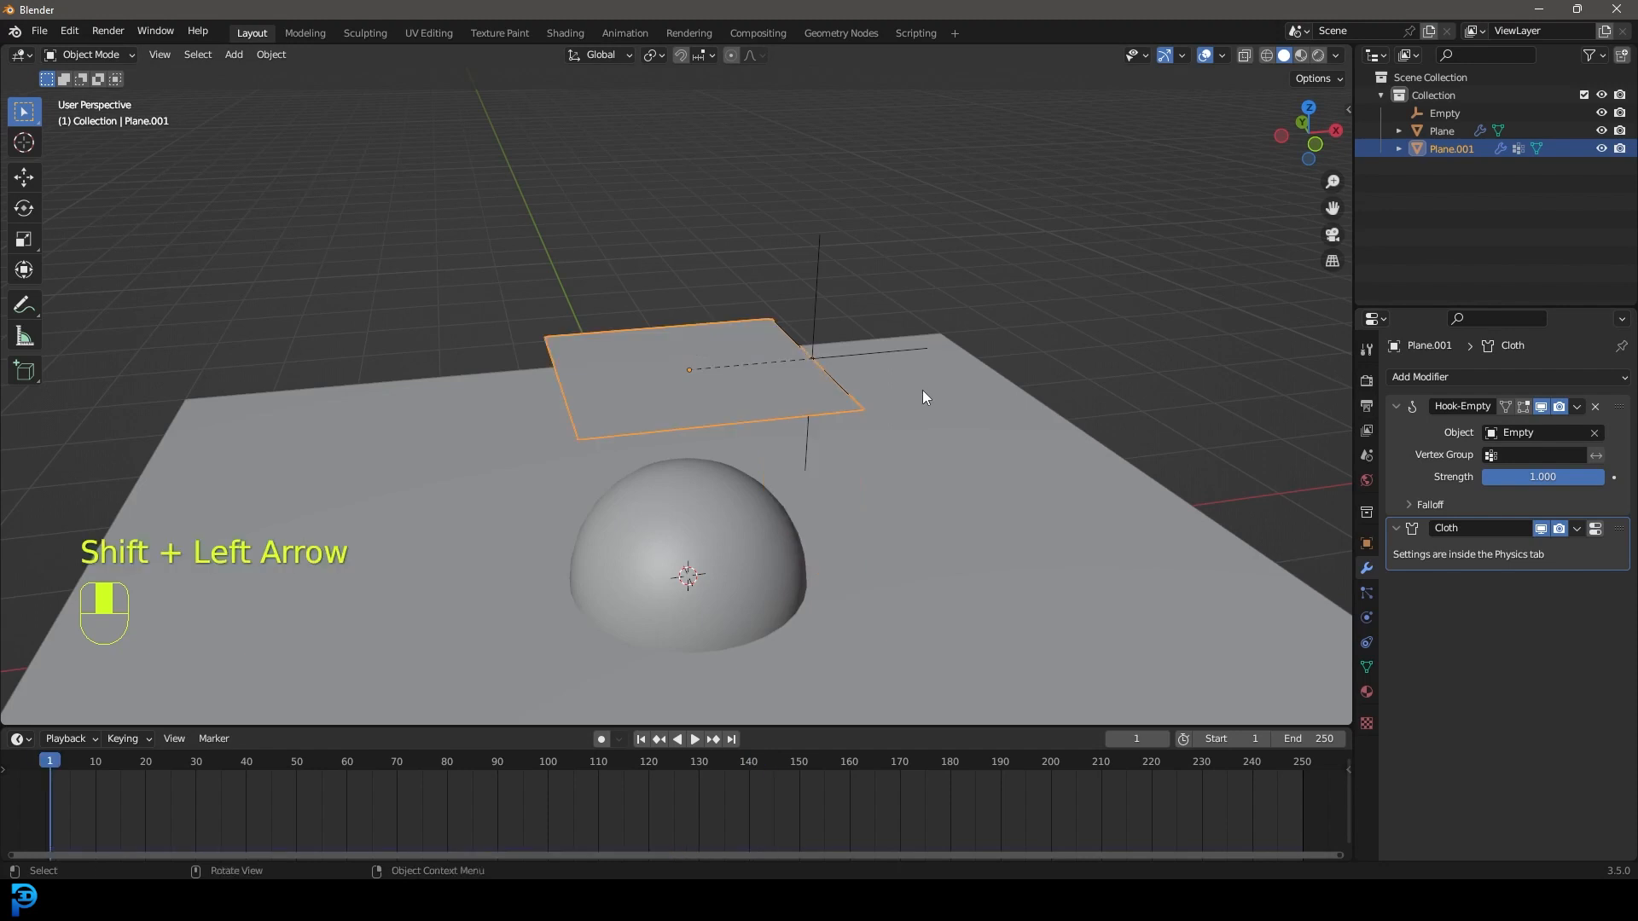
Play the drape over the hemisphere, rewind to frame 1, and bring up Insert Keyframe for the Empty.
key(space)
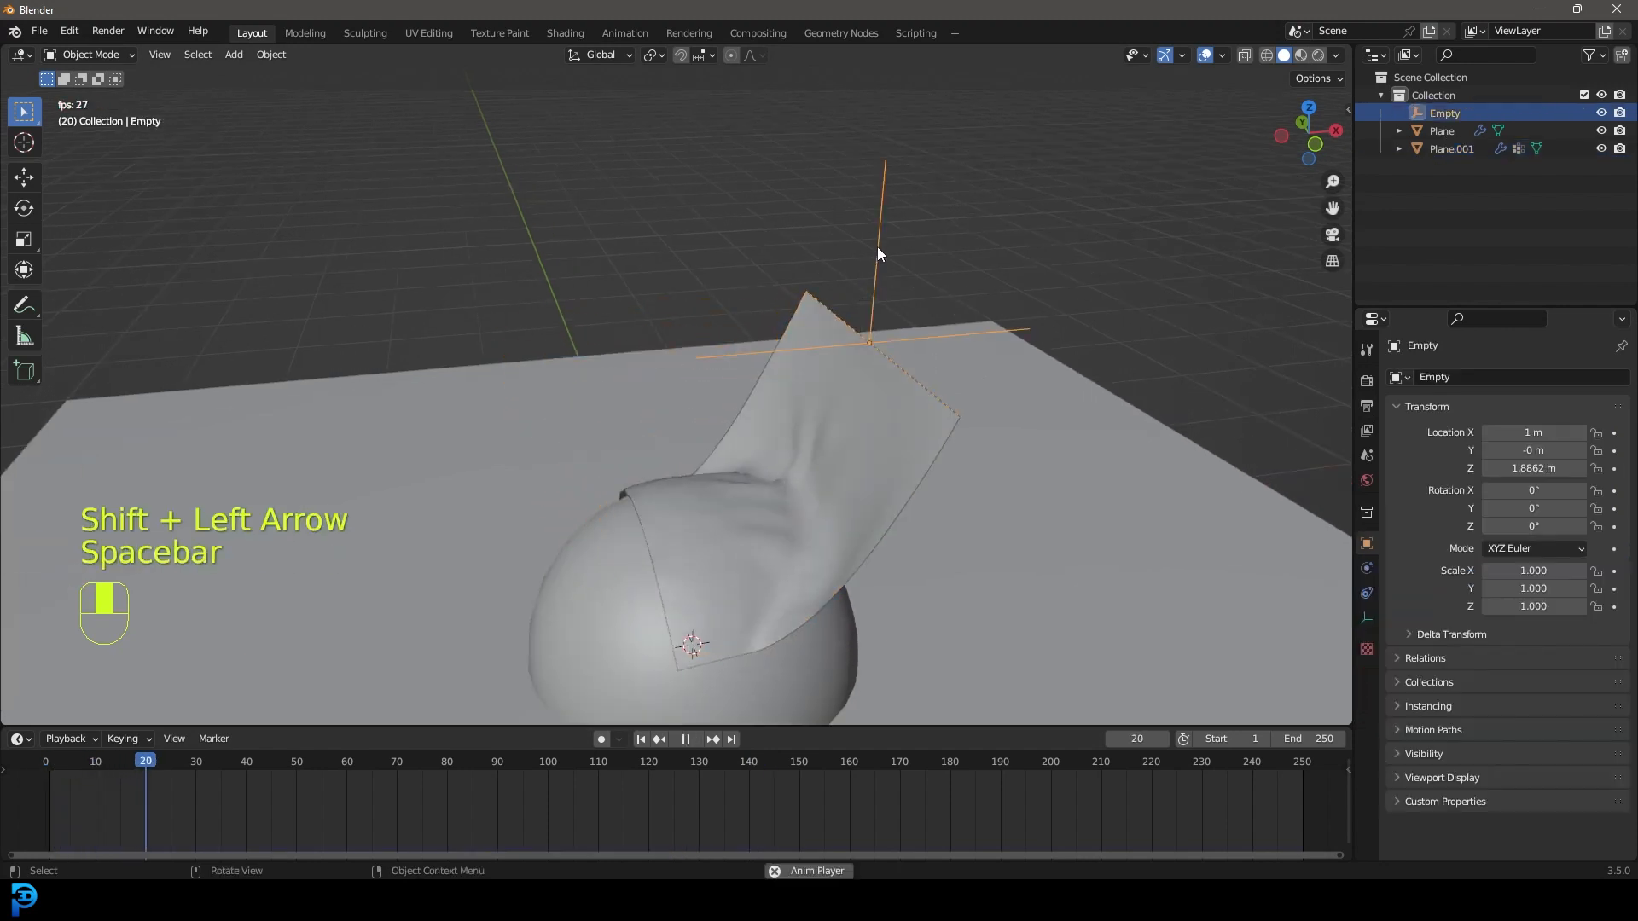
key(g)
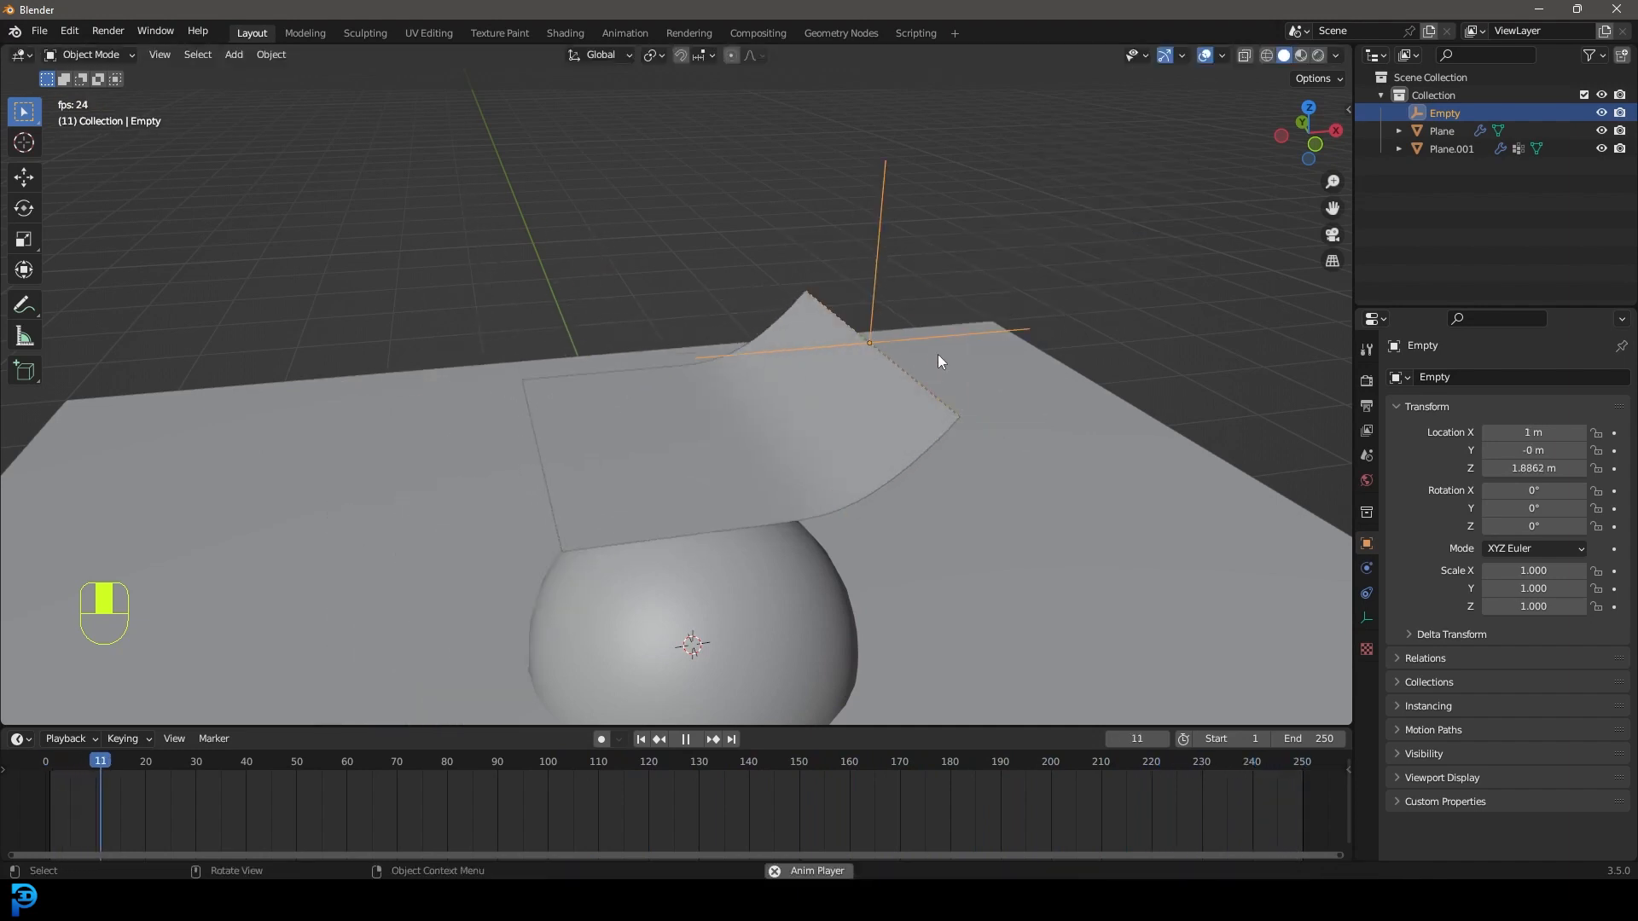
key(space)
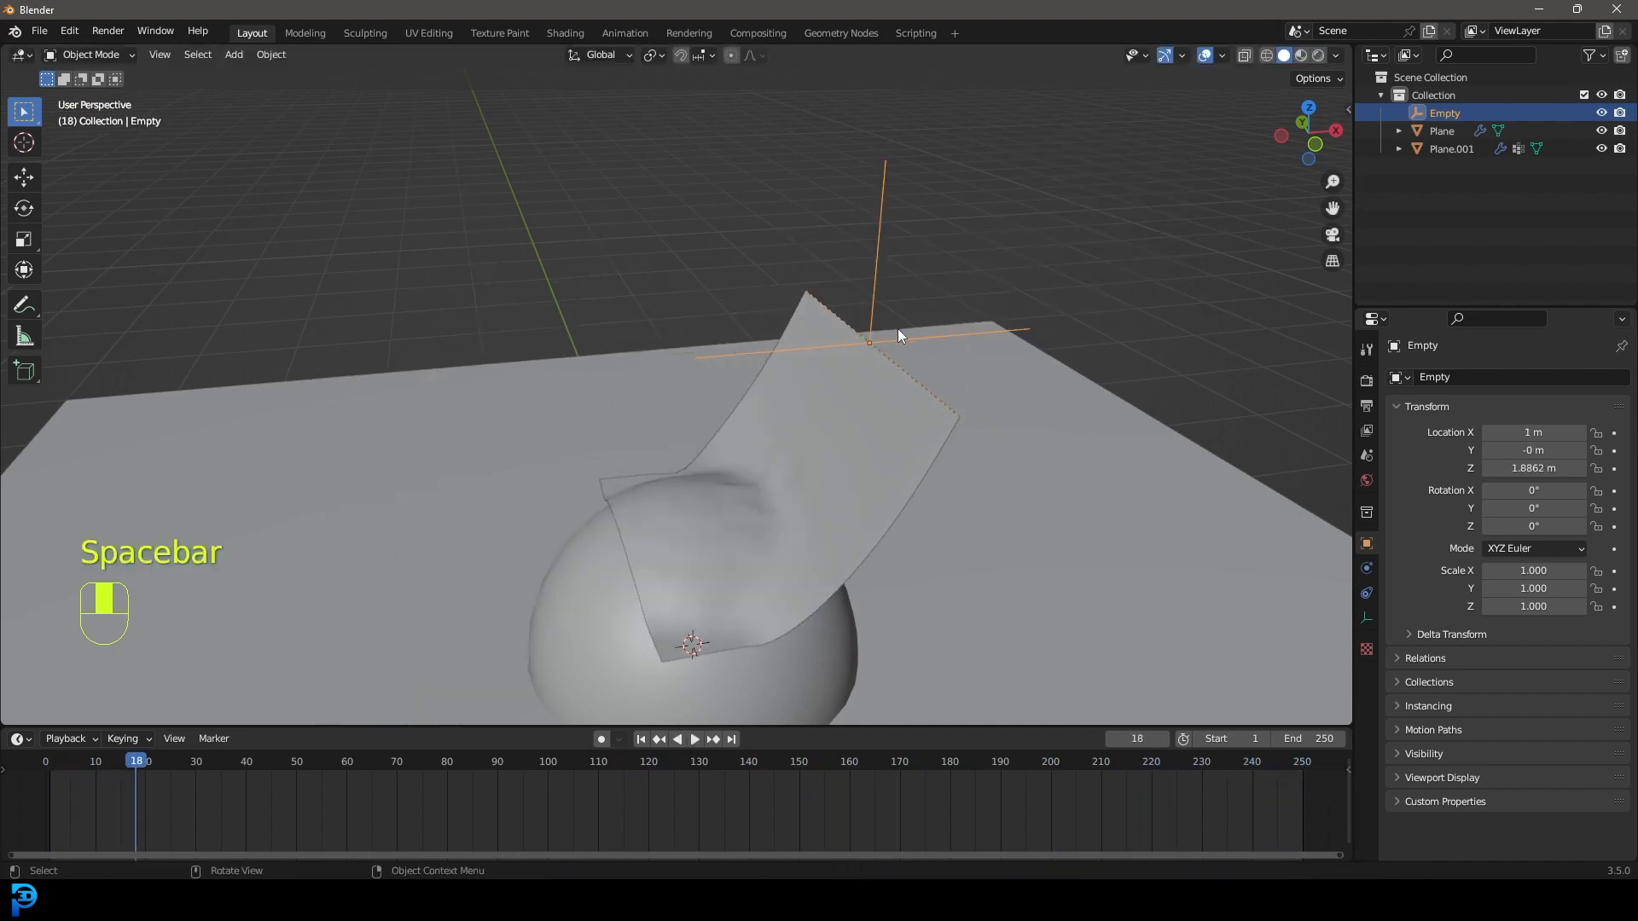
key(shift+Left)
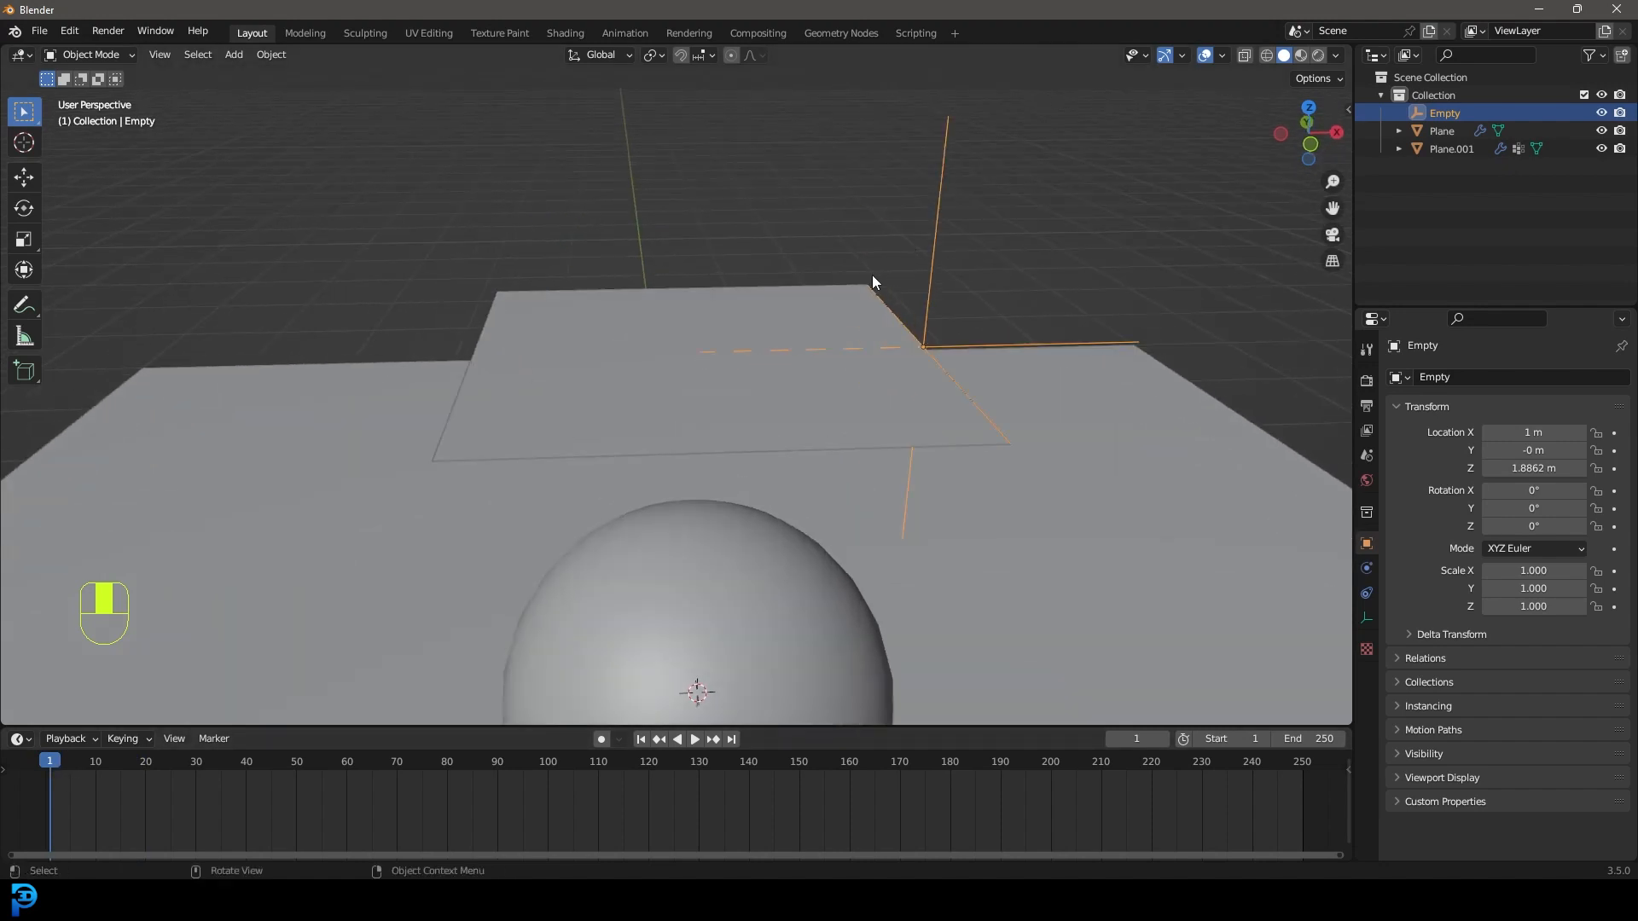
key(i)
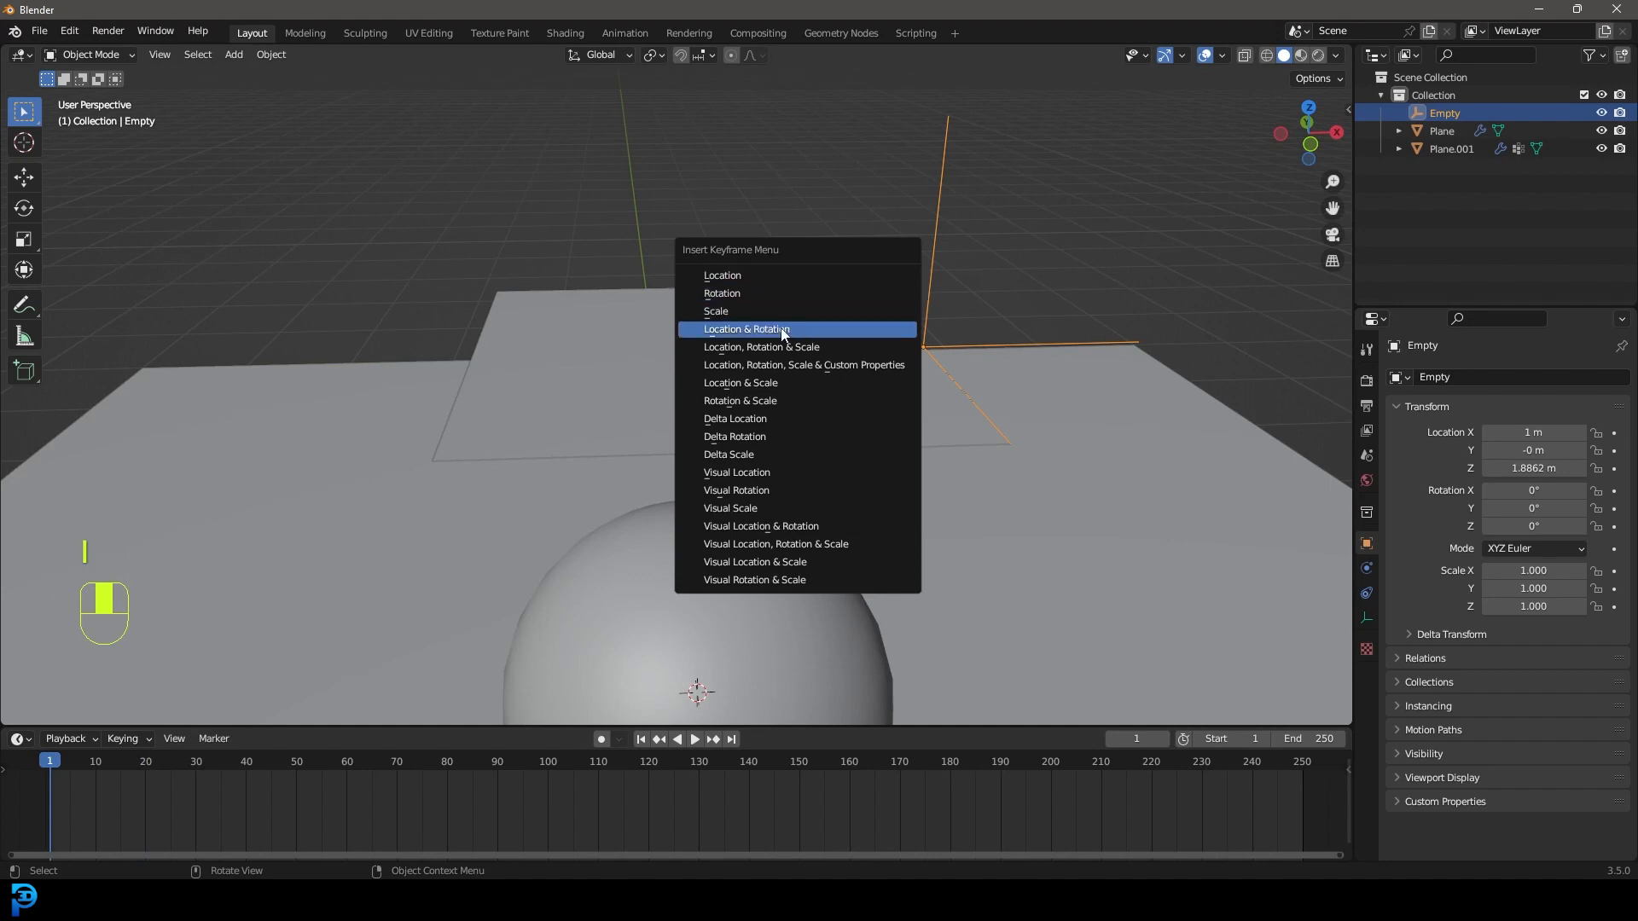
Key the Empty's Location & Rotation at frame 1, then move it left at frame 40 and go to a later frame.
click(745, 329)
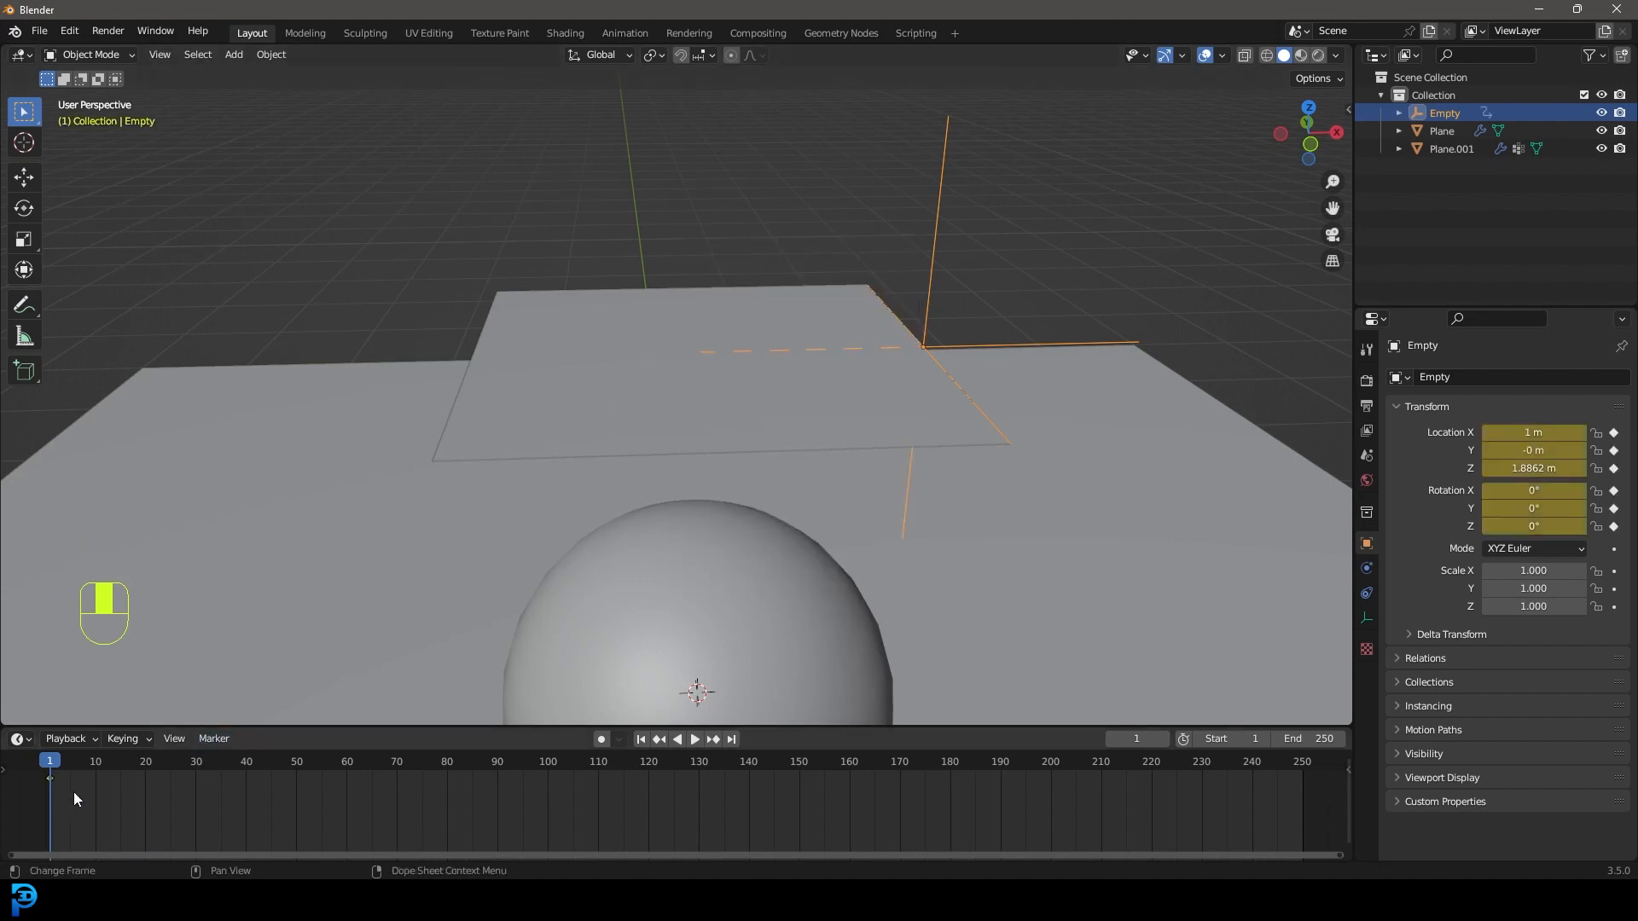
click(600, 739)
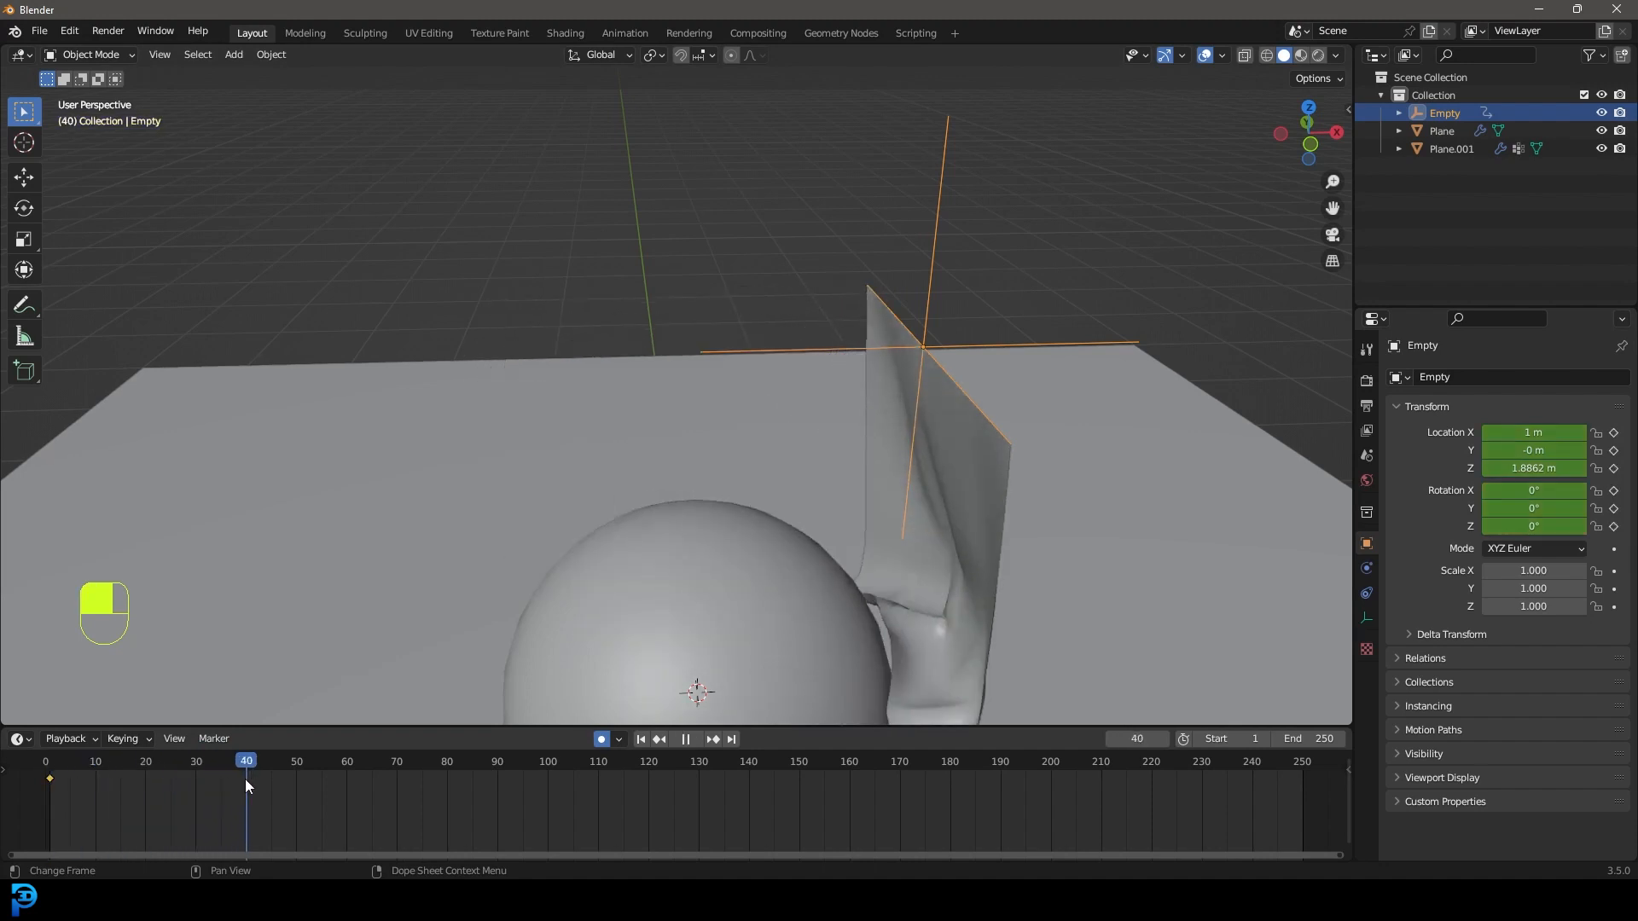
key(g)
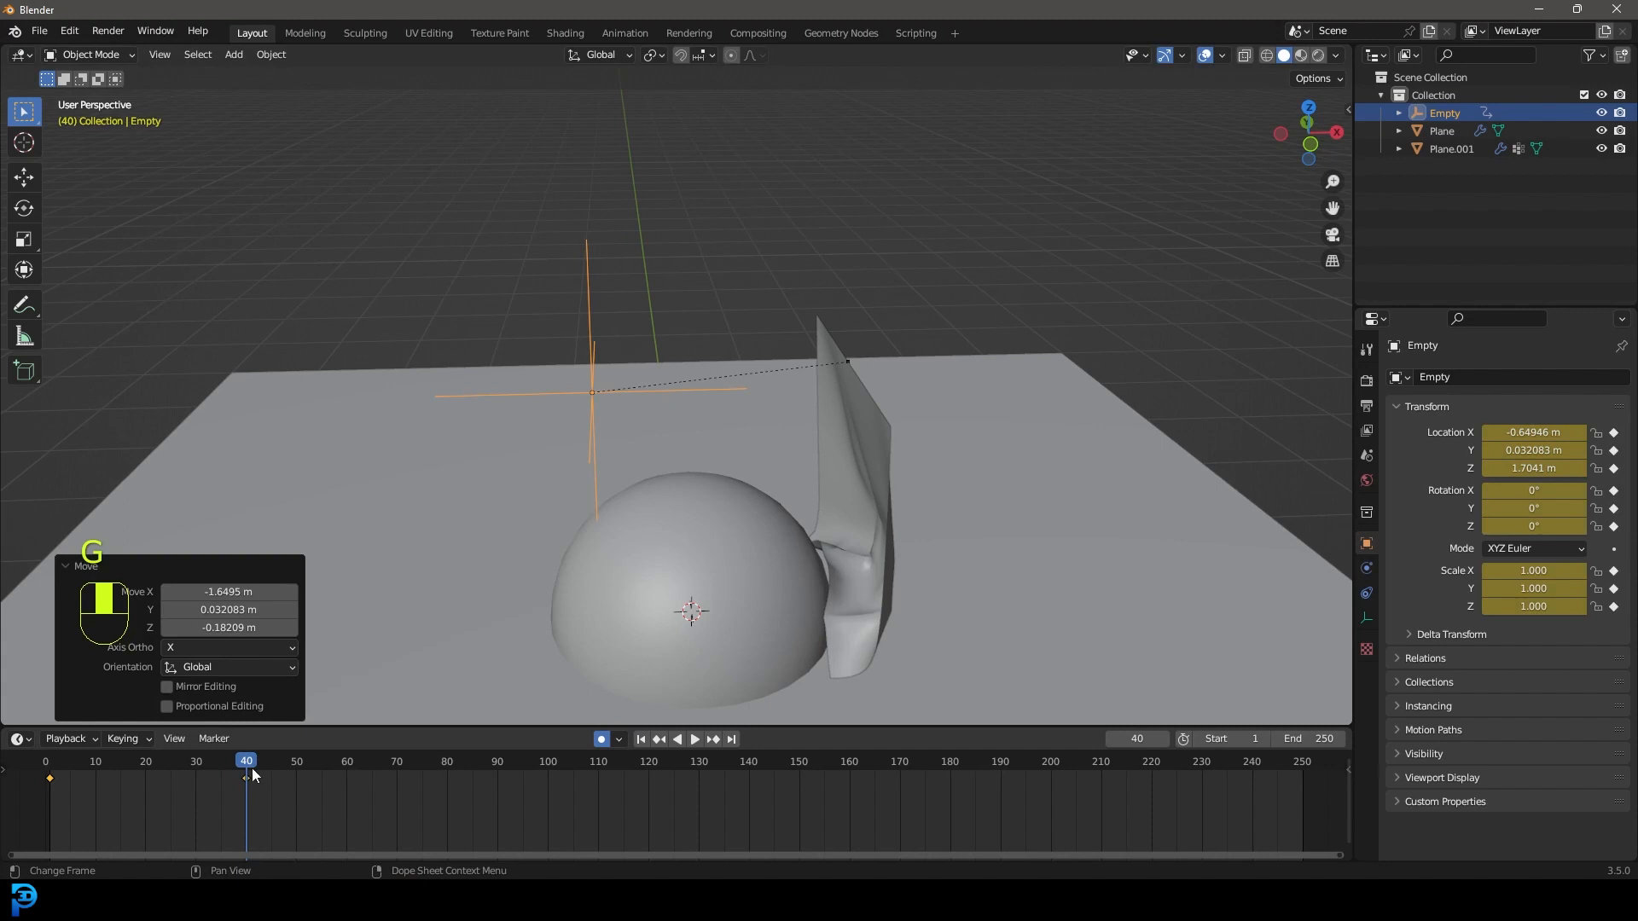
click(476, 761)
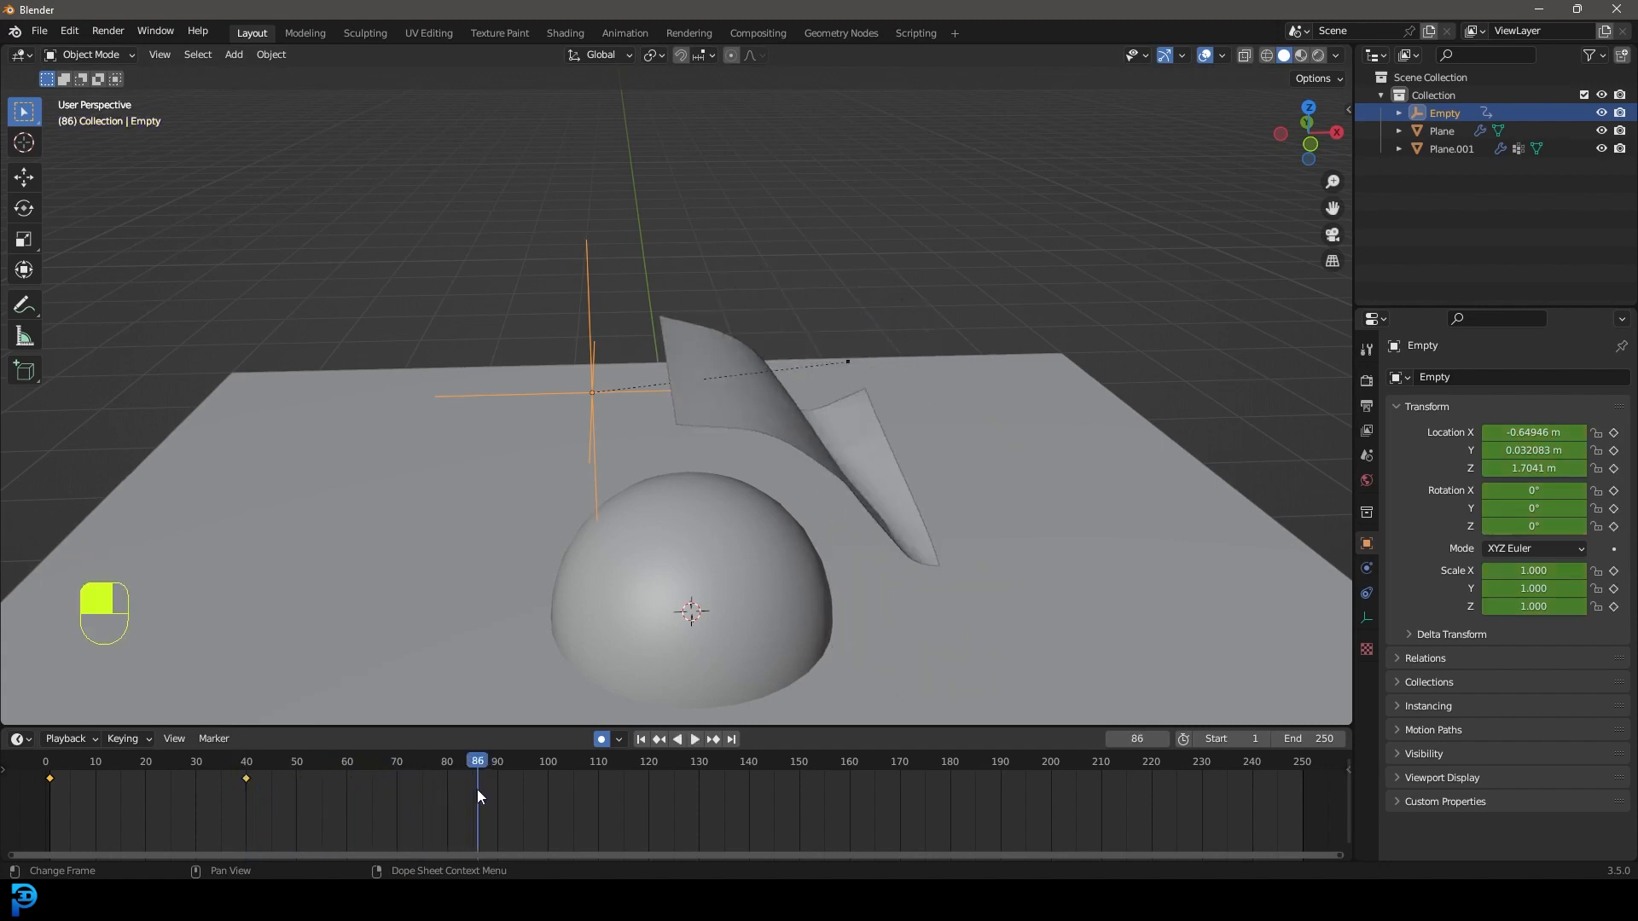
Reposition and rotate the Empty at the remaining keyframes up to 171, then rewind to frame 1.
key(g)
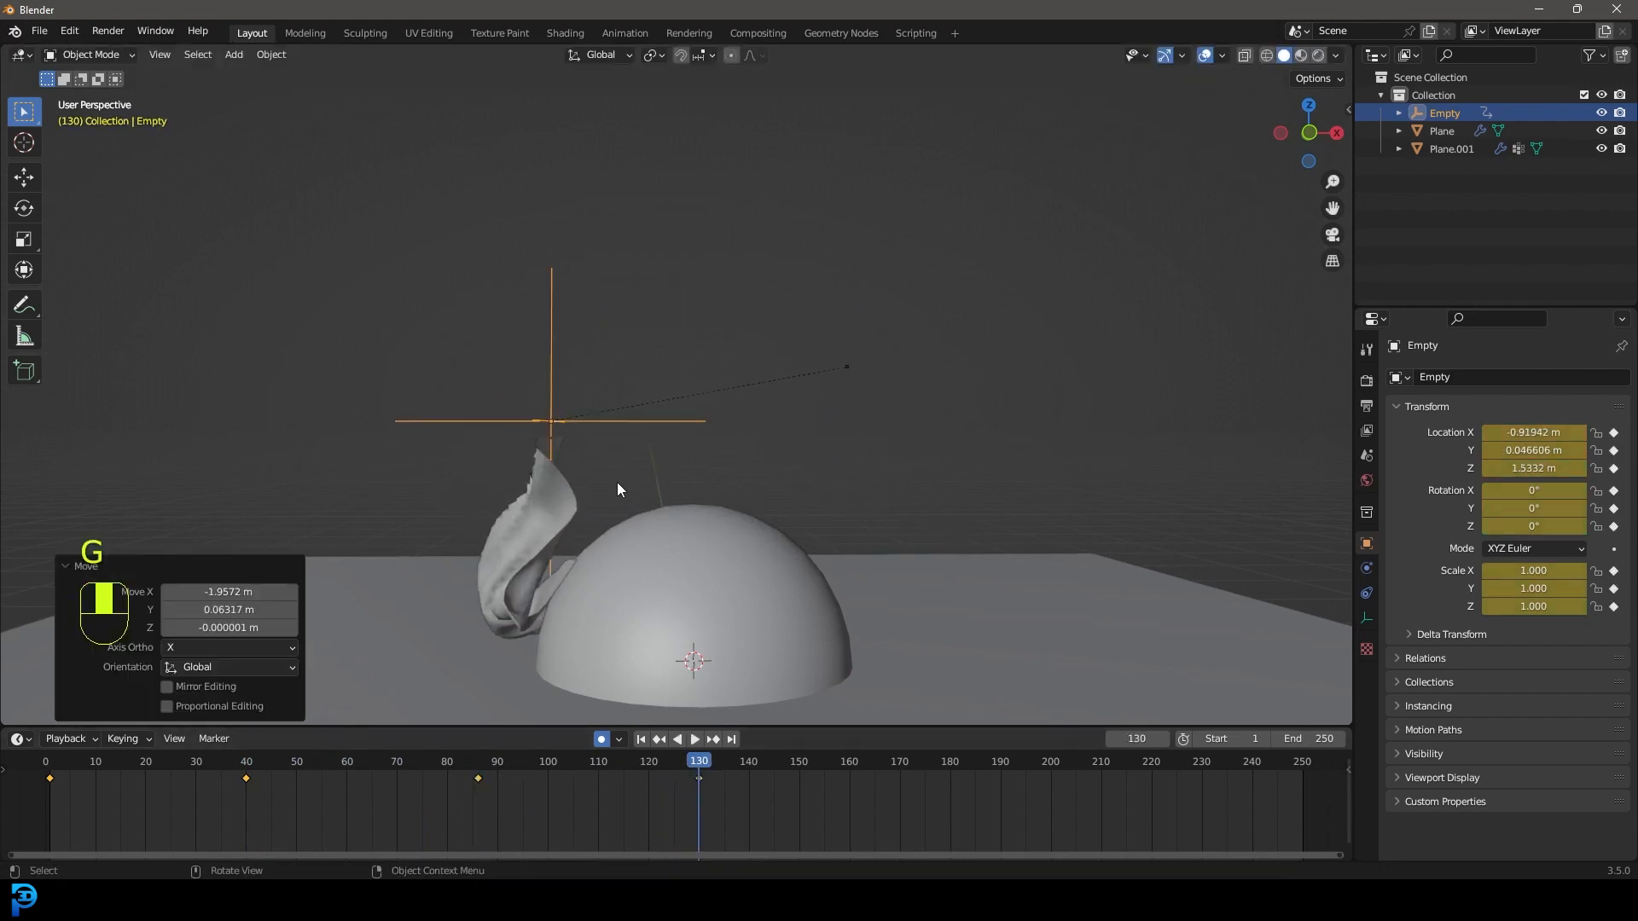
key(r)
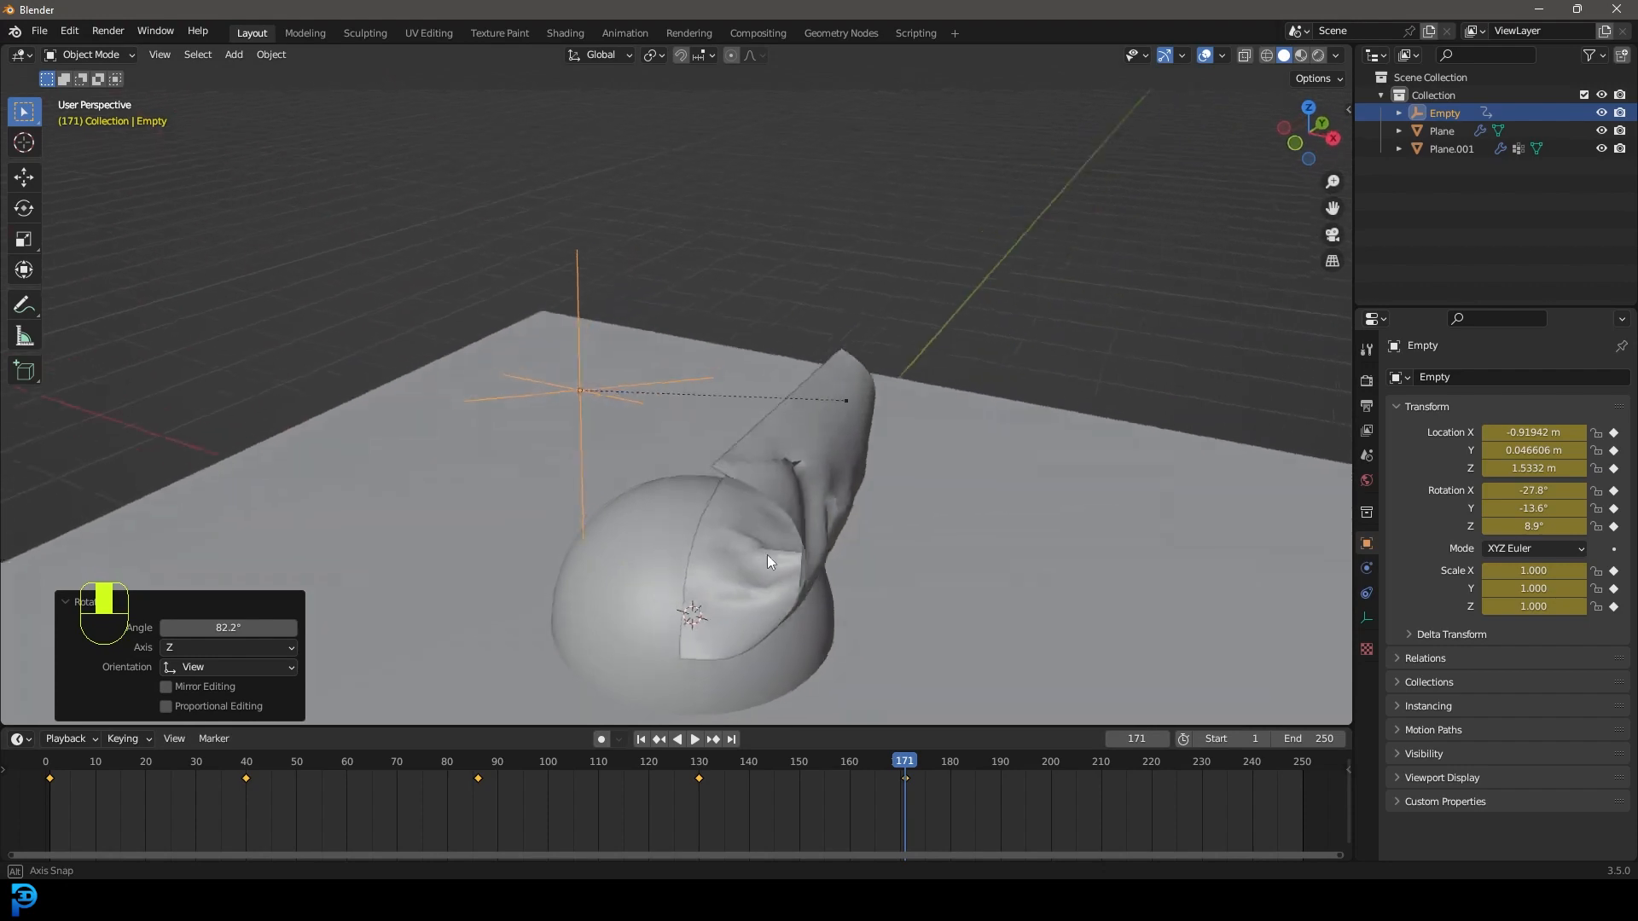
key(shift+Left)
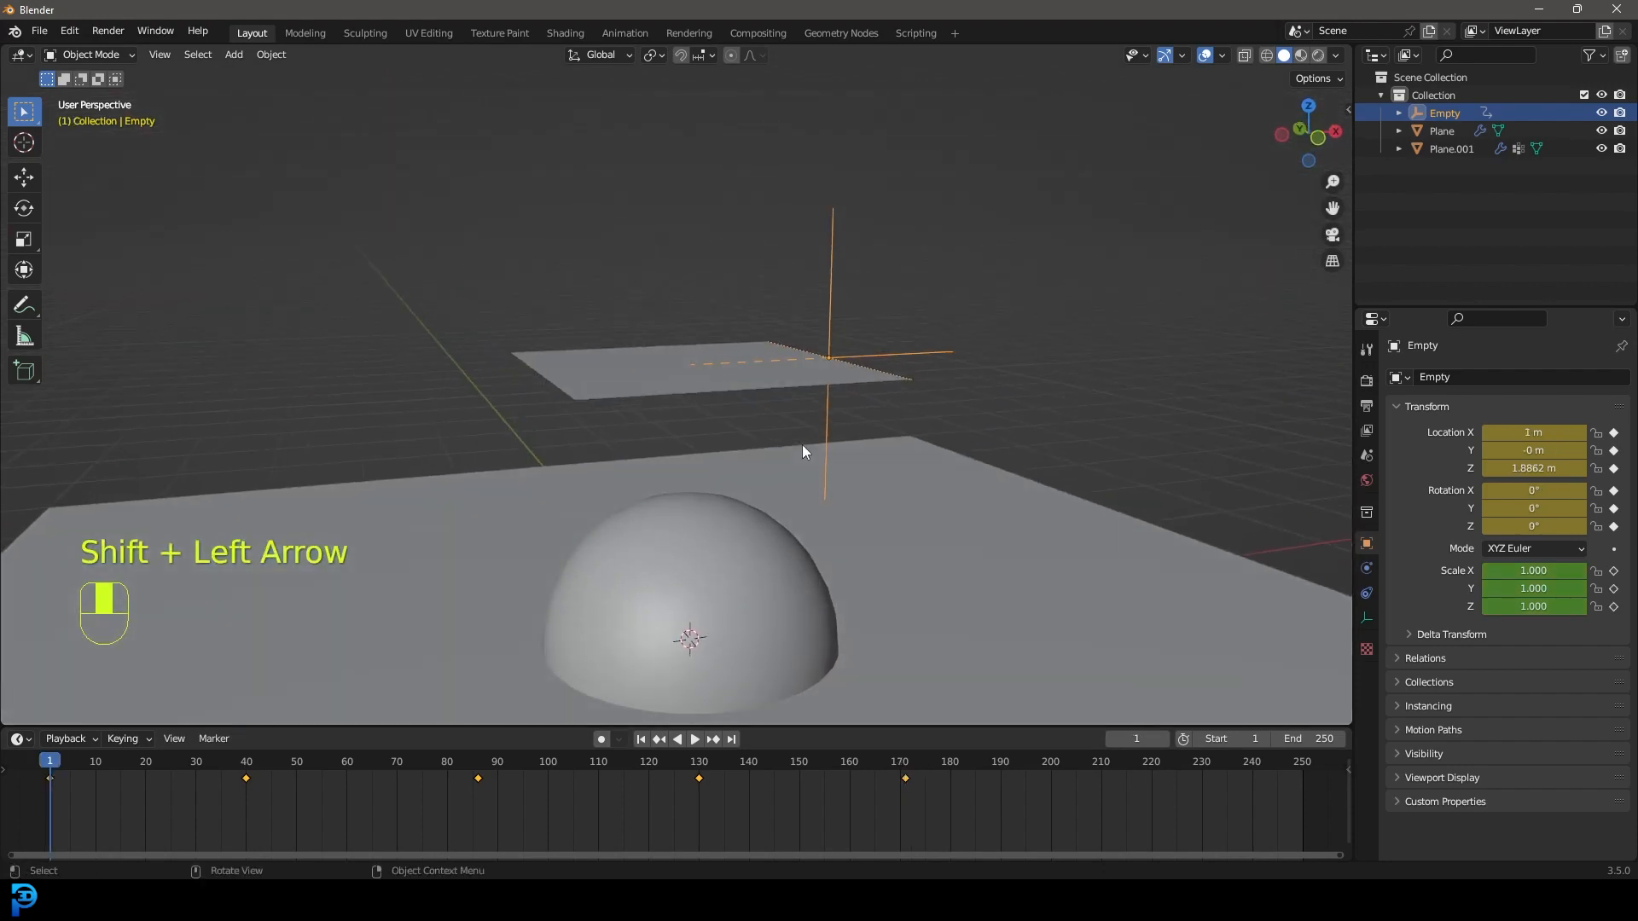
Reset the cloth cache on Plane.001 and replay so the cloth follows the animated Empty.
key(space)
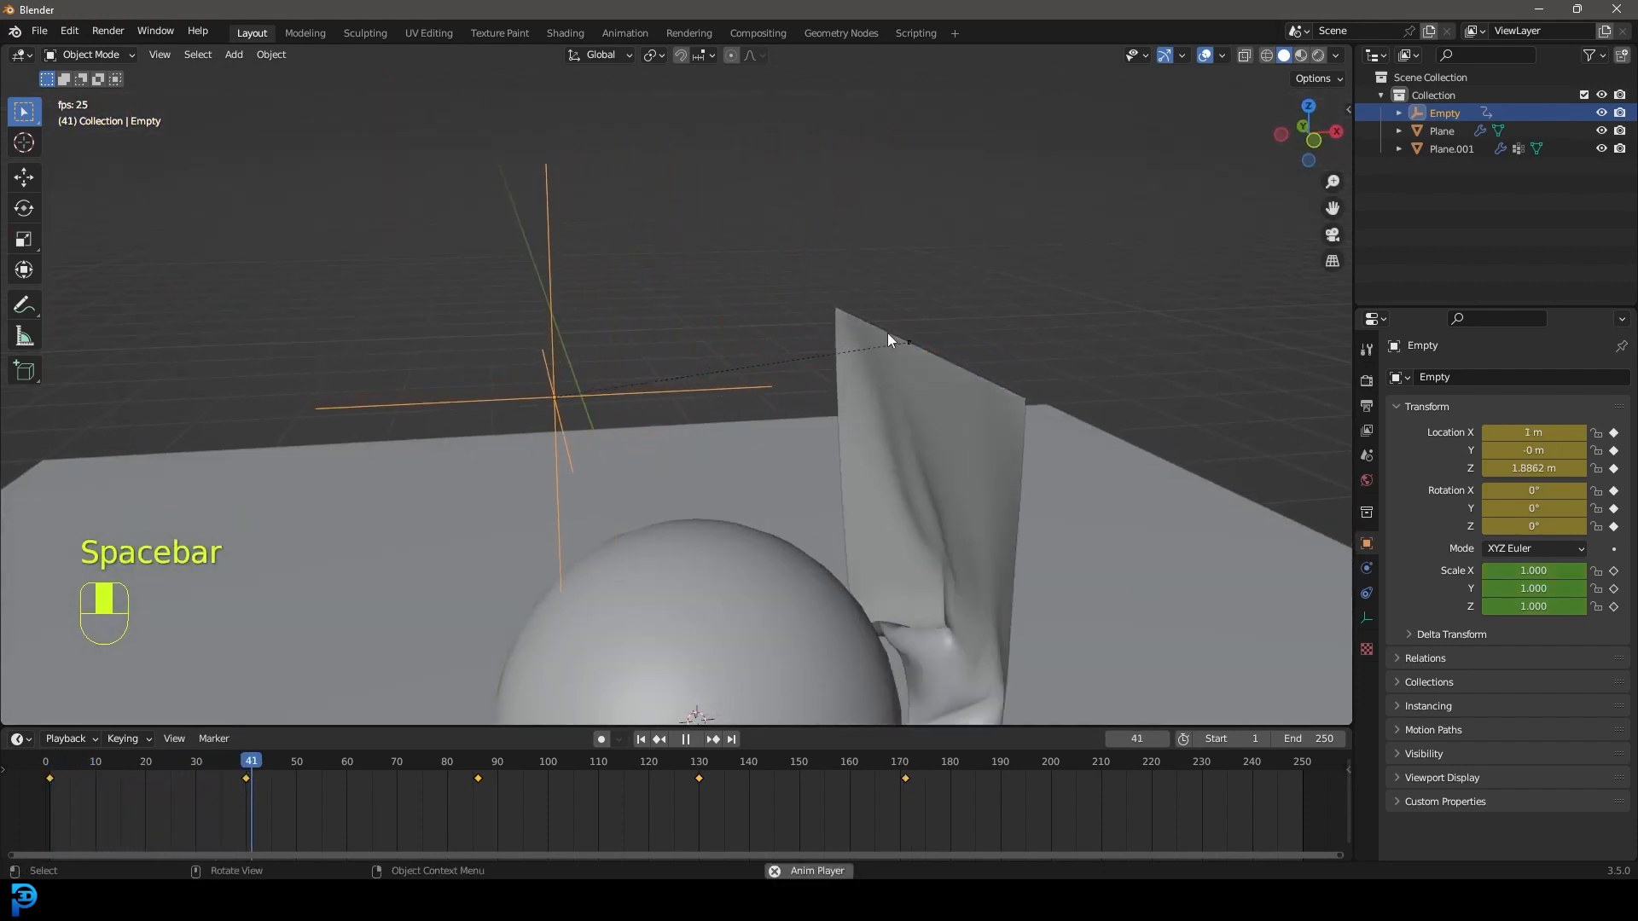
key(space)
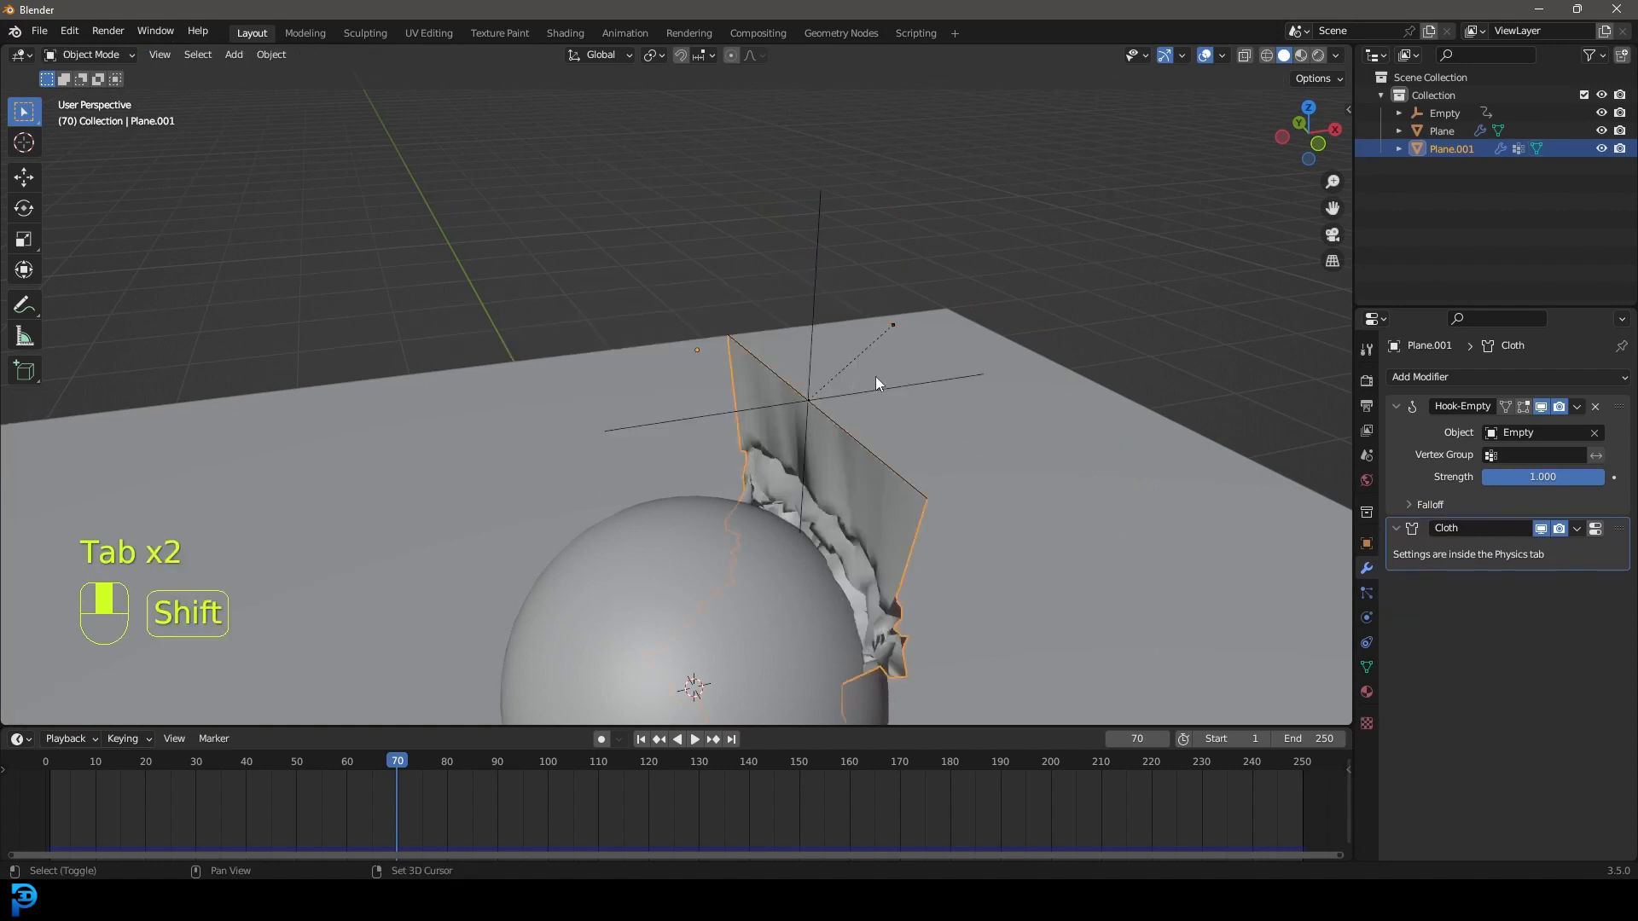
key(space)
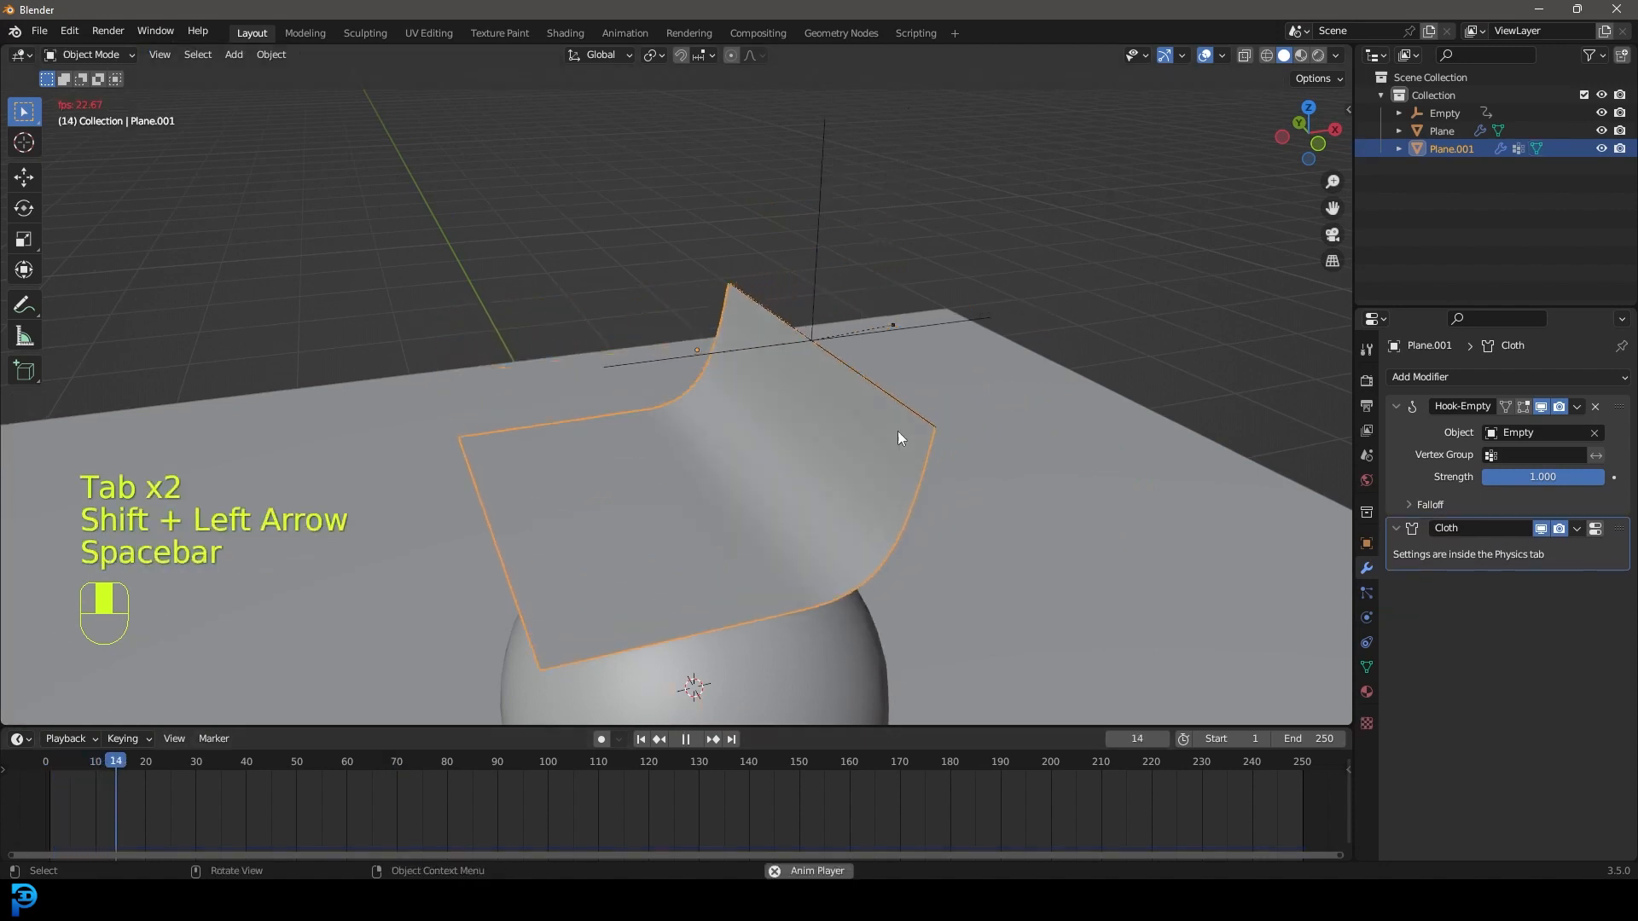
key(space)
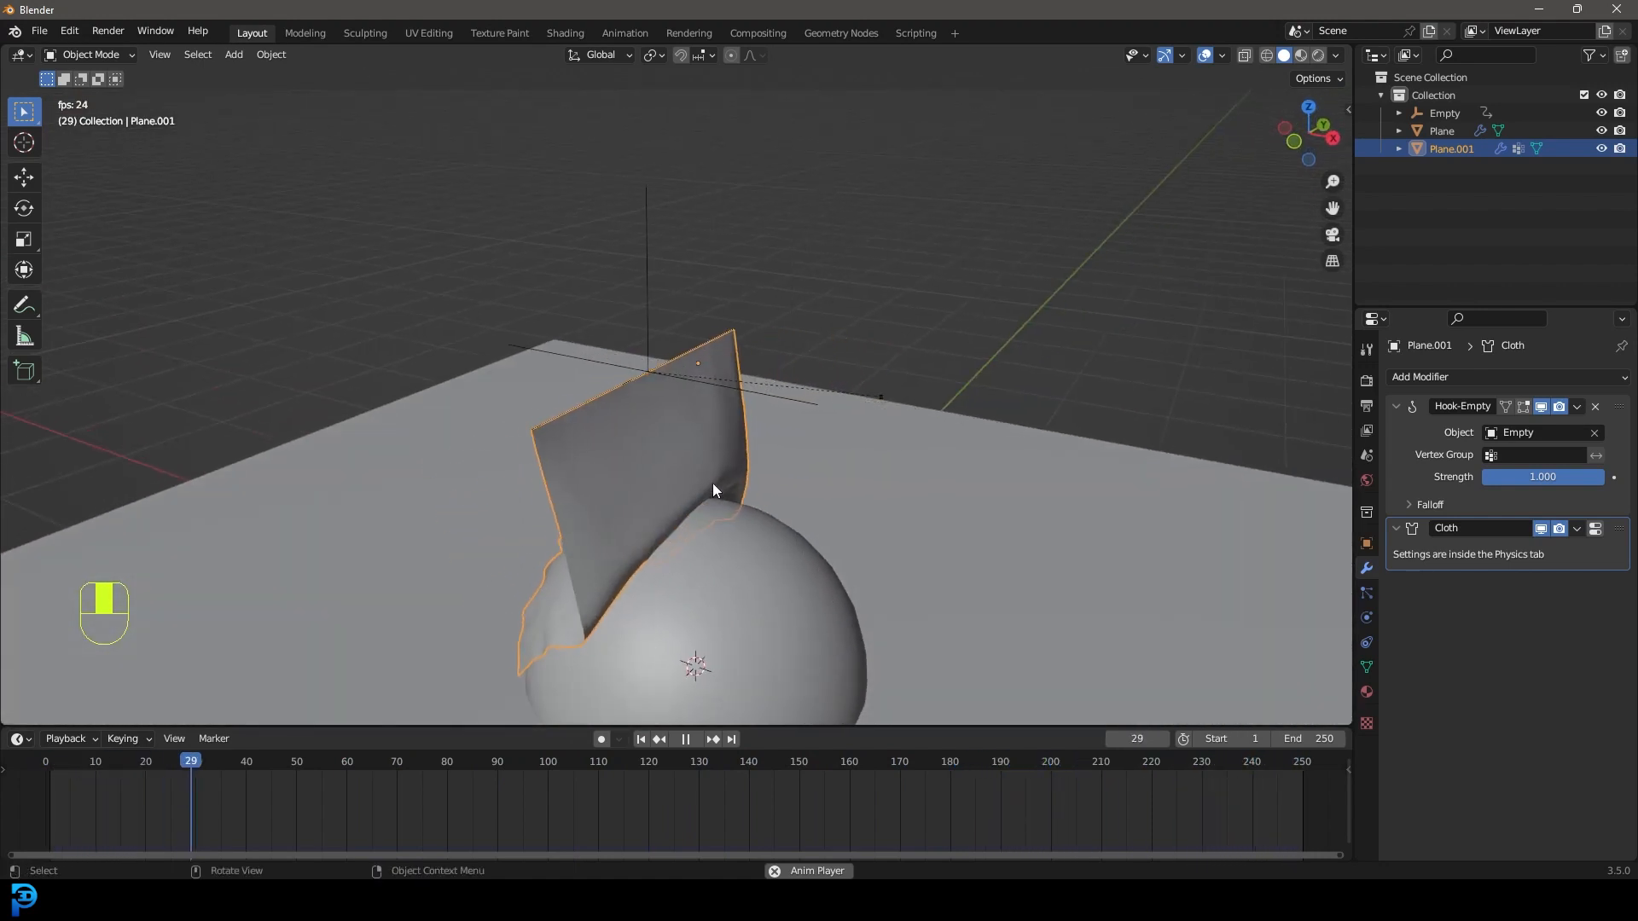
Enable Self Collisions in the cloth's Collisions panel and replay the drape from frame 1.
key(space)
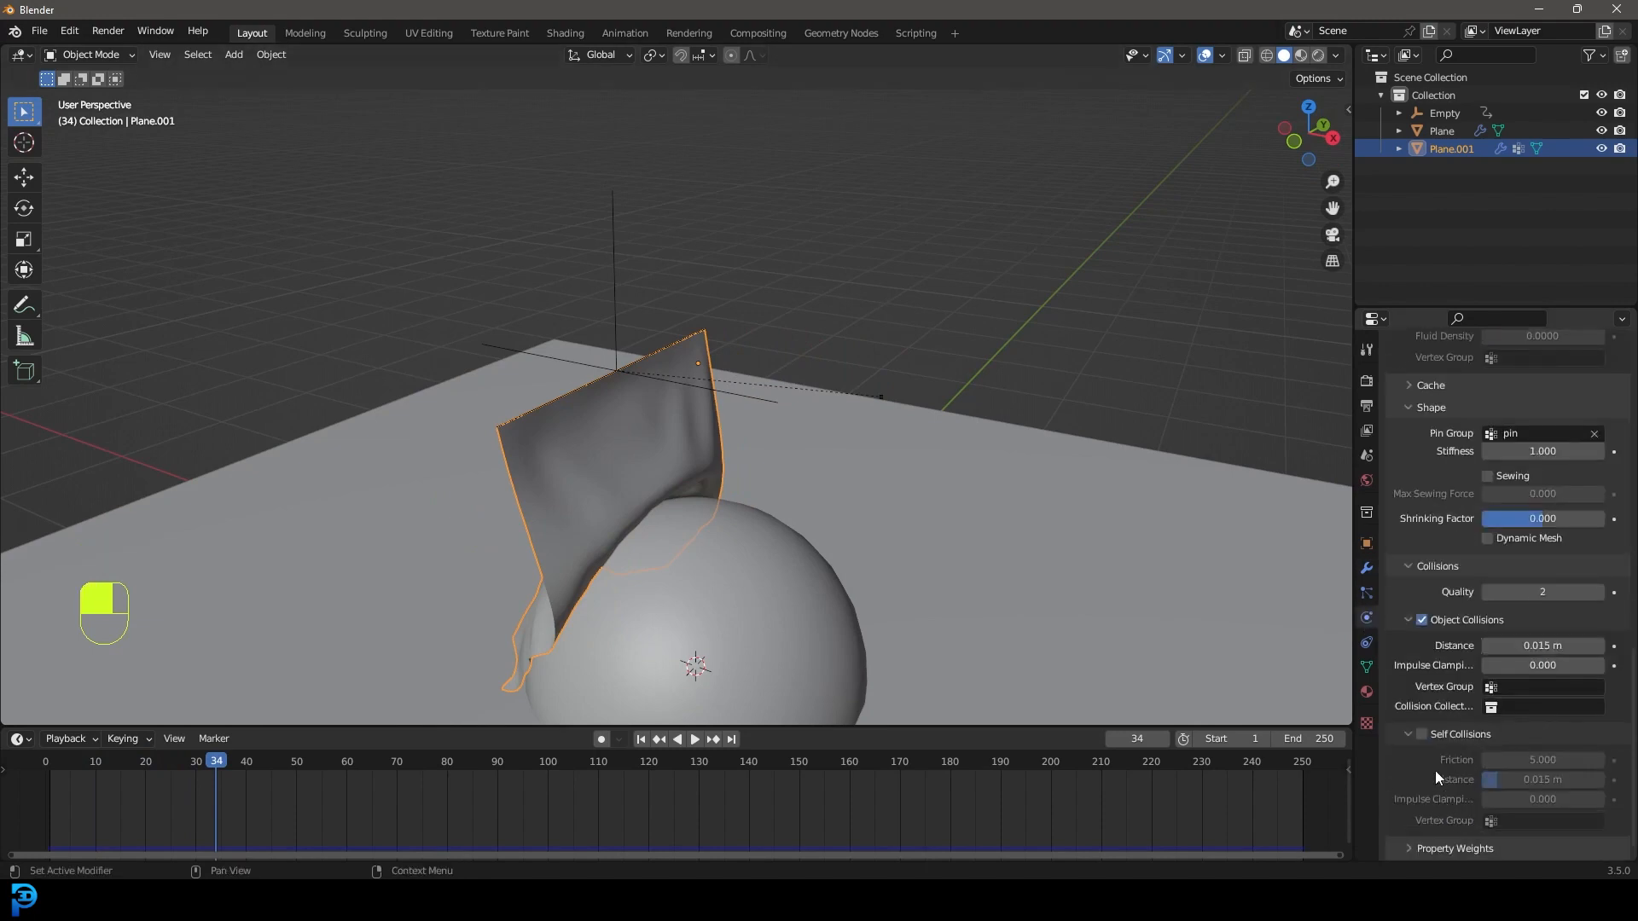
key(shift+Left)
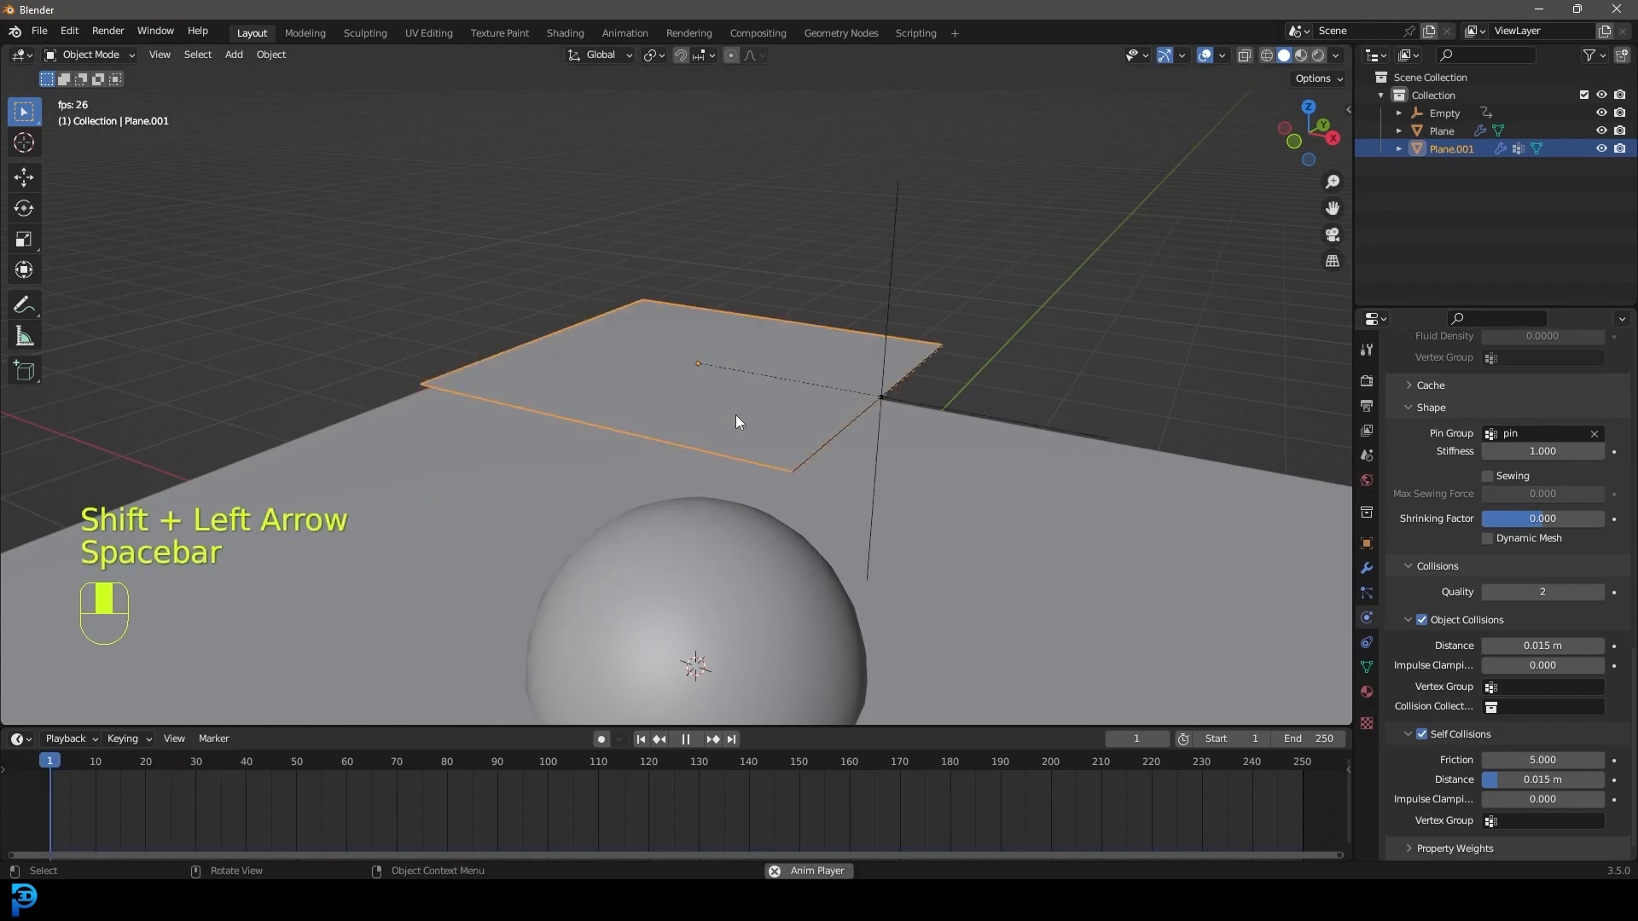
key(space)
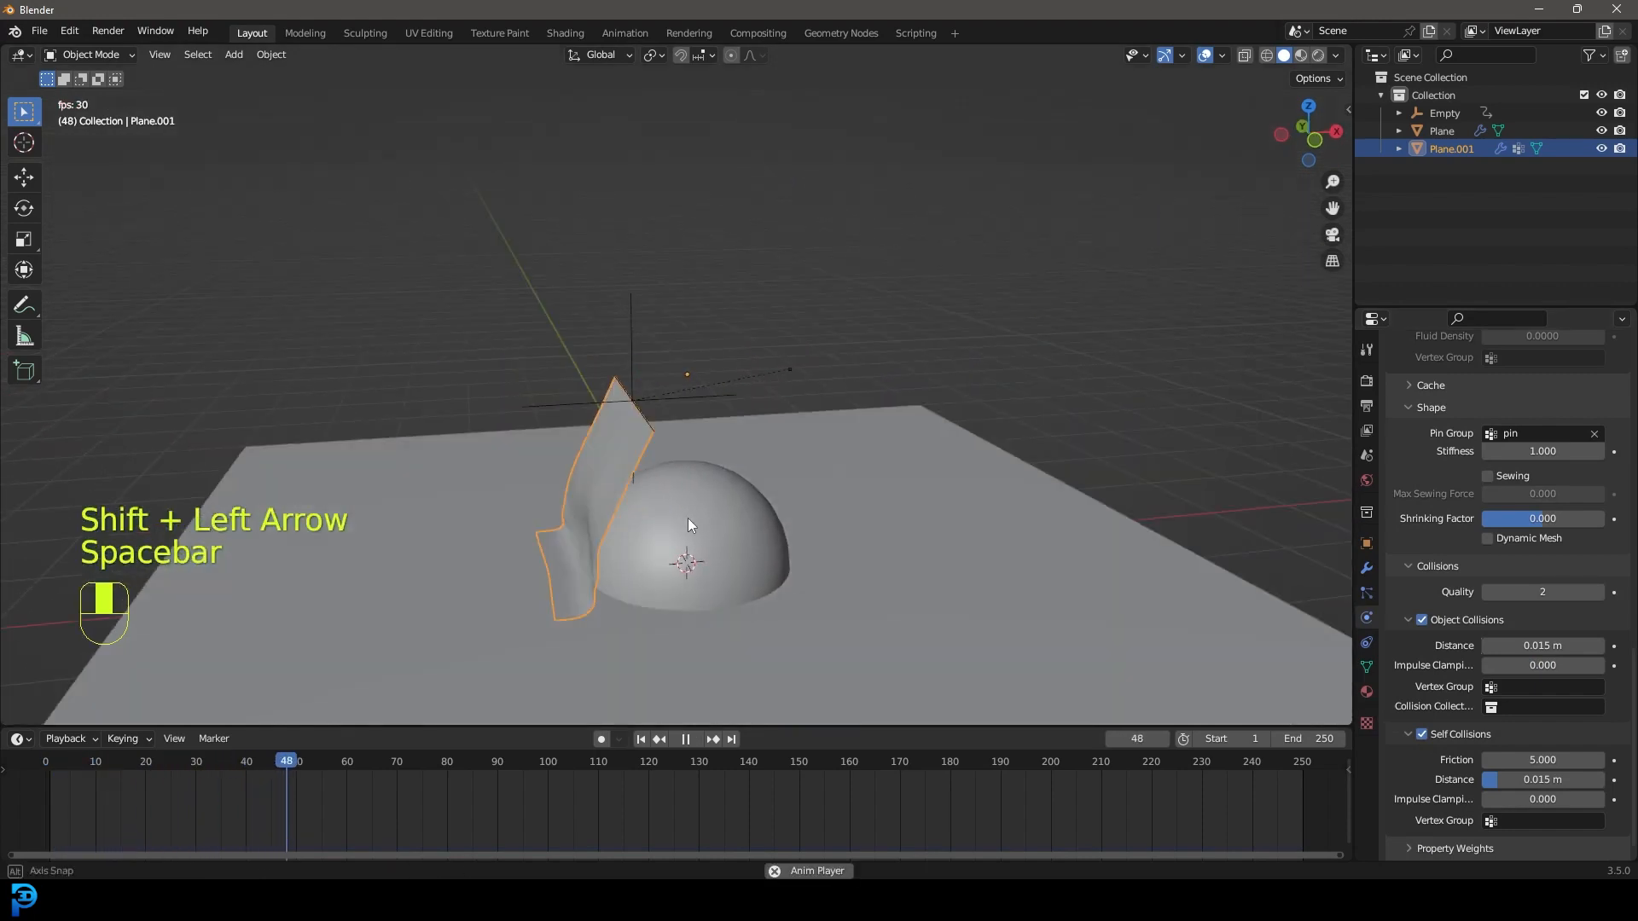
key(space)
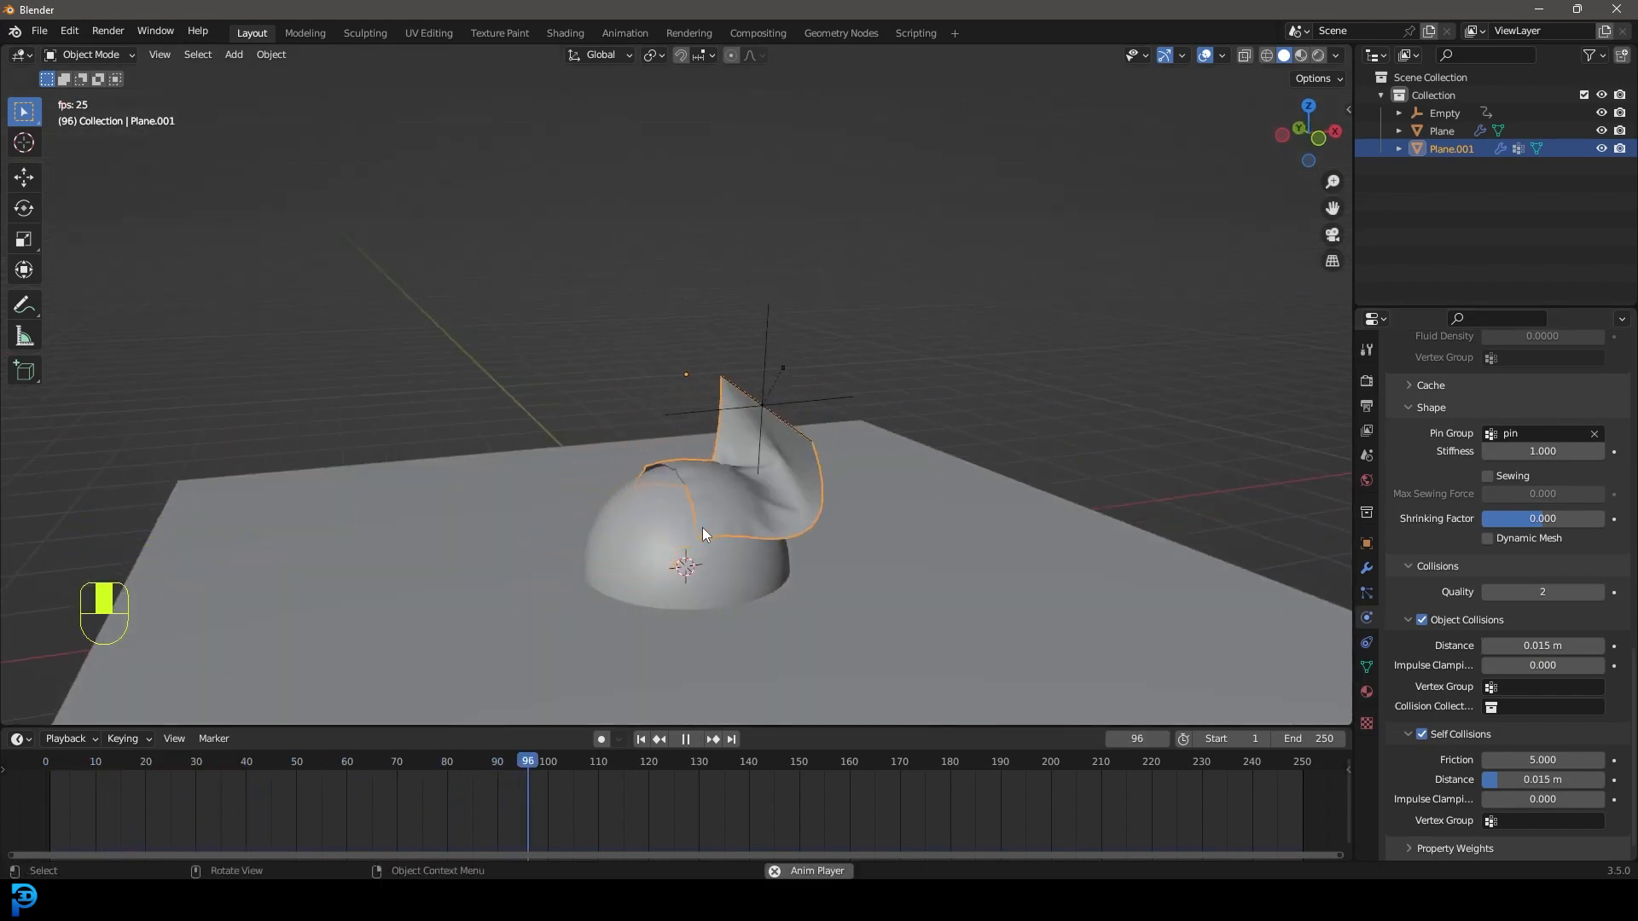
click(685, 739)
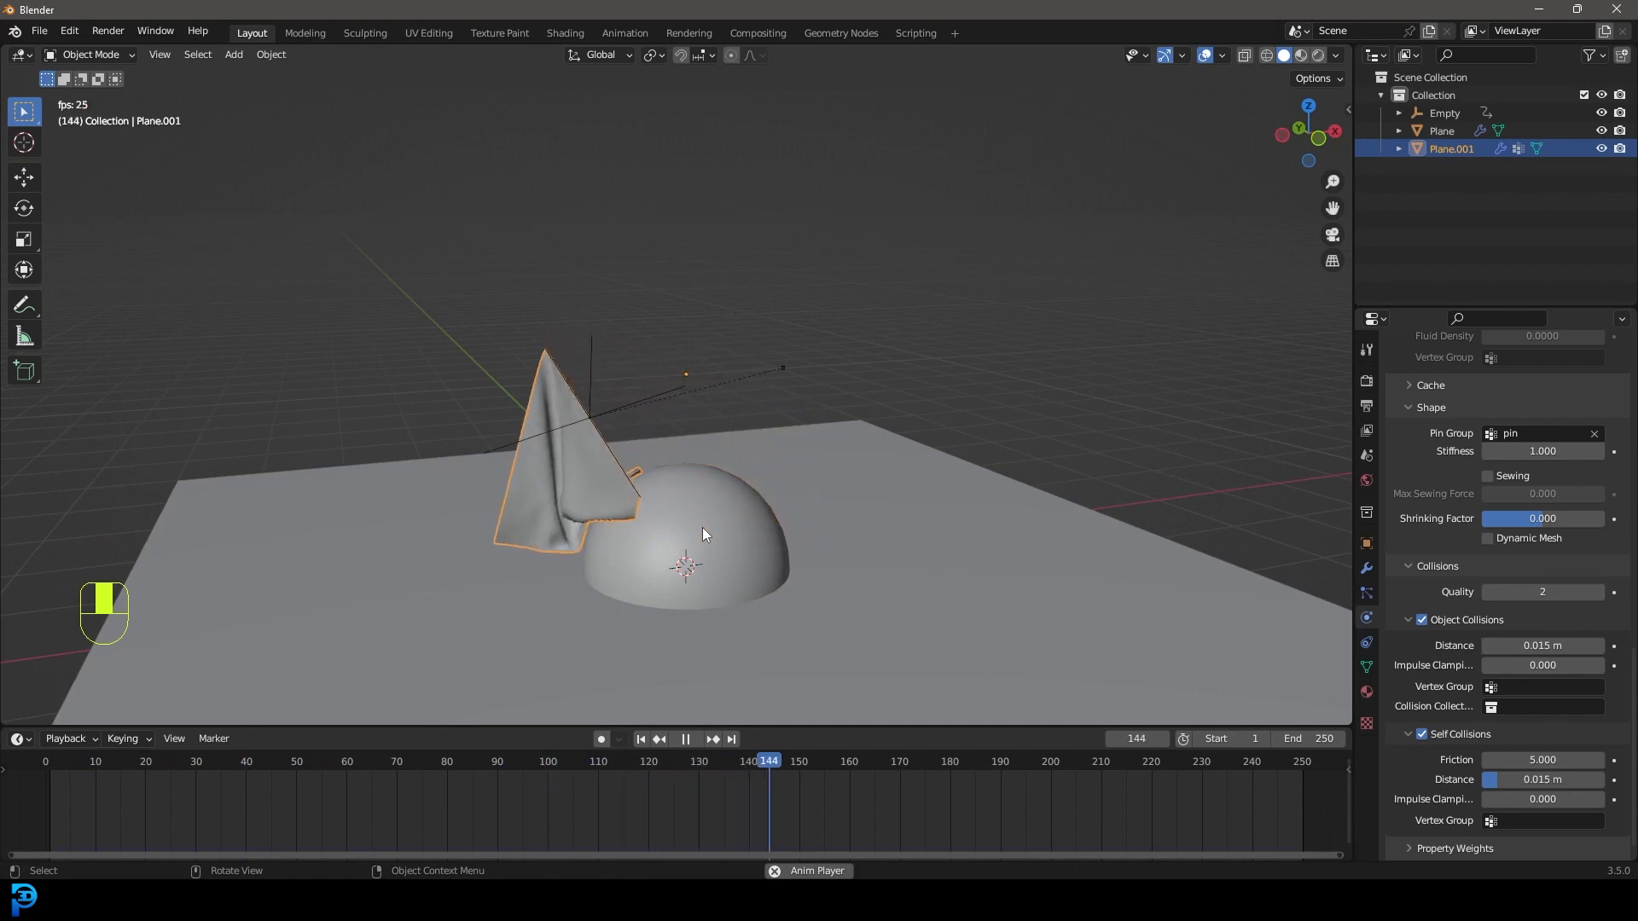
click(686, 739)
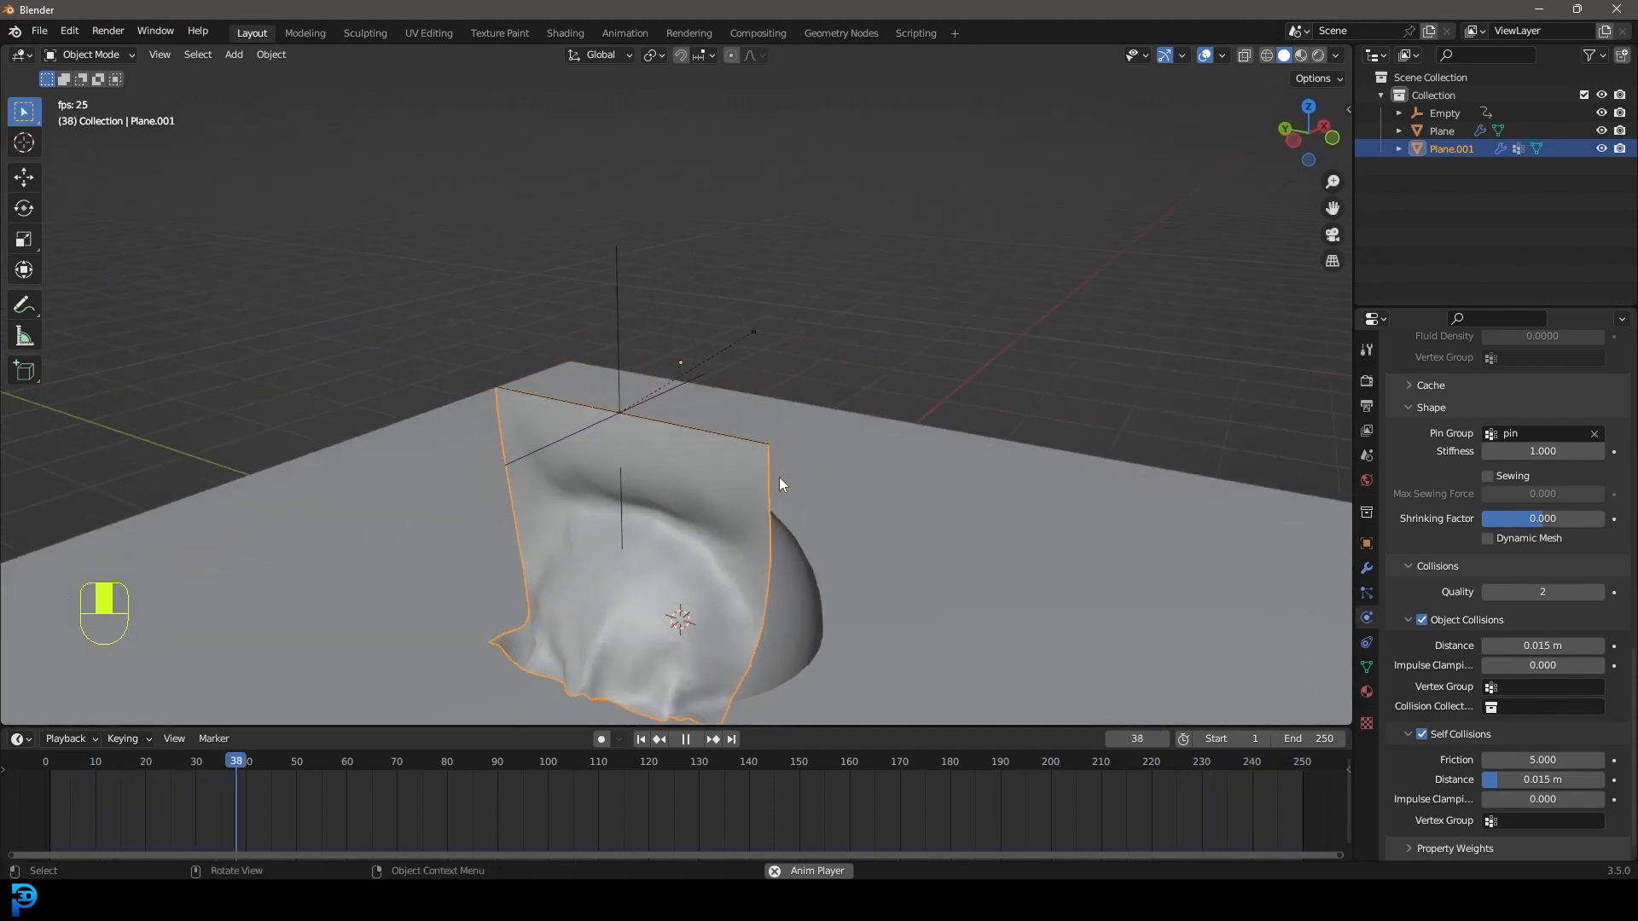
click(686, 742)
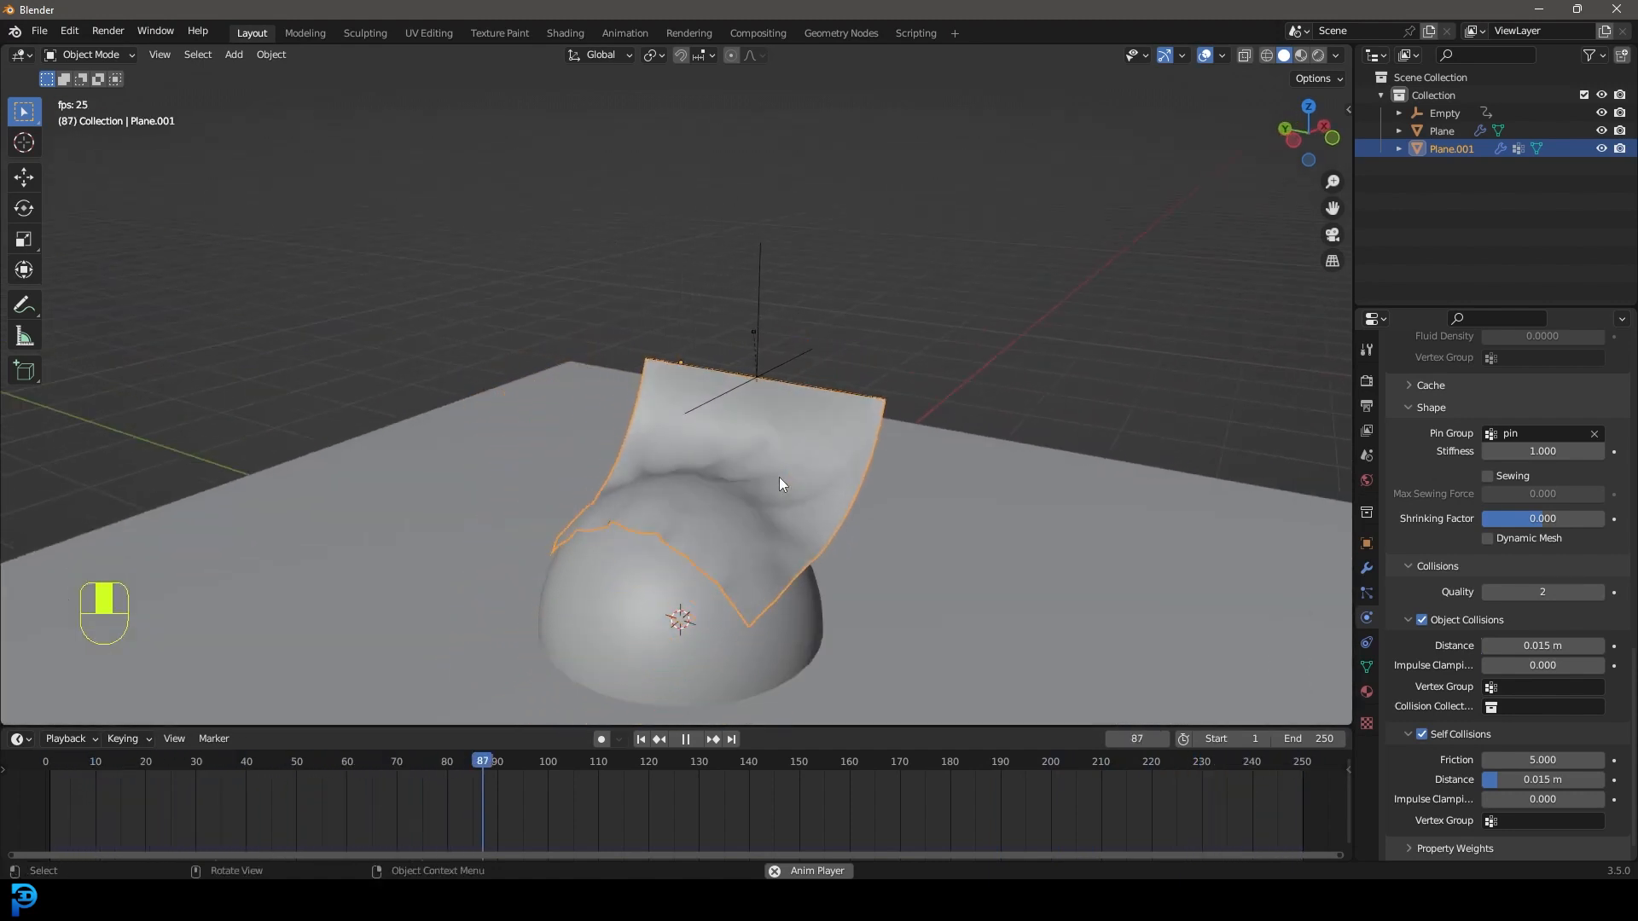